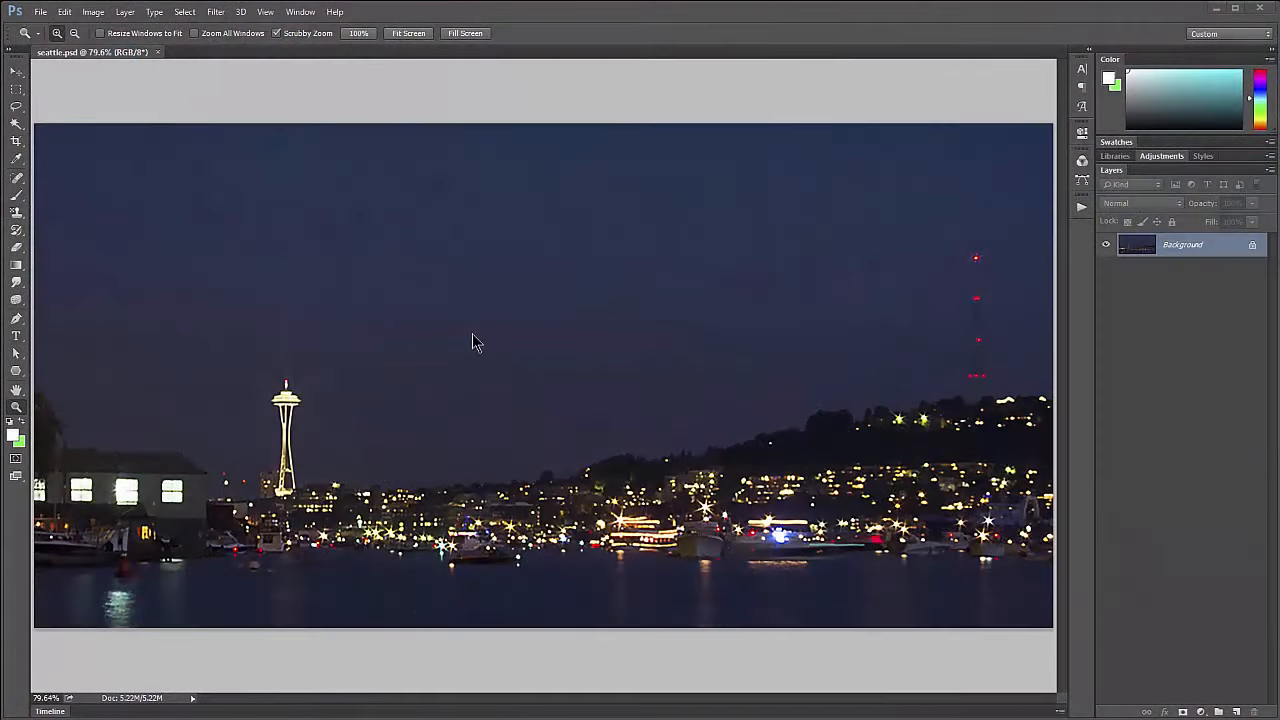
mouse_move(720, 524)
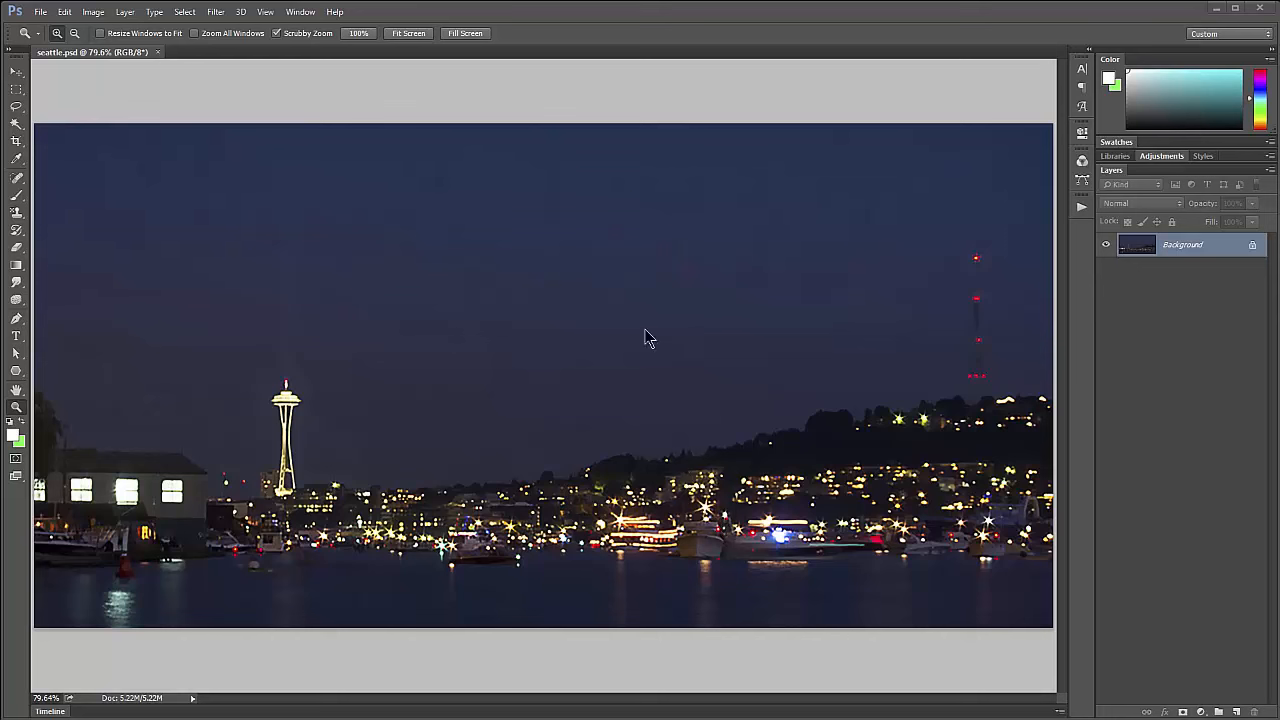
mouse_move(658, 318)
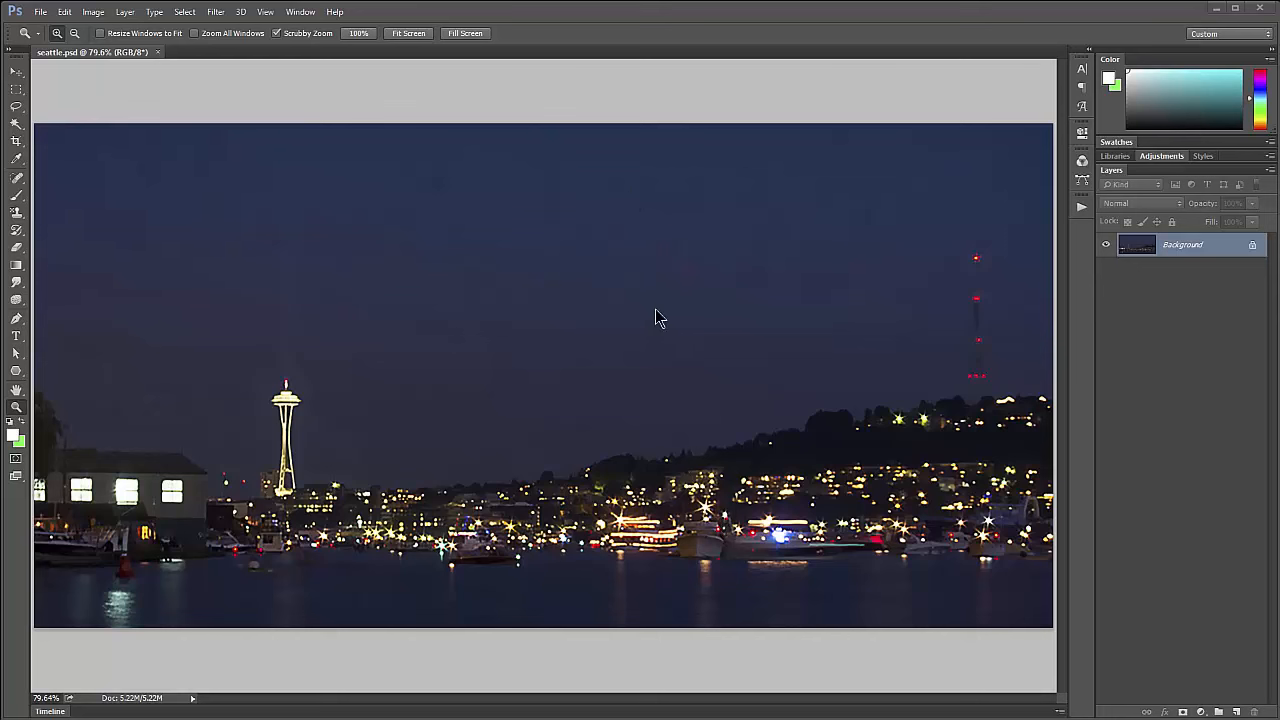
mouse_move(828, 262)
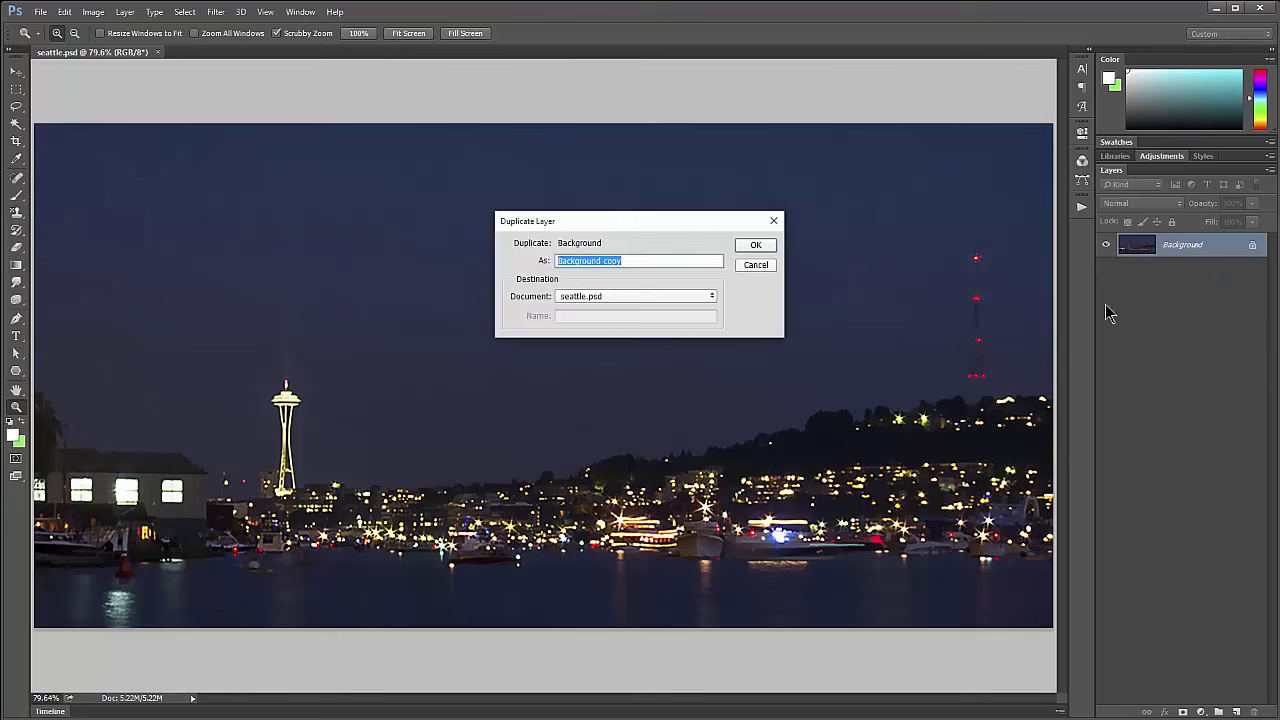
Step: Duplicate the Background layer and launch Corel ParticleShop from the Filter menu
left_click(756, 244)
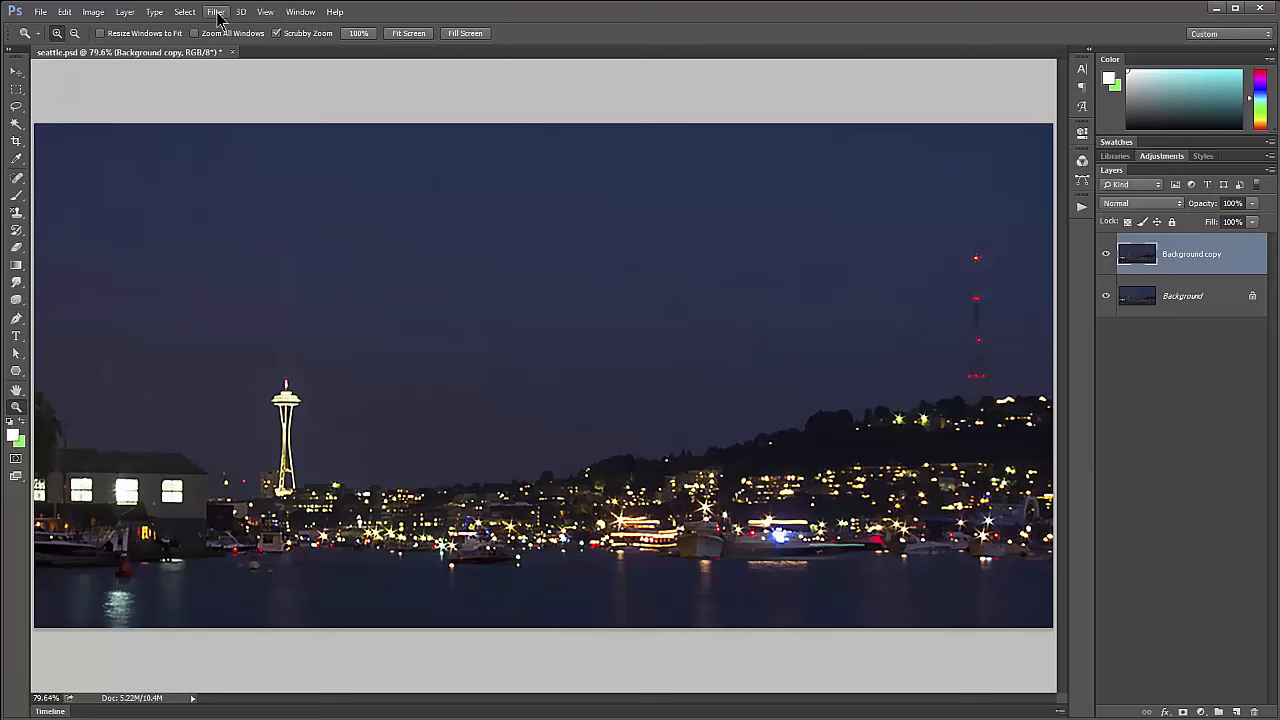
left_click(216, 12)
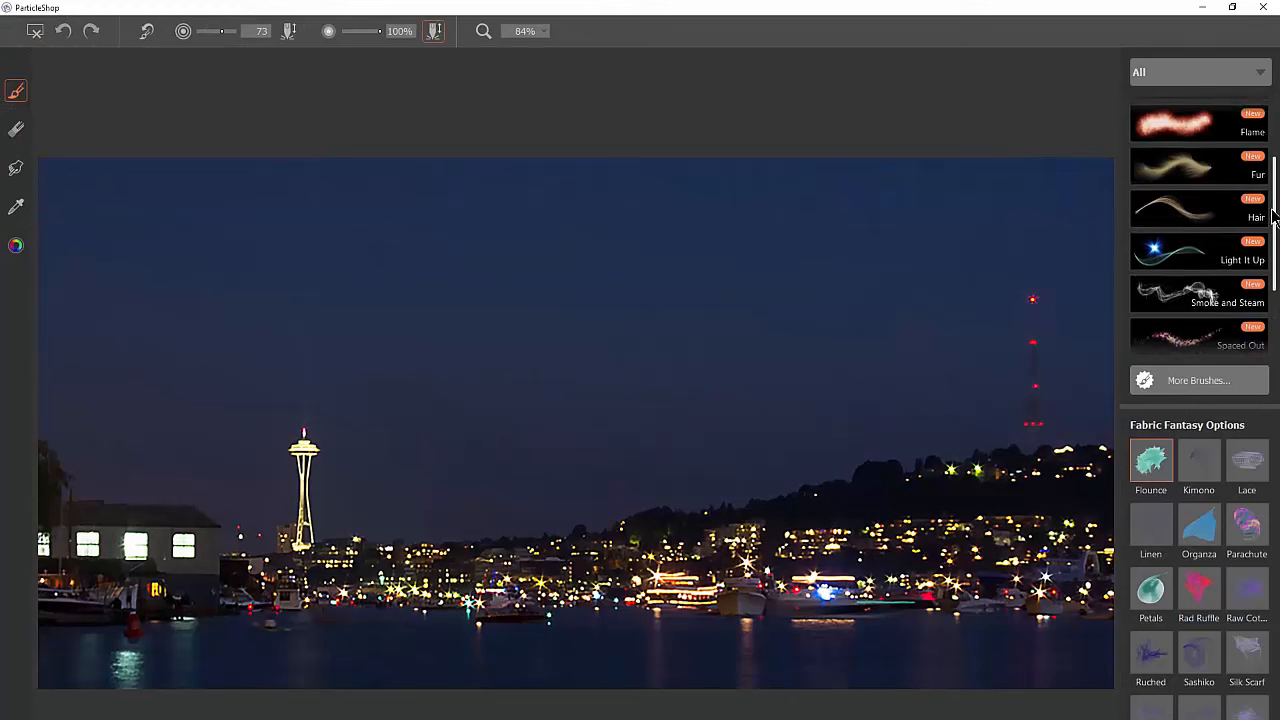
Step: Paint multicoloured, blue and green Aurora bands from the Spaced Out collection, then revert to last saved
left_click(1200, 214)
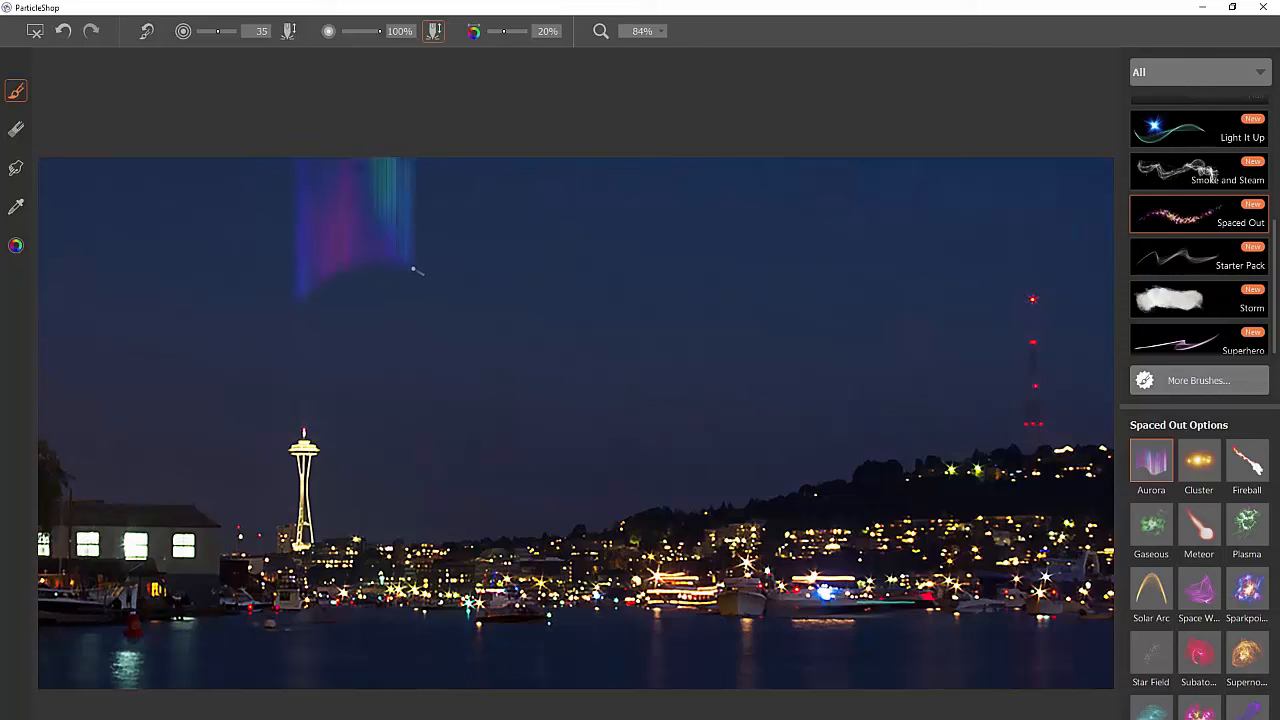
left_click_drag(410, 270, 800, 290)
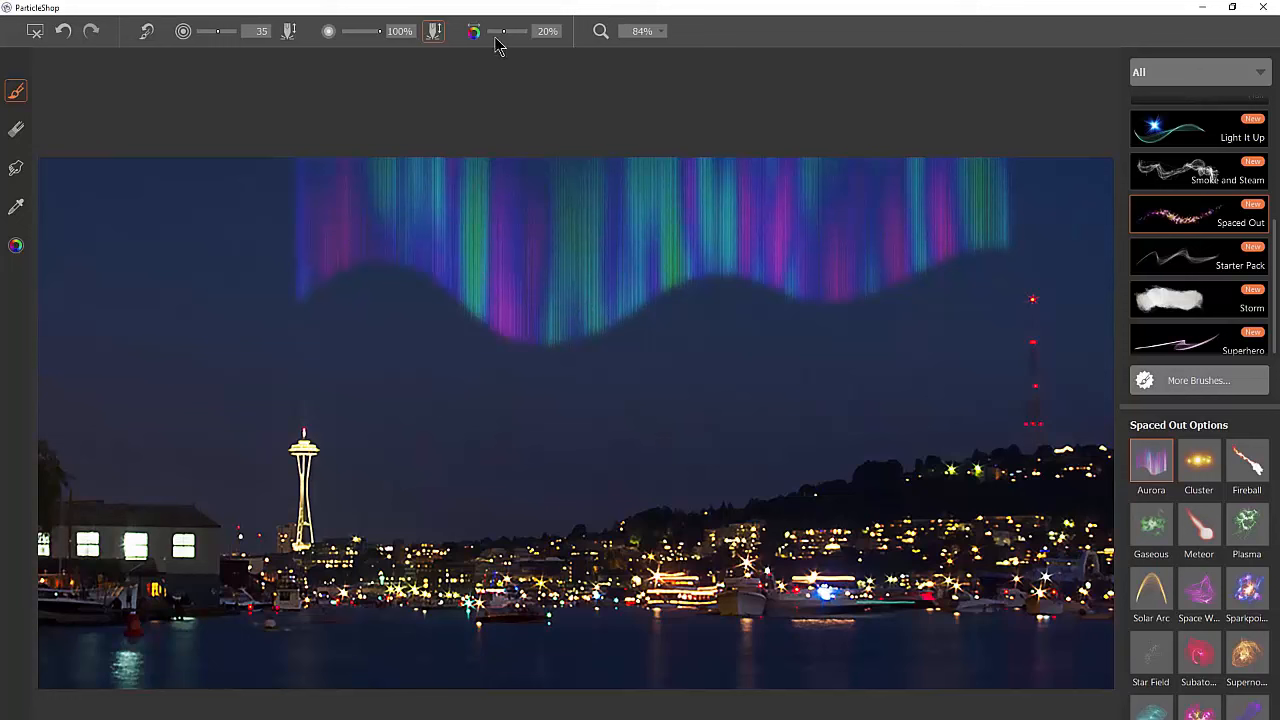
mouse_move(504, 38)
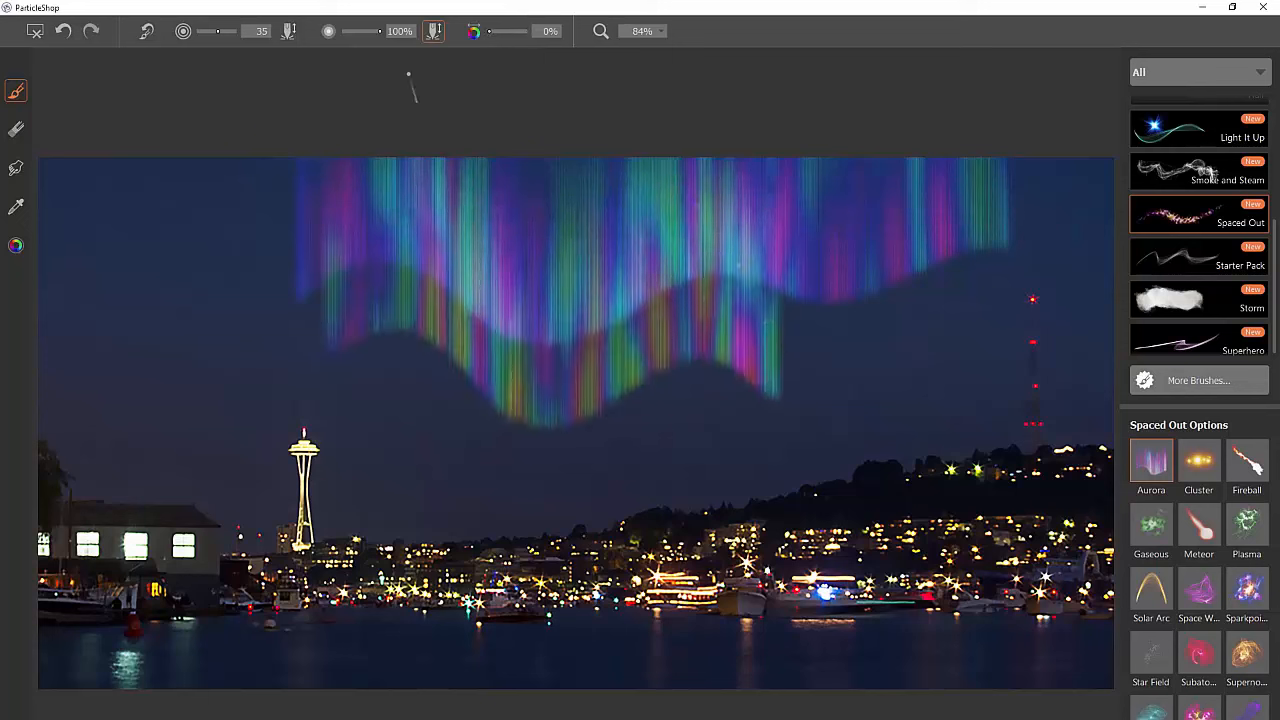
left_click_drag(408, 78, 362, 410)
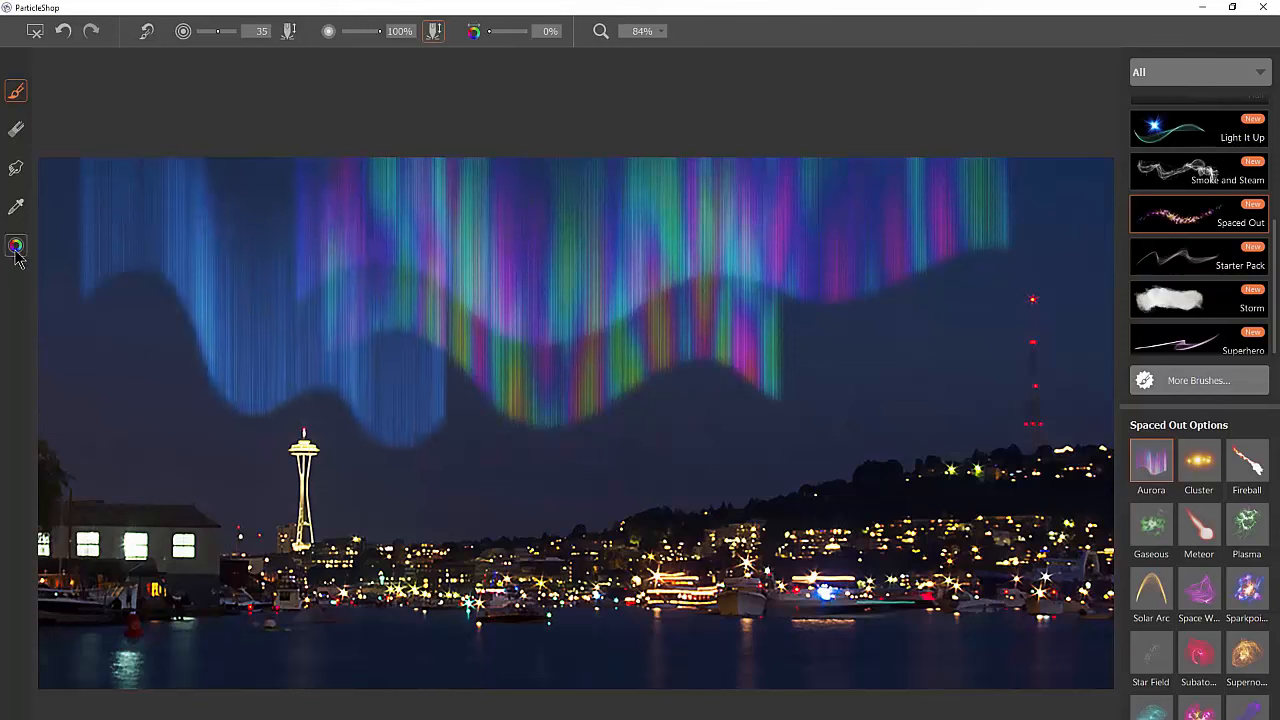
left_click(16, 248)
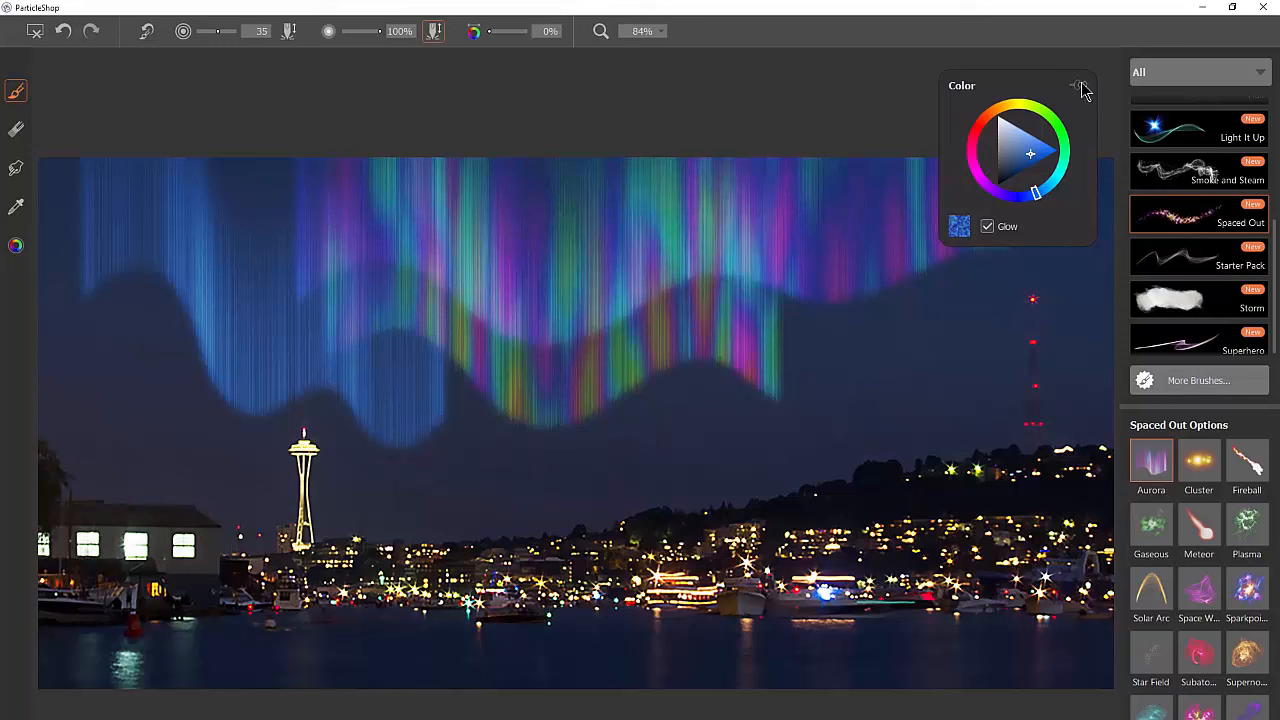
mouse_move(1080, 100)
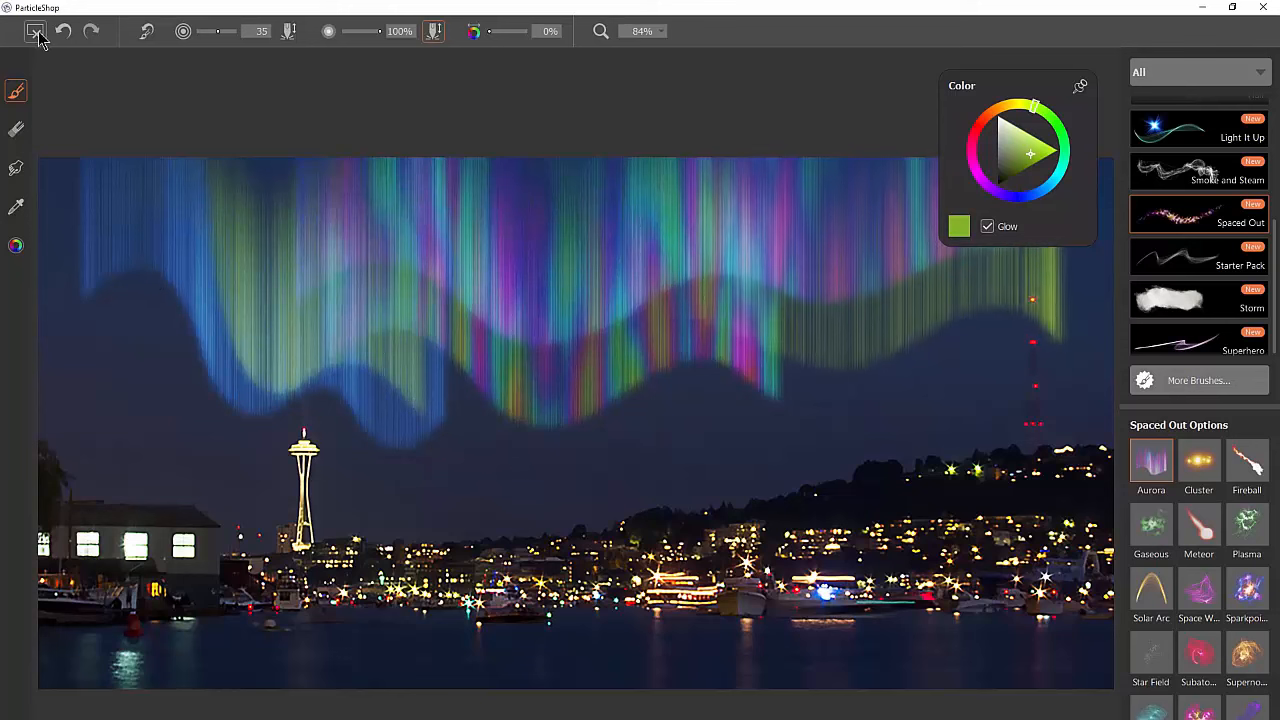
left_click(36, 32)
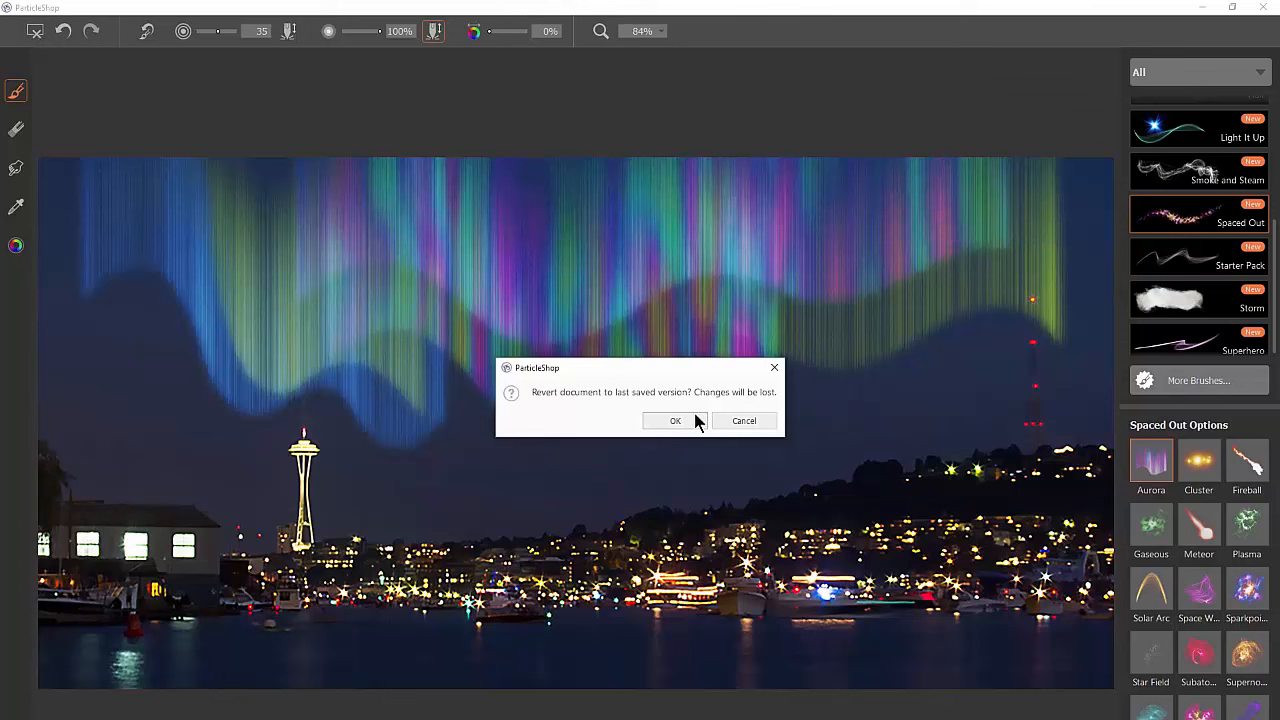
Step: Revert to the clean photo, set colour variability to 8% and paint green and purple Aurora bands
left_click(674, 420)
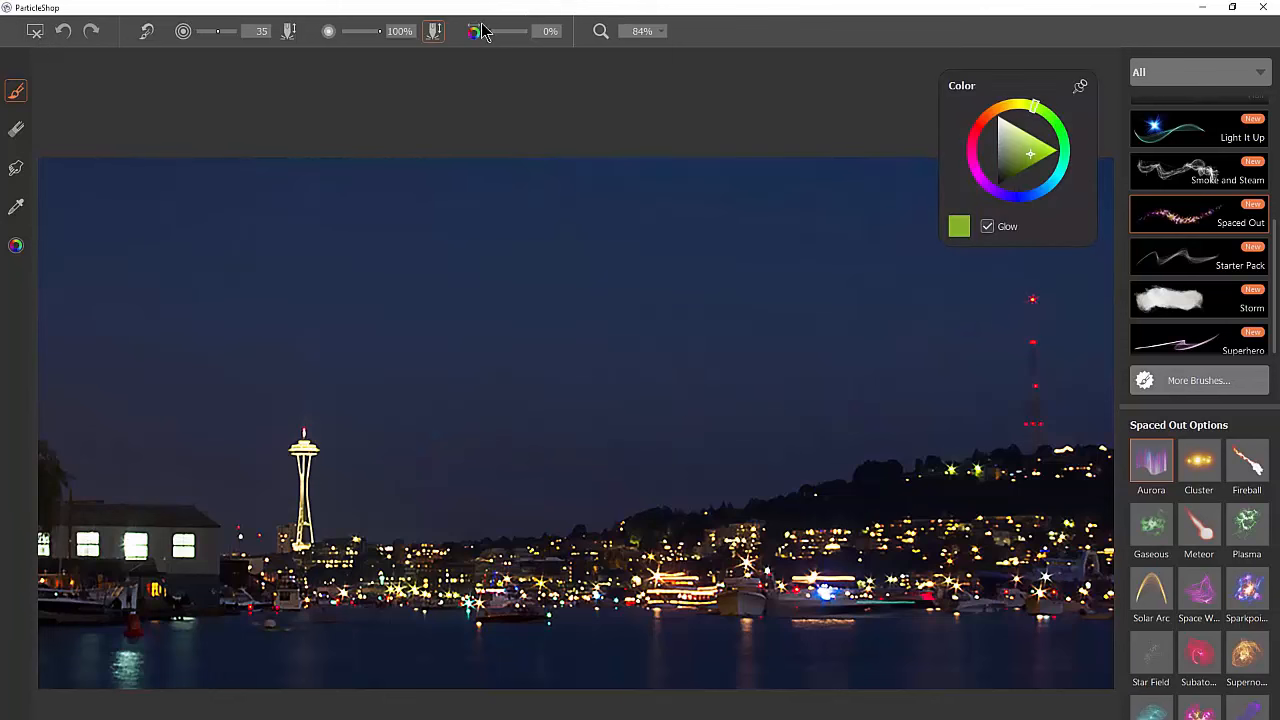
left_click_drag(474, 32, 500, 32)
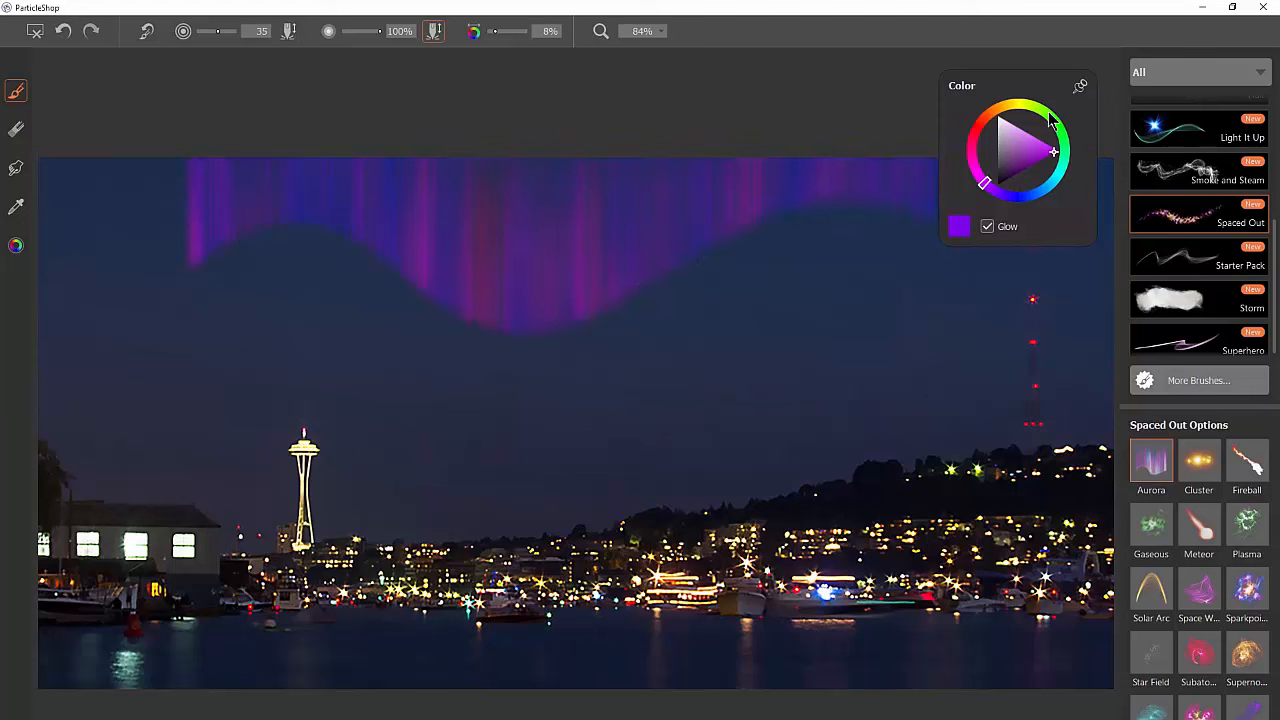
left_click(1036, 104)
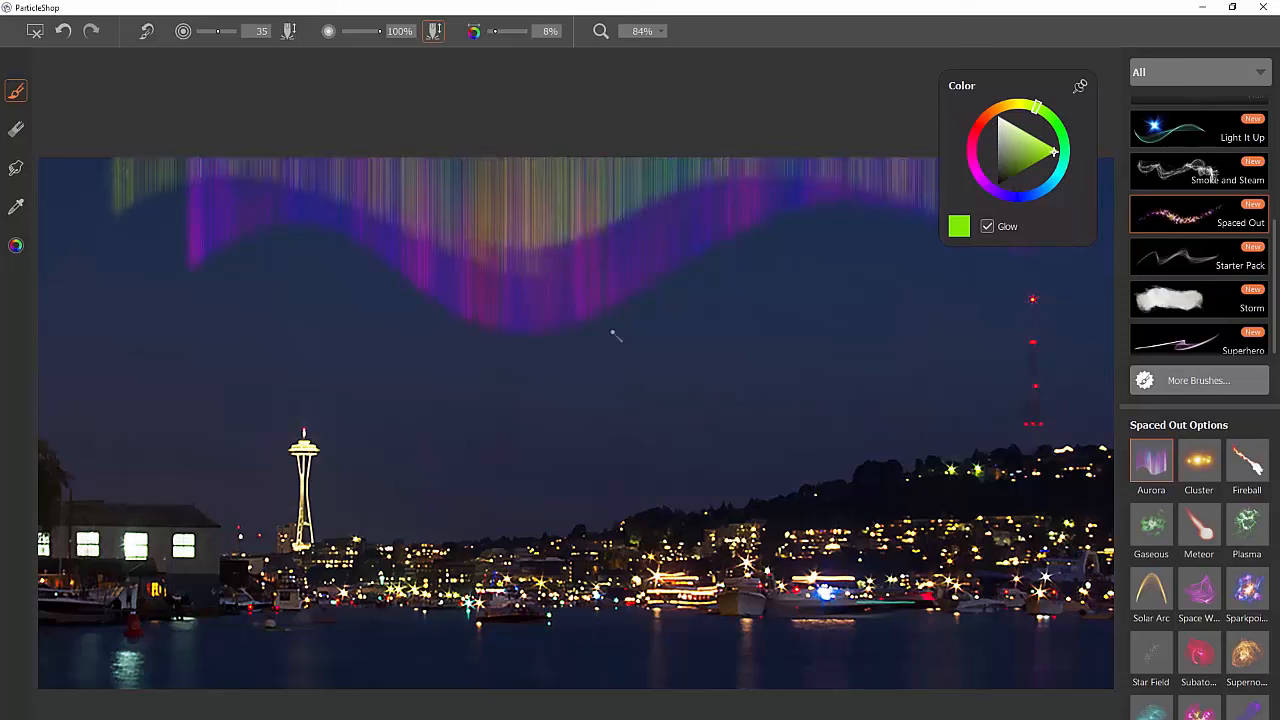
left_click_drag(616, 336, 940, 338)
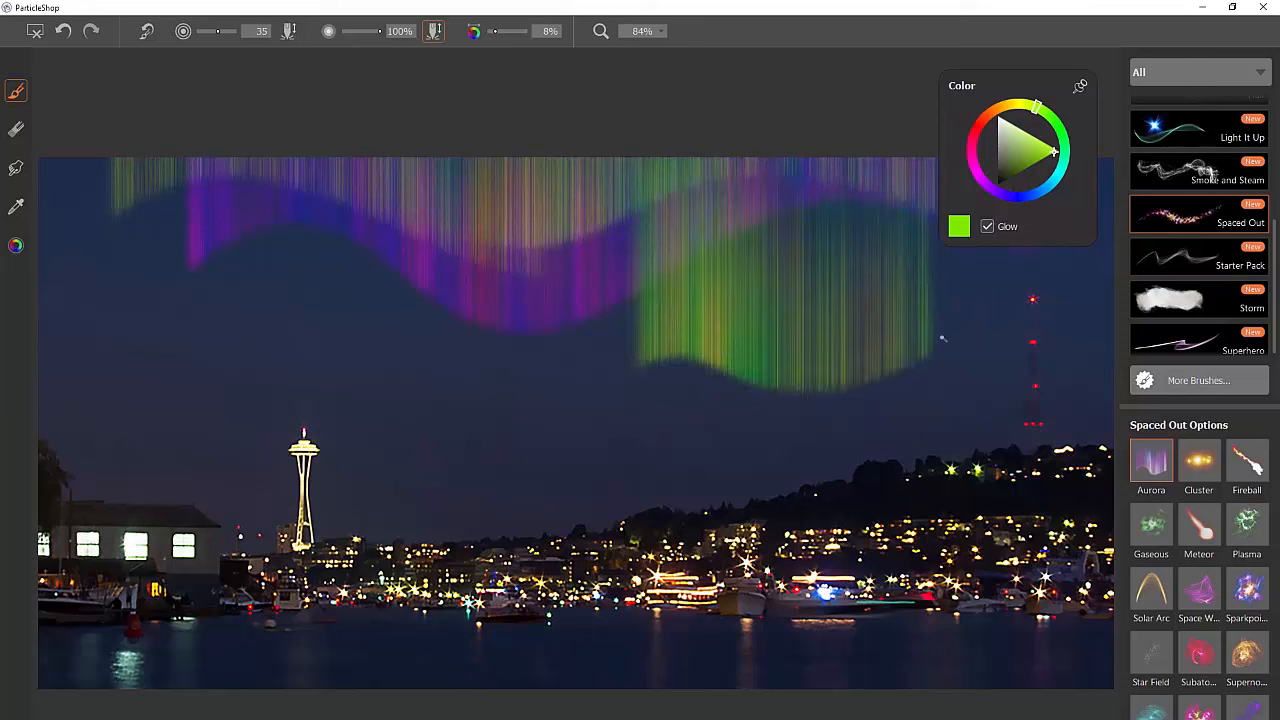
left_click(690, 322)
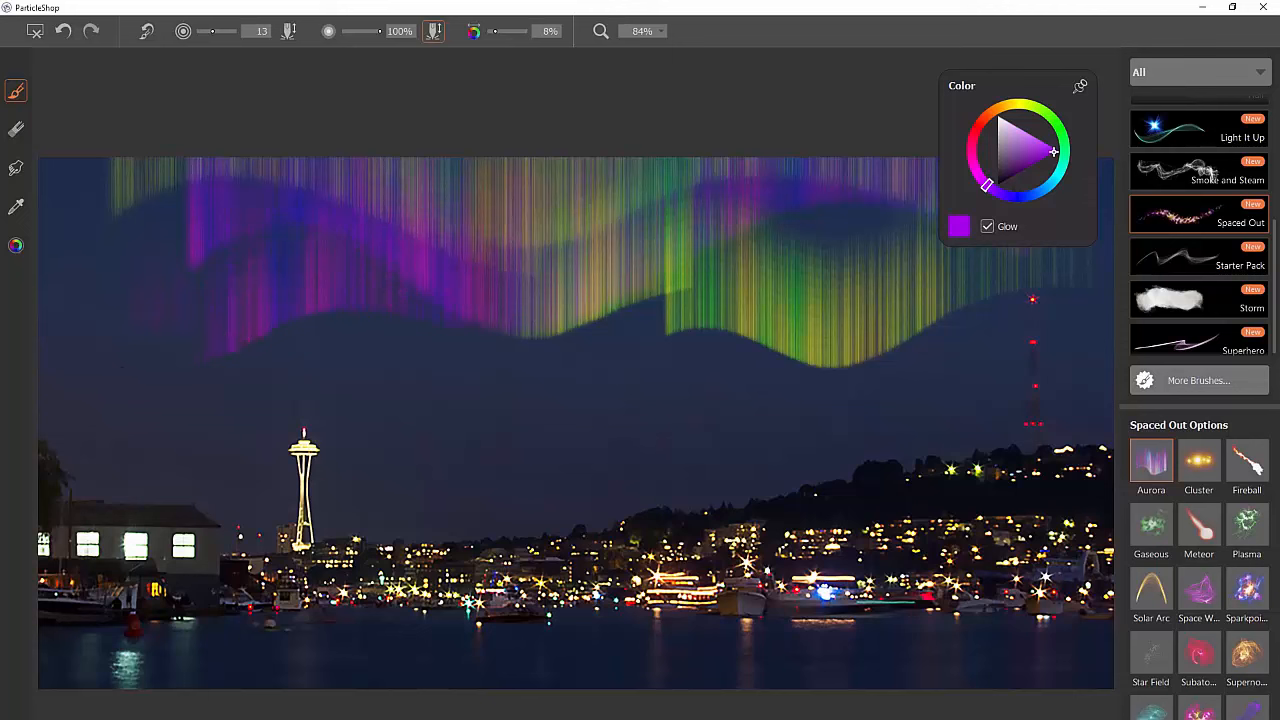
mouse_move(760, 388)
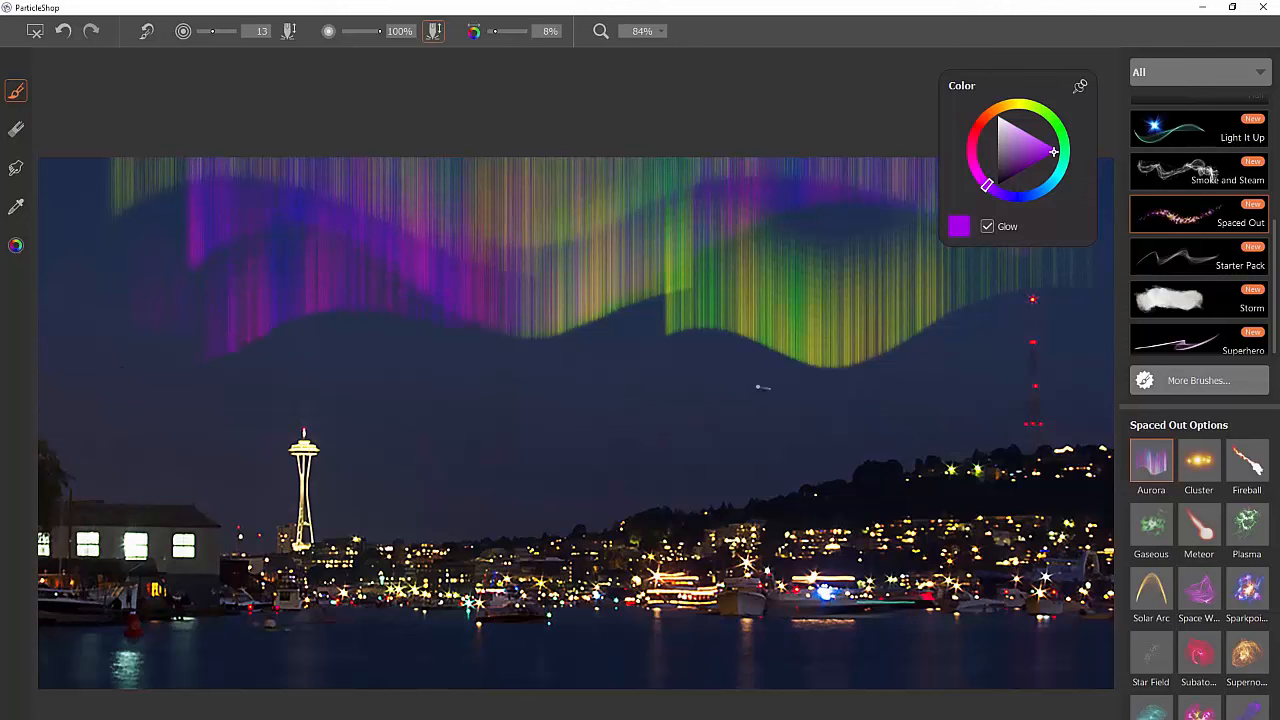
Step: Save the strokes back to Photoshop using the 'Save only brushstrokes' option
left_click(1174, 700)
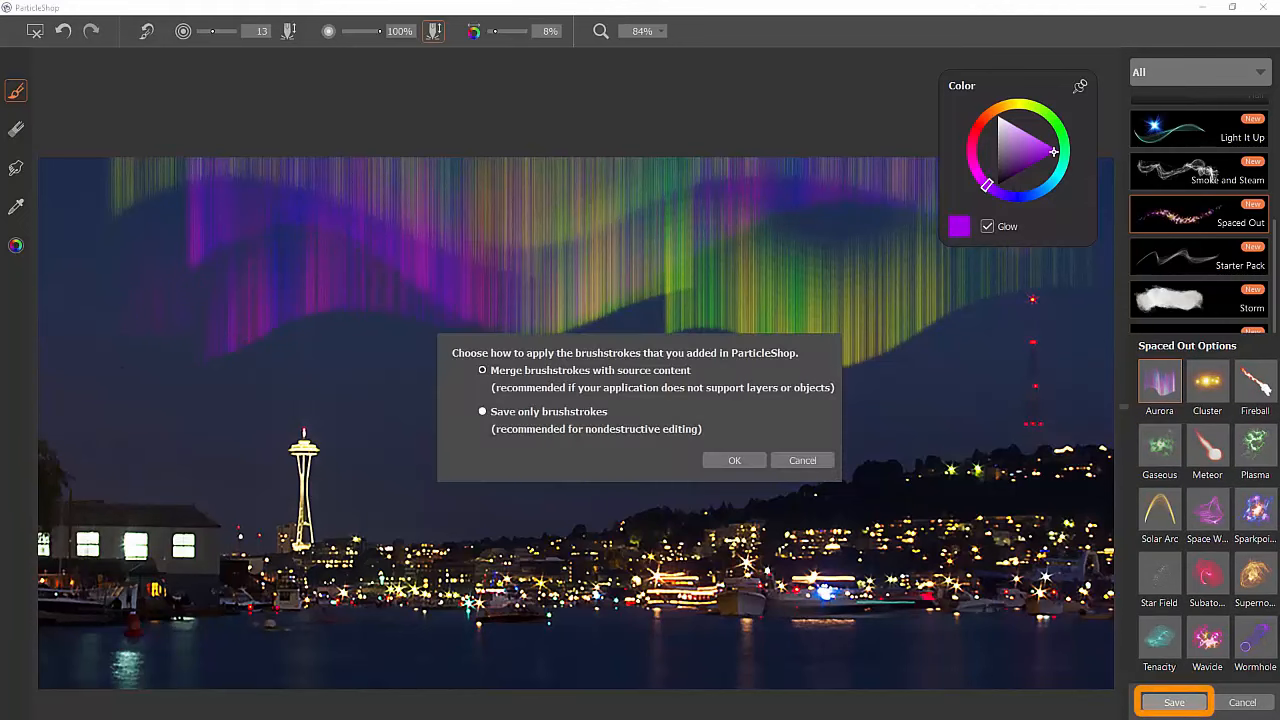
left_click(482, 370)
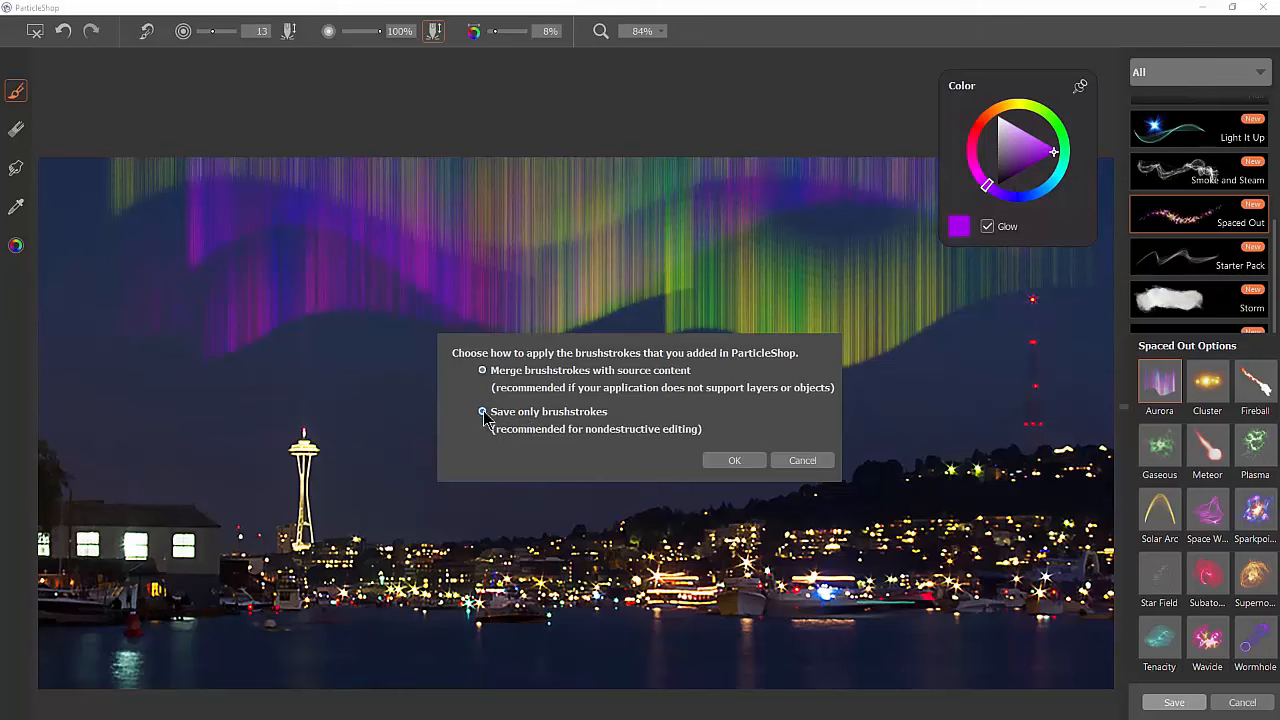
left_click(482, 412)
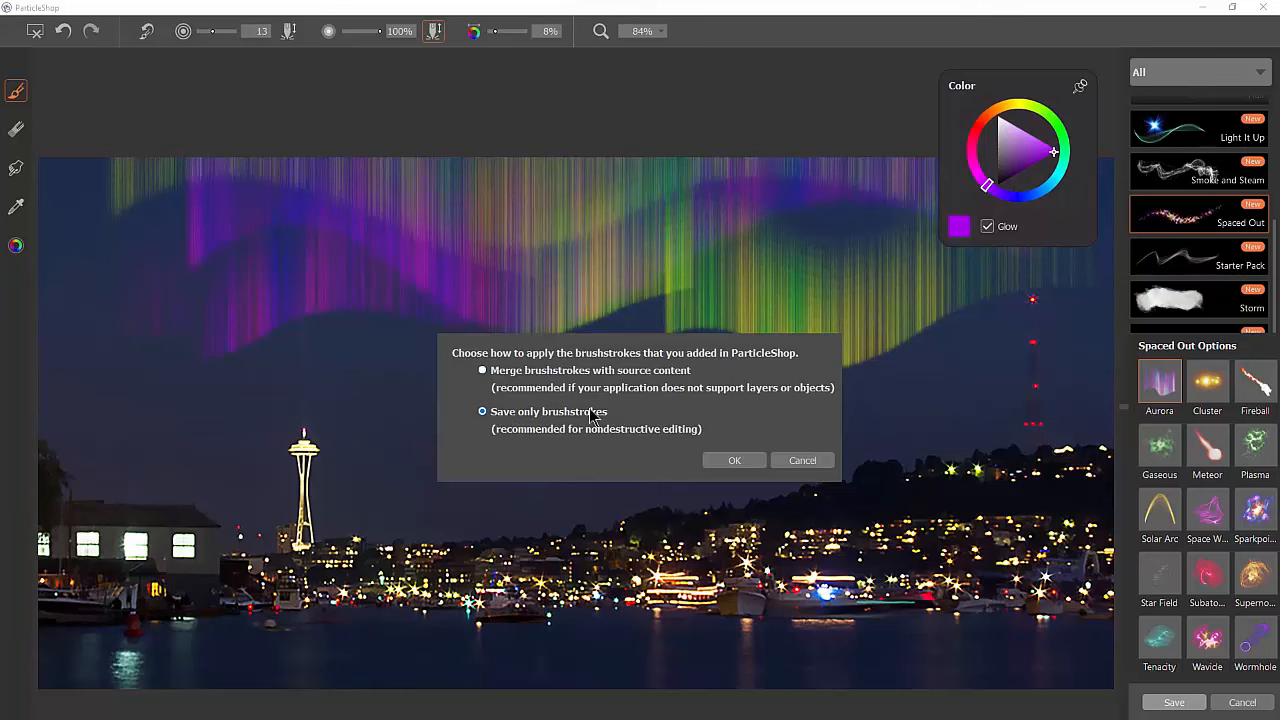
left_click(734, 460)
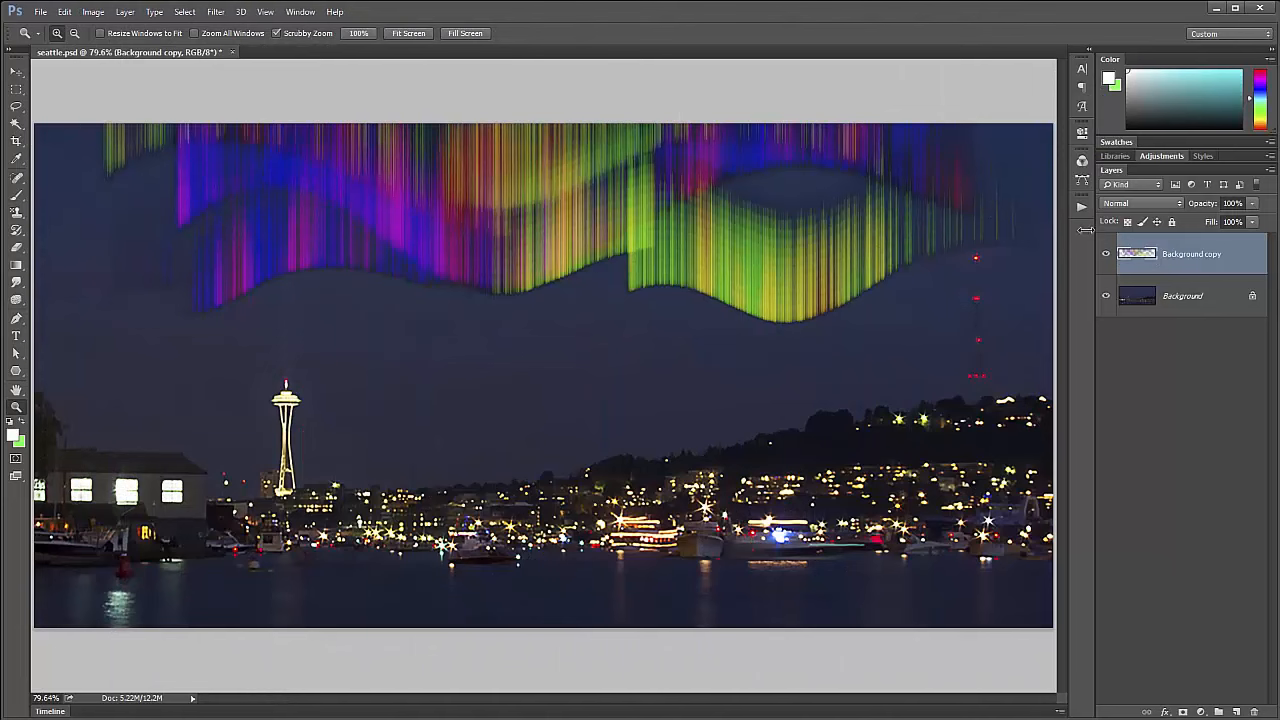
Step: Try Screen, Color Dodge, Vivid Light and Linear Light blending on the aurora layer, settling on Screen
left_click(1140, 204)
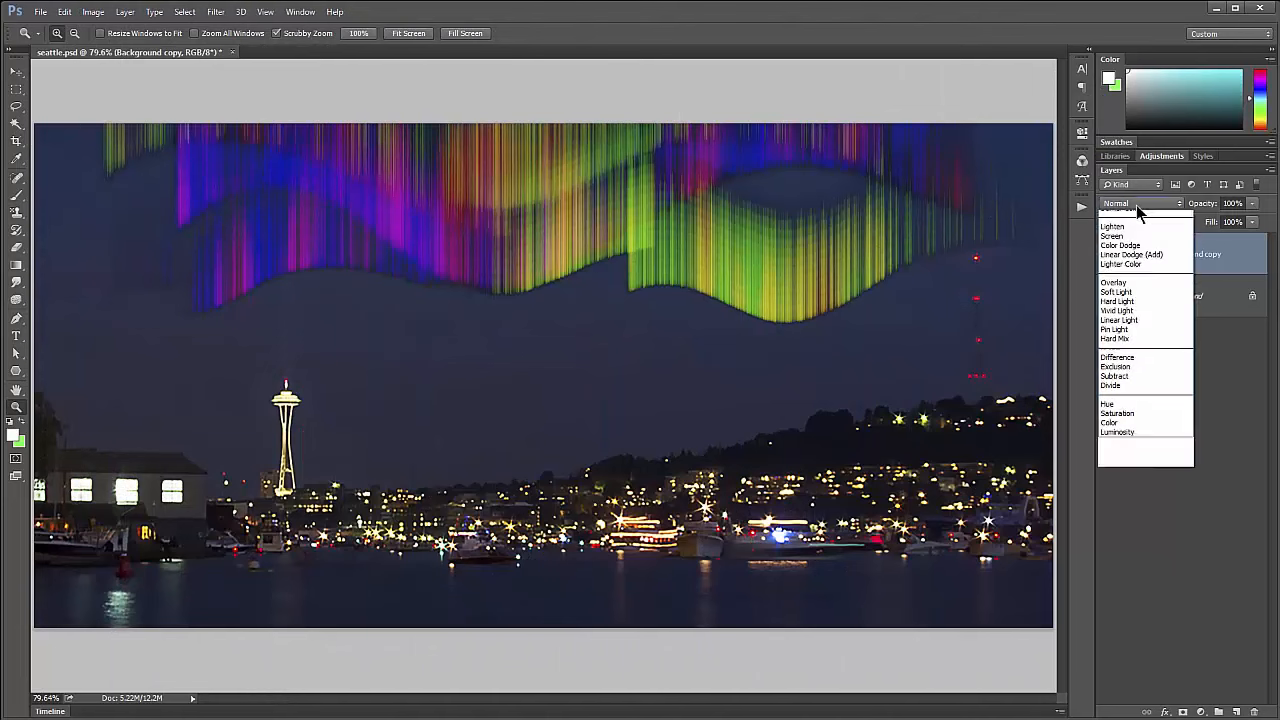
mouse_move(1136, 318)
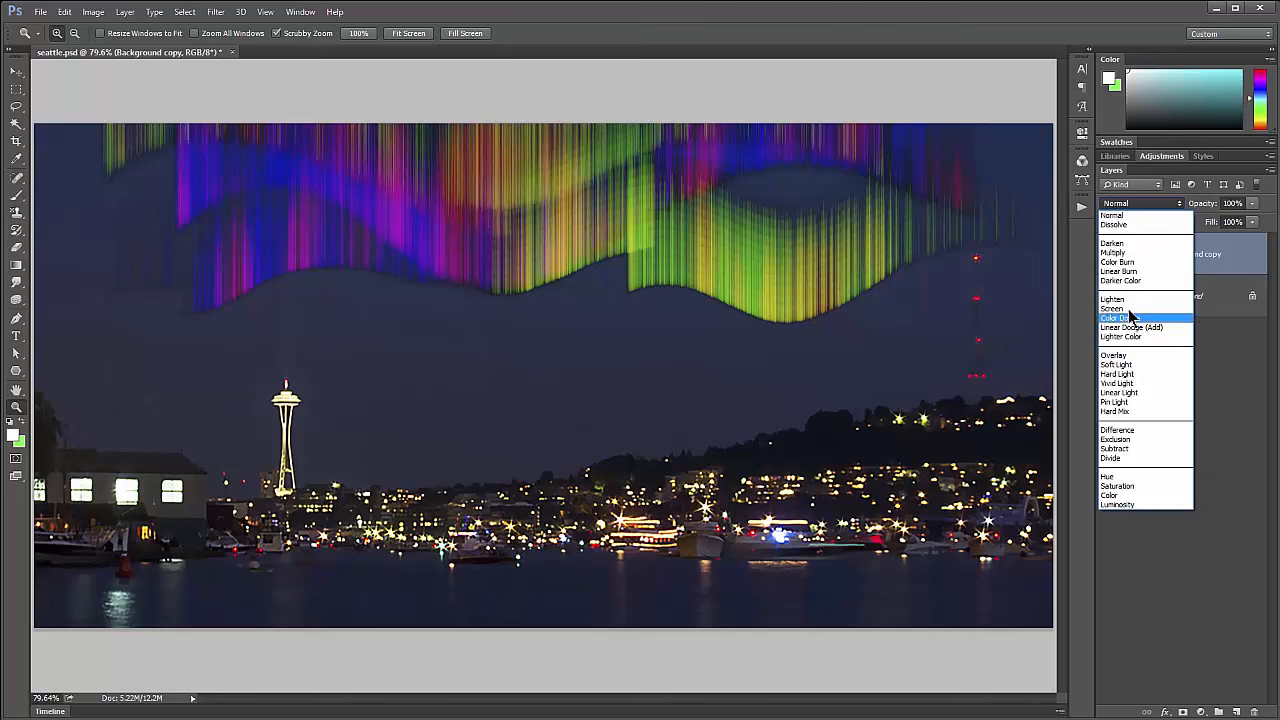
left_click(1112, 308)
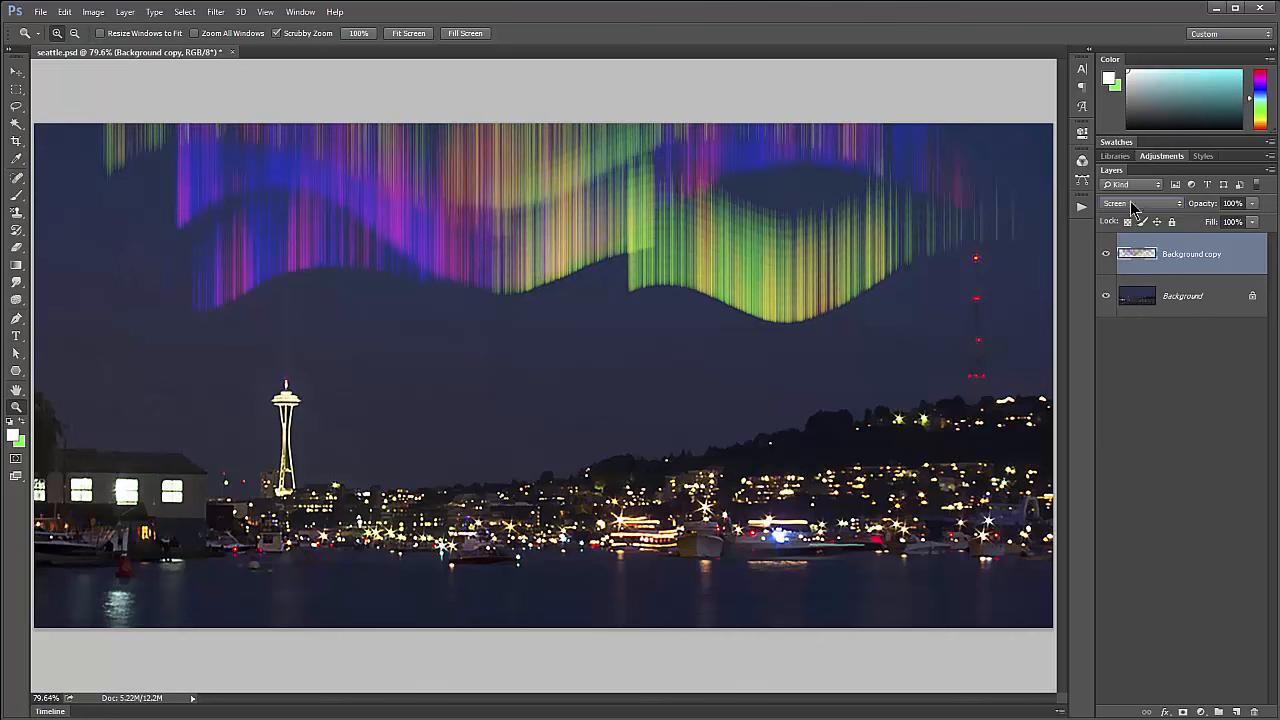
left_click(1140, 204)
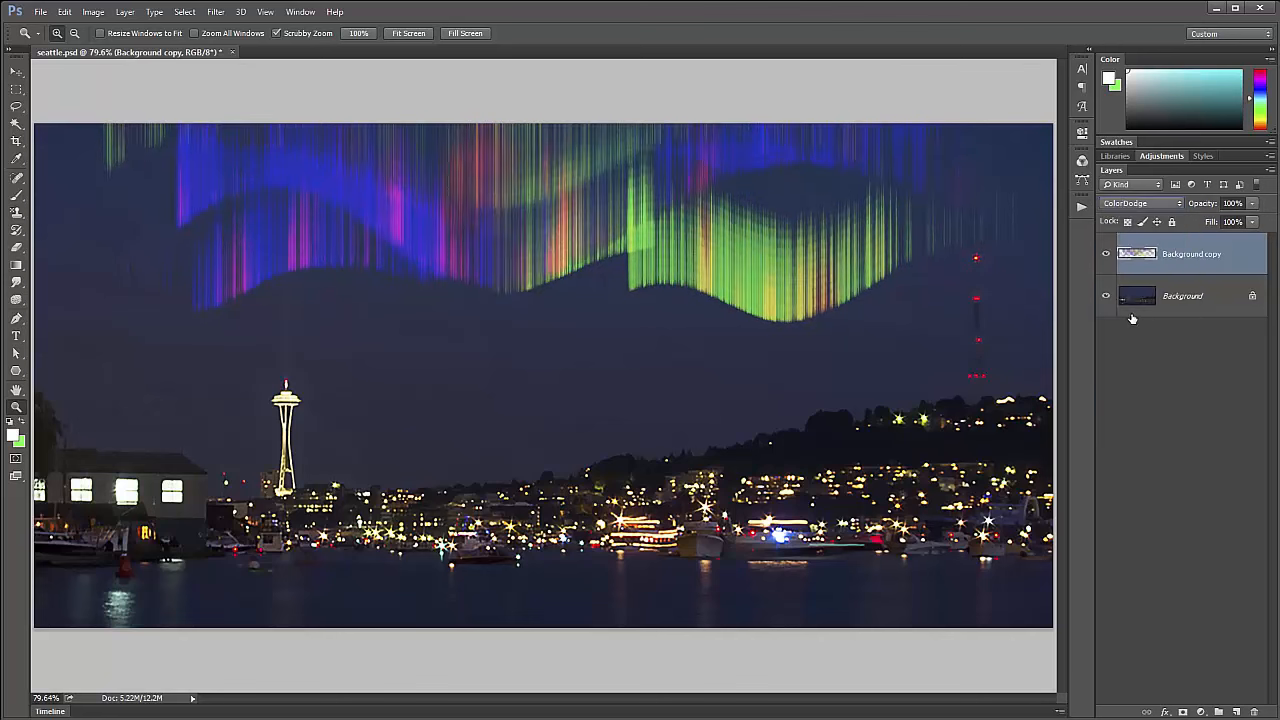
left_click(1140, 204)
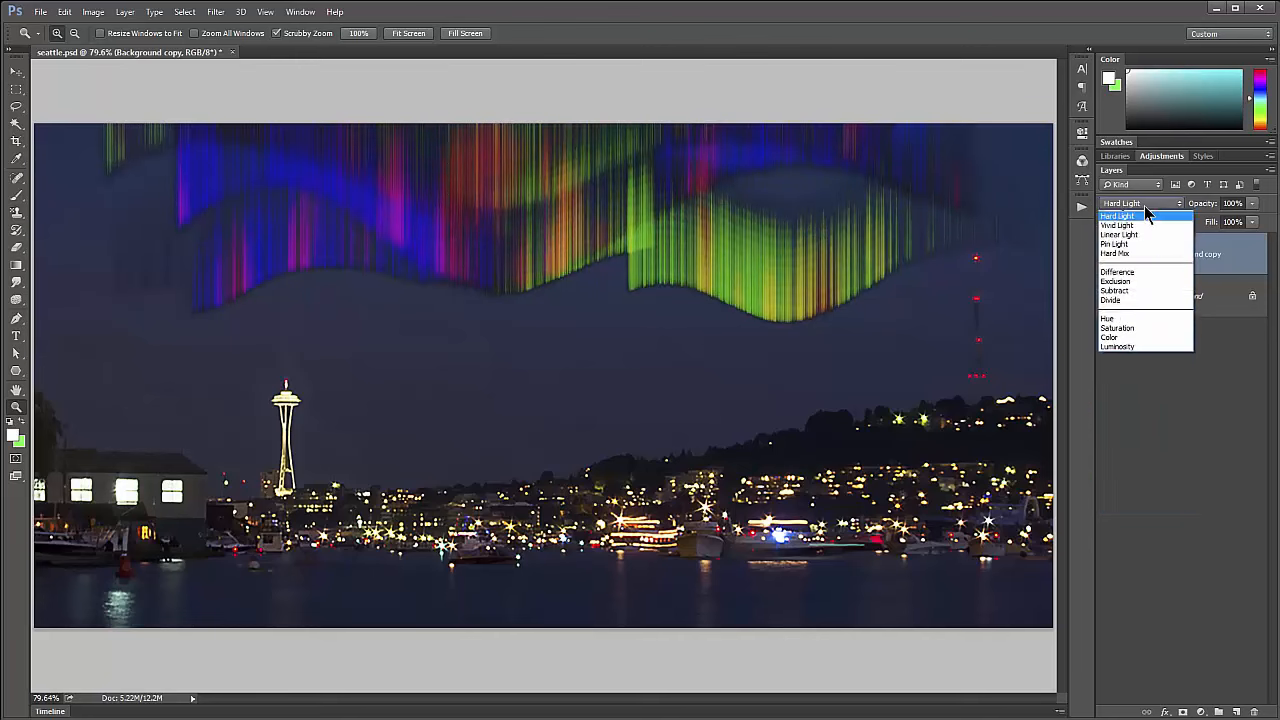
left_click(1118, 368)
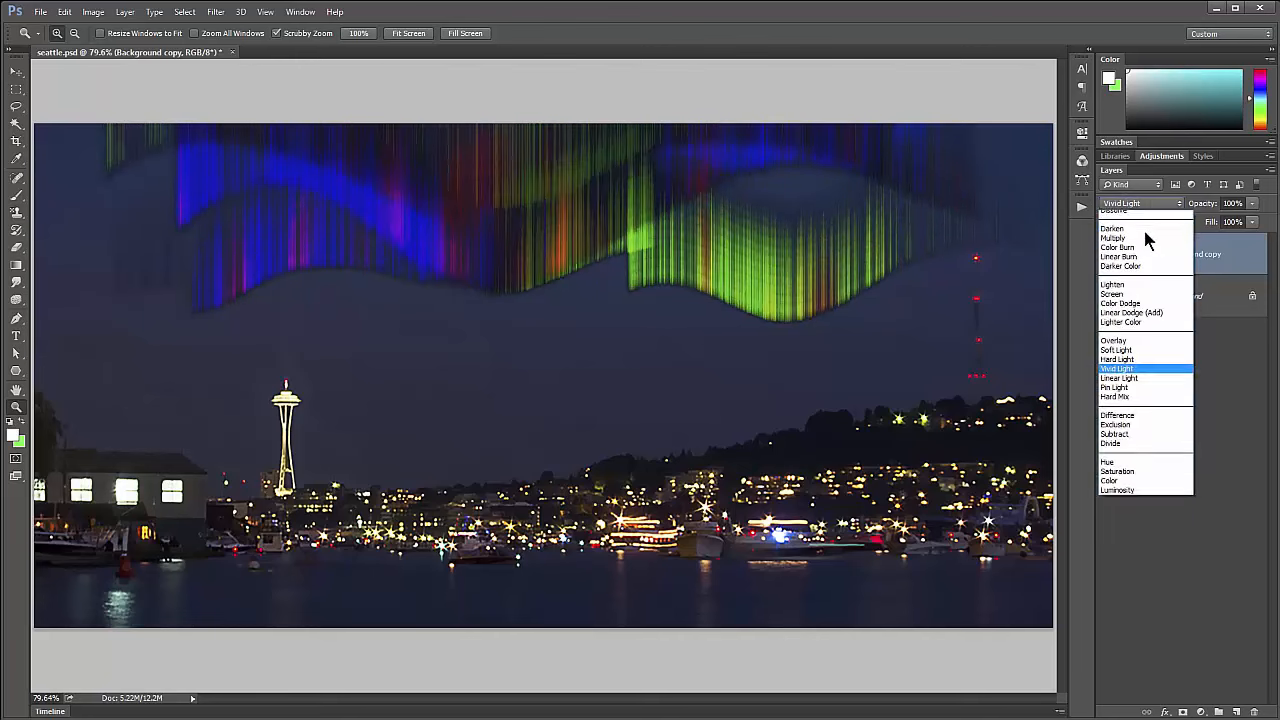
left_click(1120, 378)
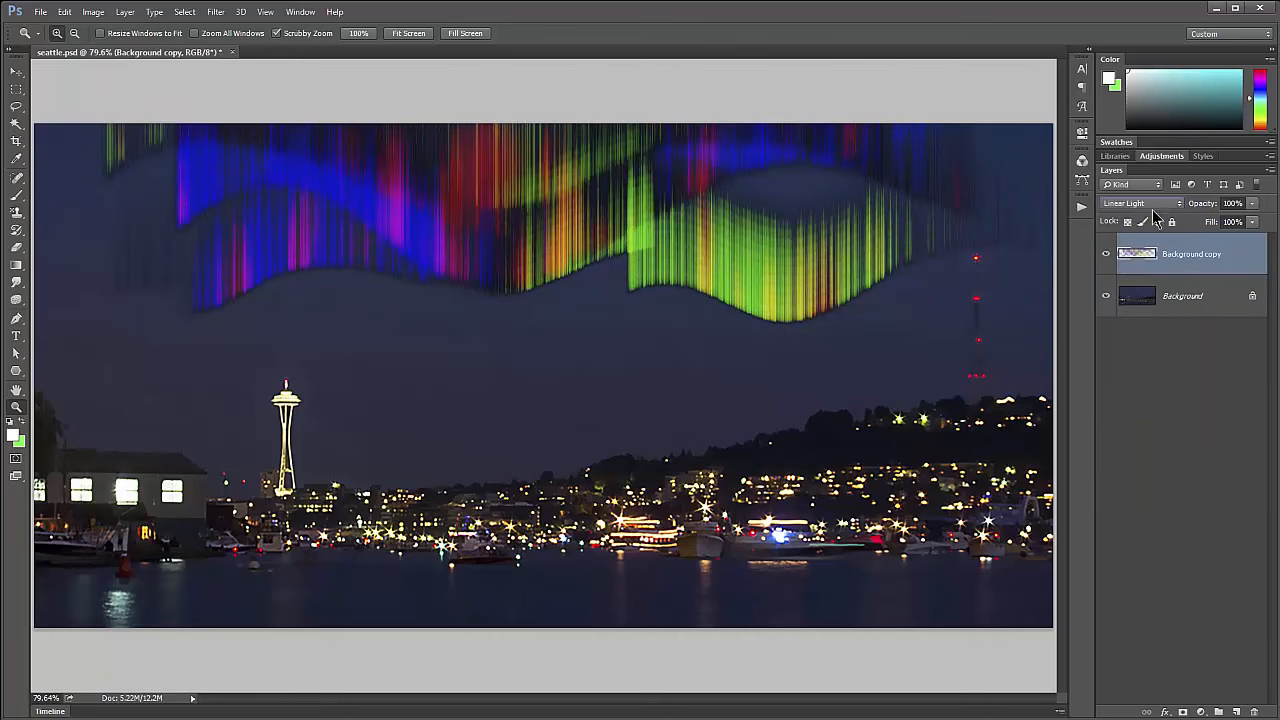
left_click(1140, 204)
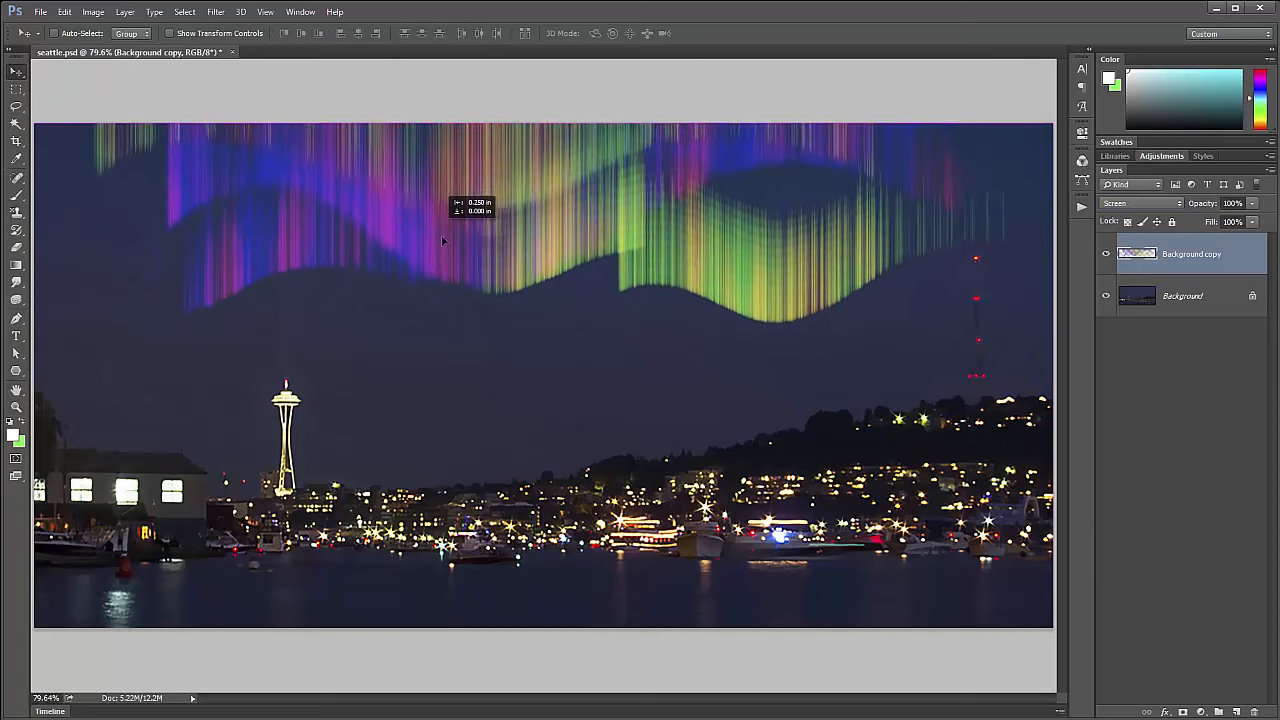
key("ctrl+t")
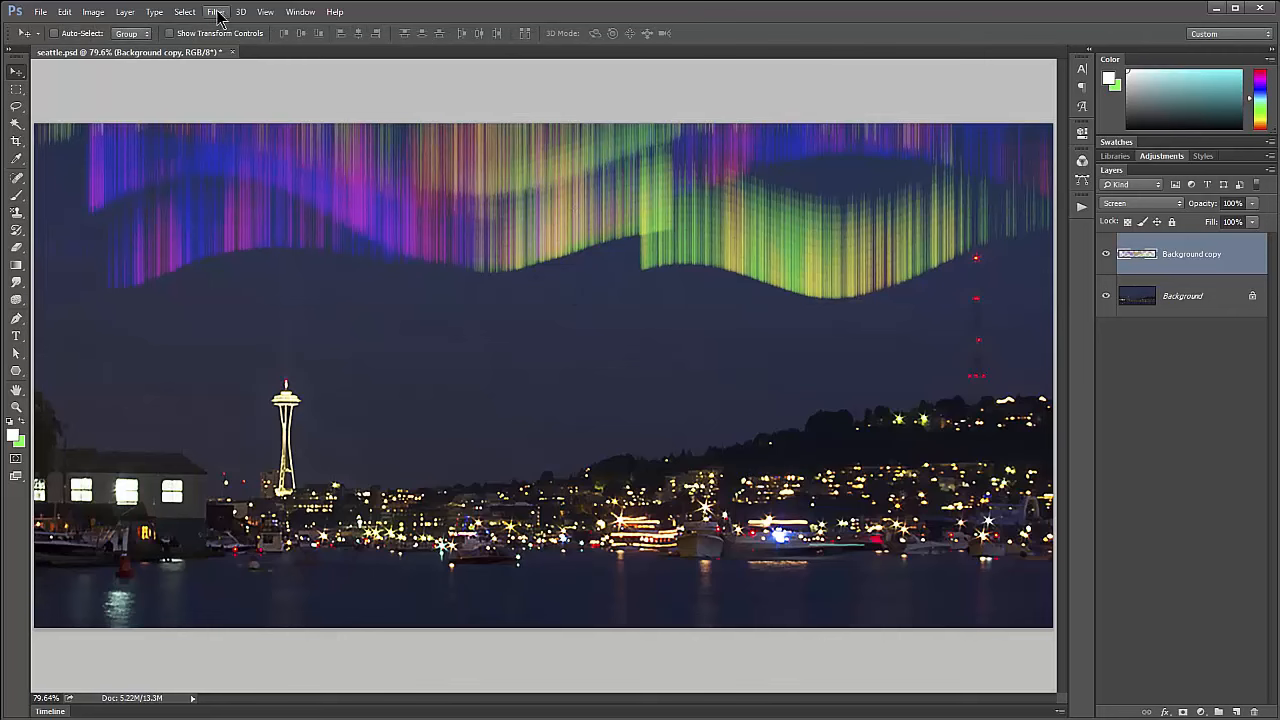
left_click(216, 12)
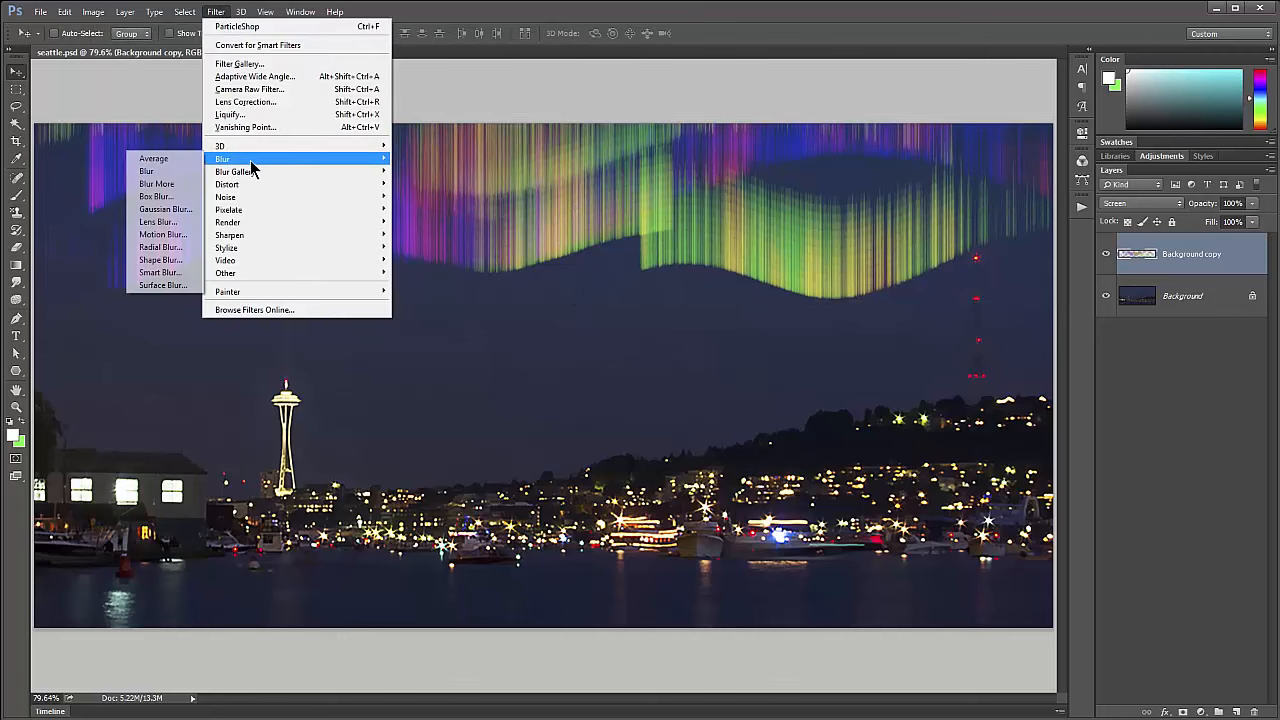
left_click(164, 208)
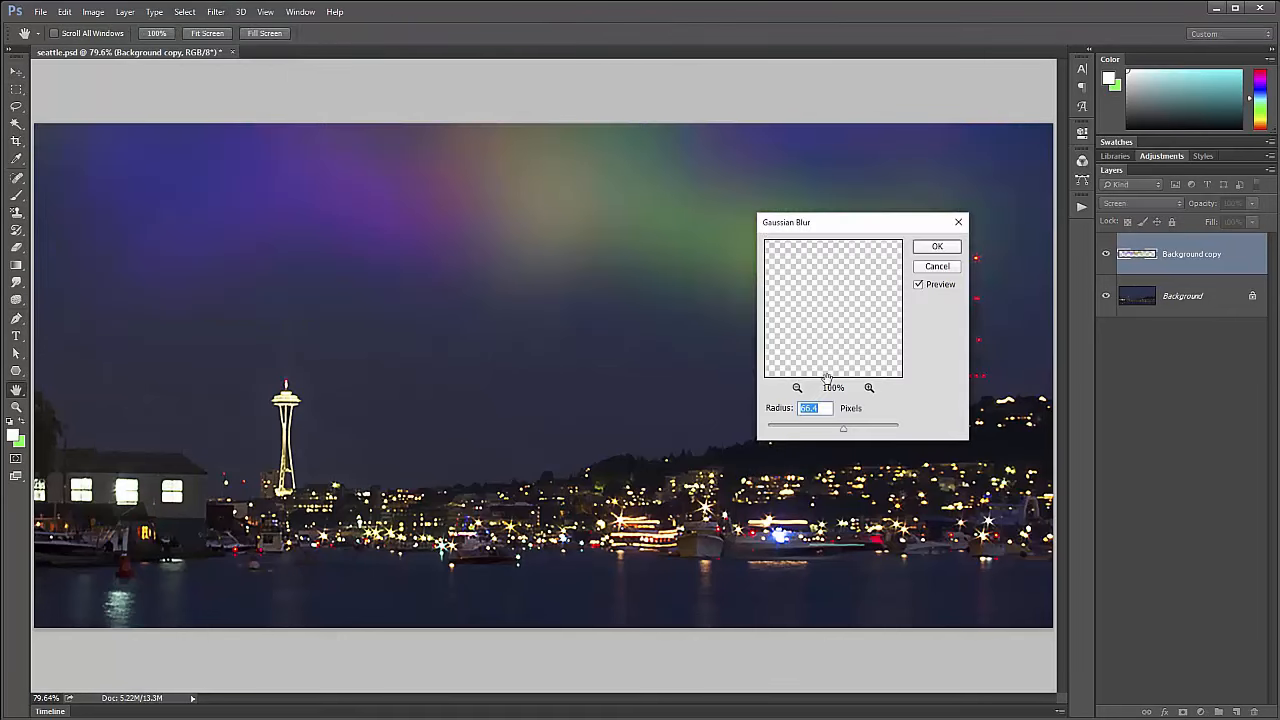
left_click_drag(844, 428, 778, 428)
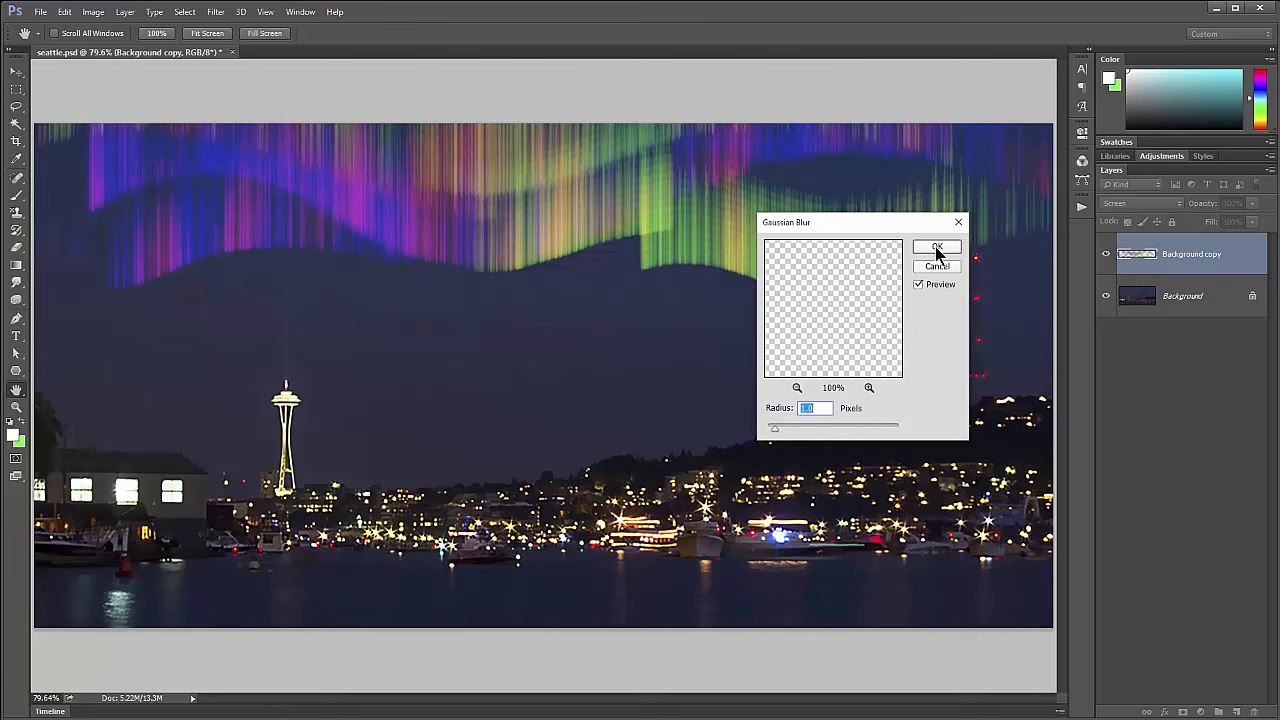
left_click(936, 248)
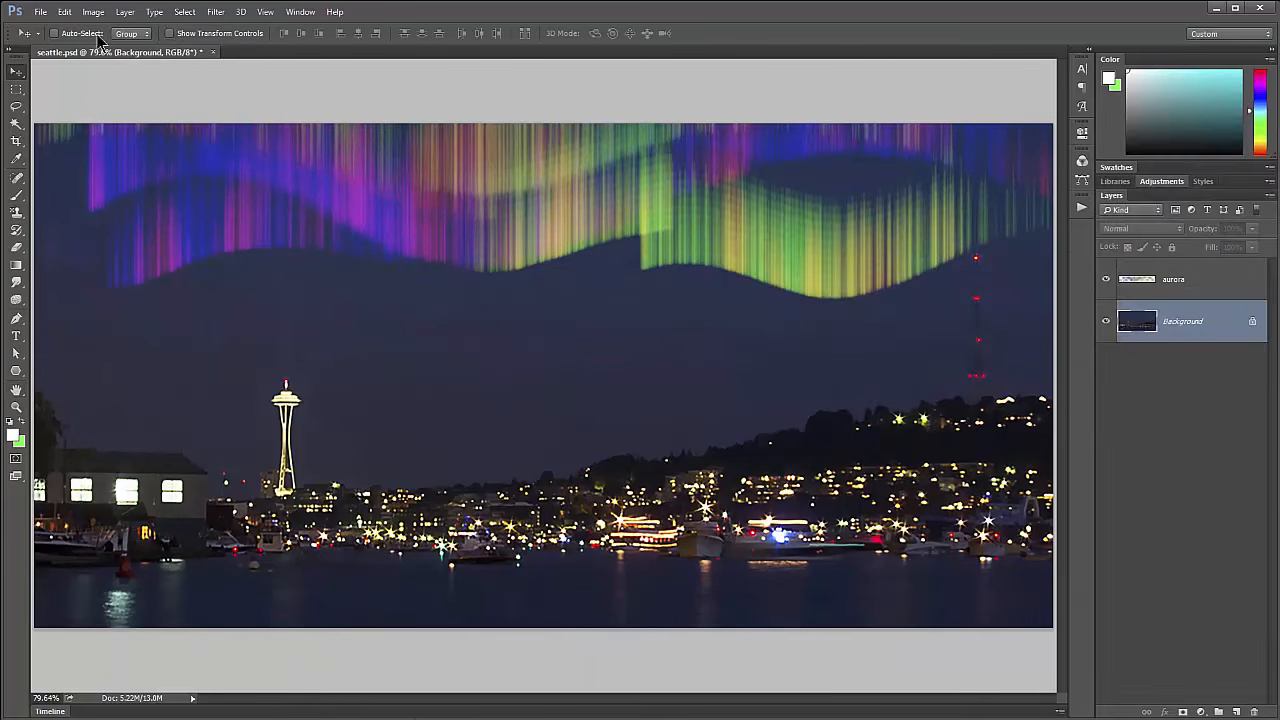
Step: Stamp several orange Cluster star groups to the right of the nebula's centre
left_click(40, 12)
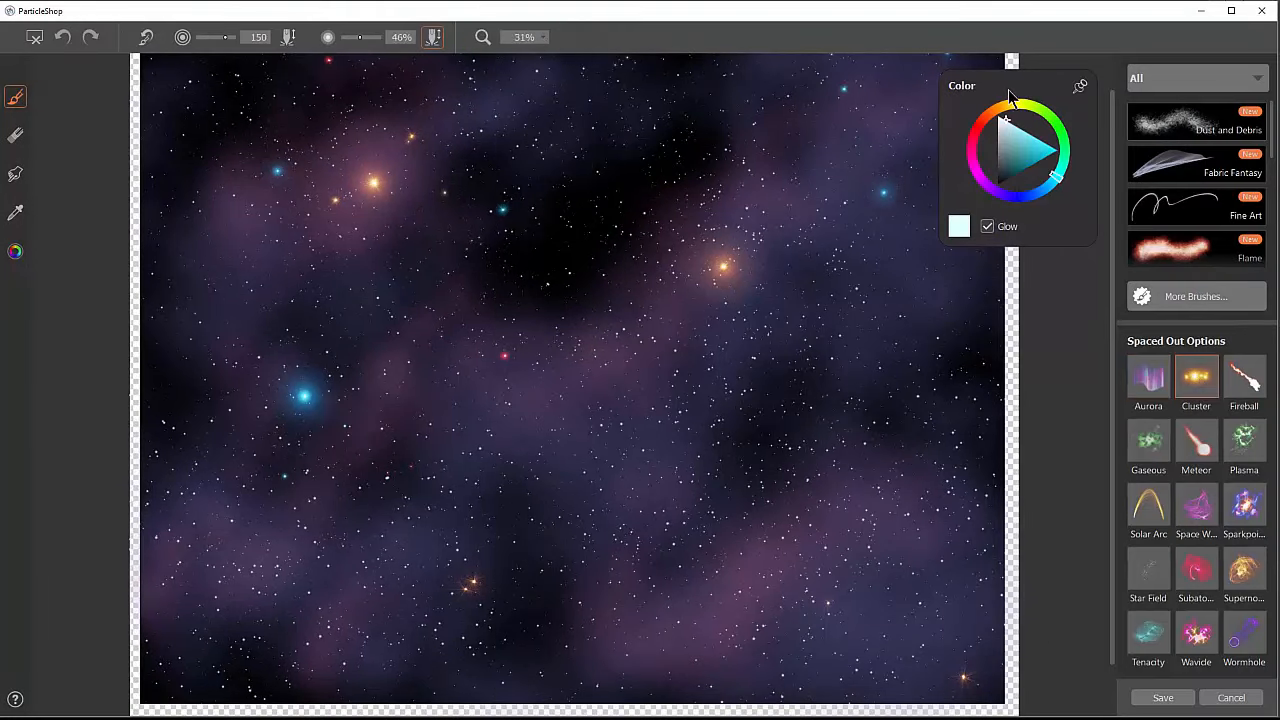
left_click(1030, 170)
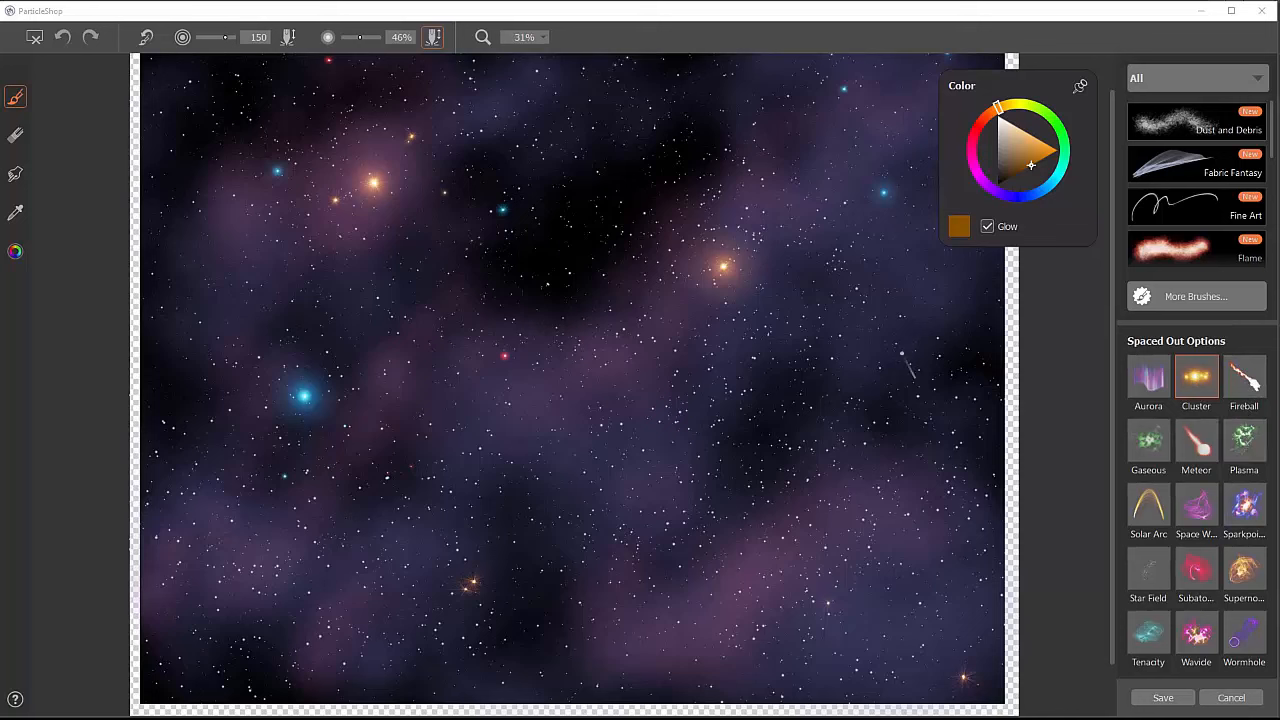
left_click(776, 404)
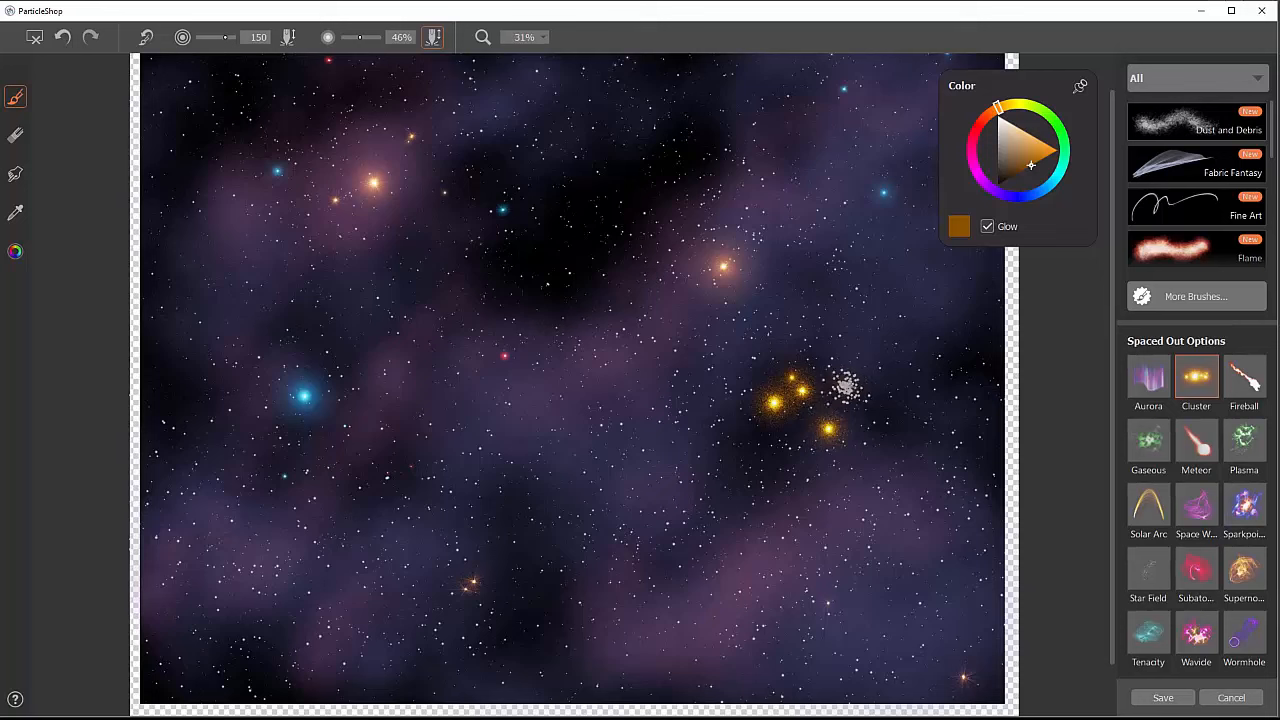
left_click(844, 384)
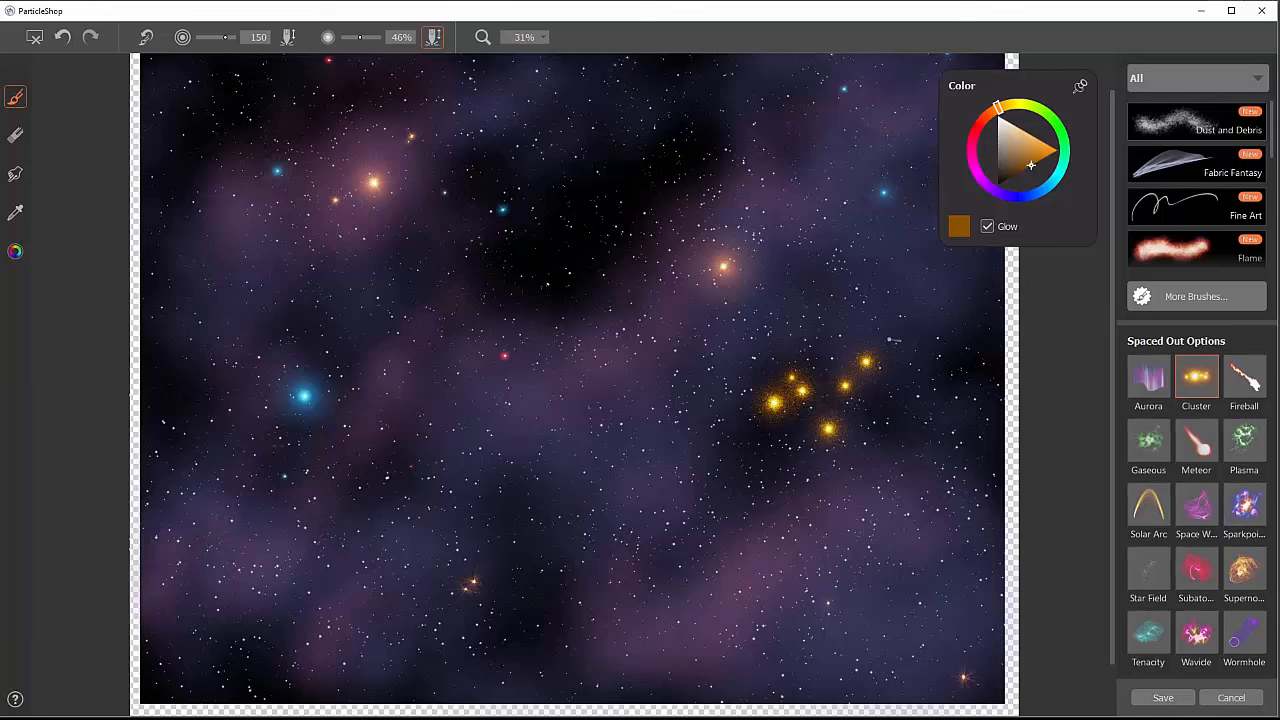
left_click(684, 384)
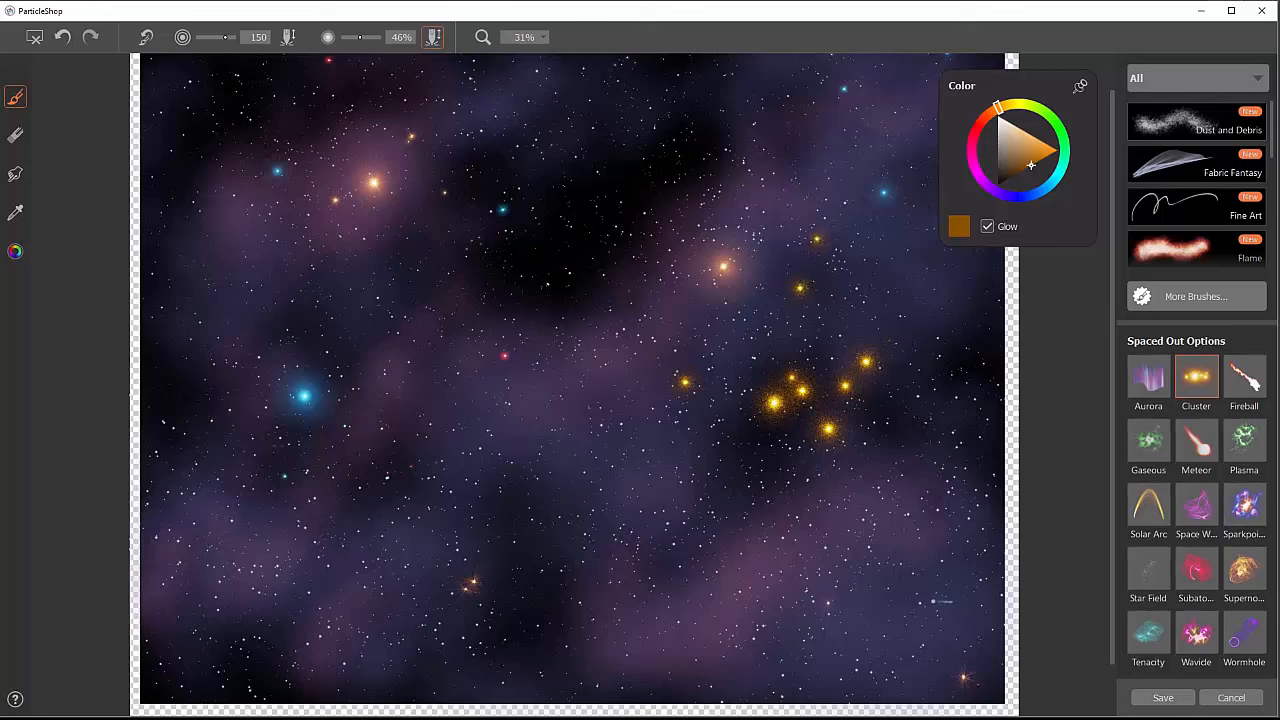
Step: Paint several red Fireball streaks across the nebula toward the orange star
left_click(1244, 378)
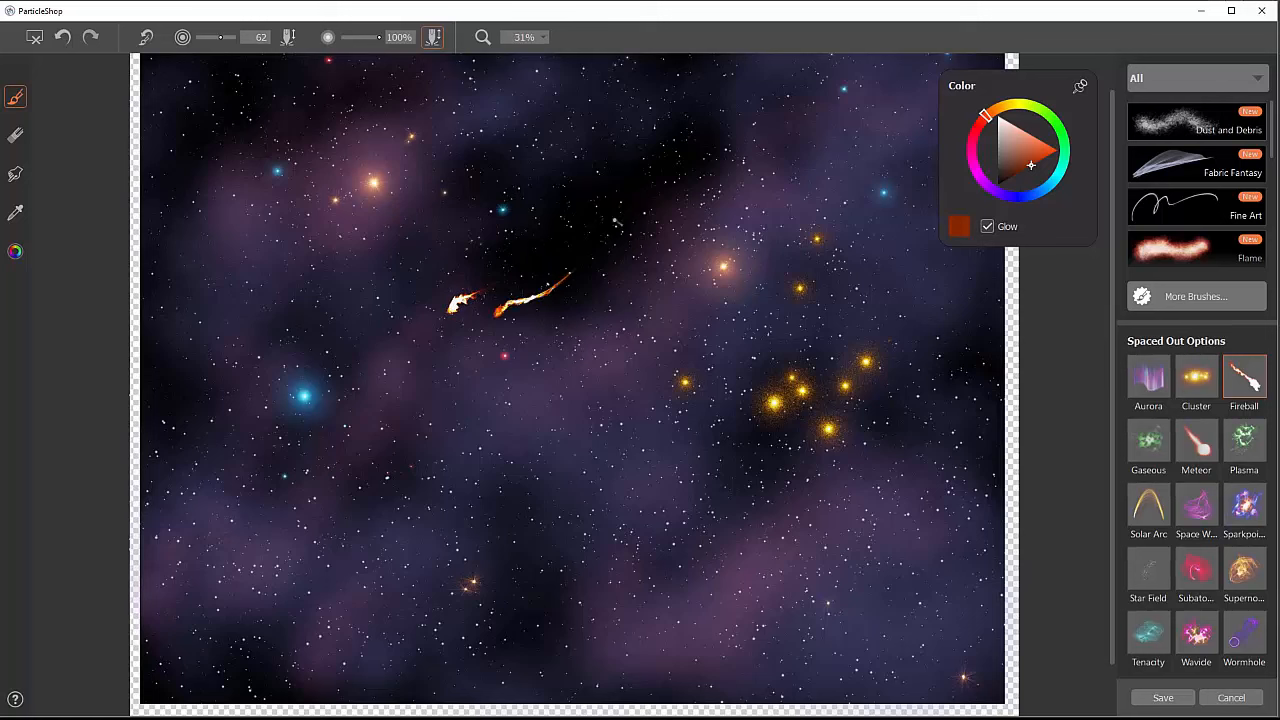
left_click_drag(544, 290, 616, 304)
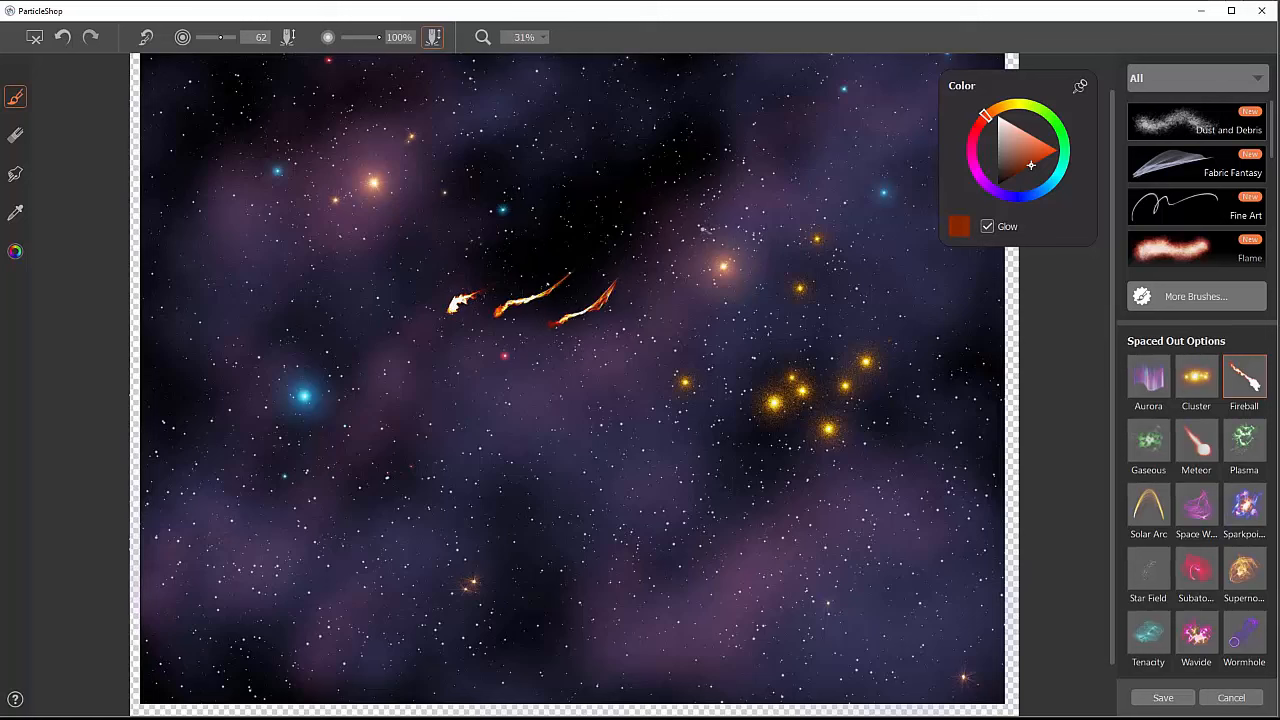
left_click(524, 250)
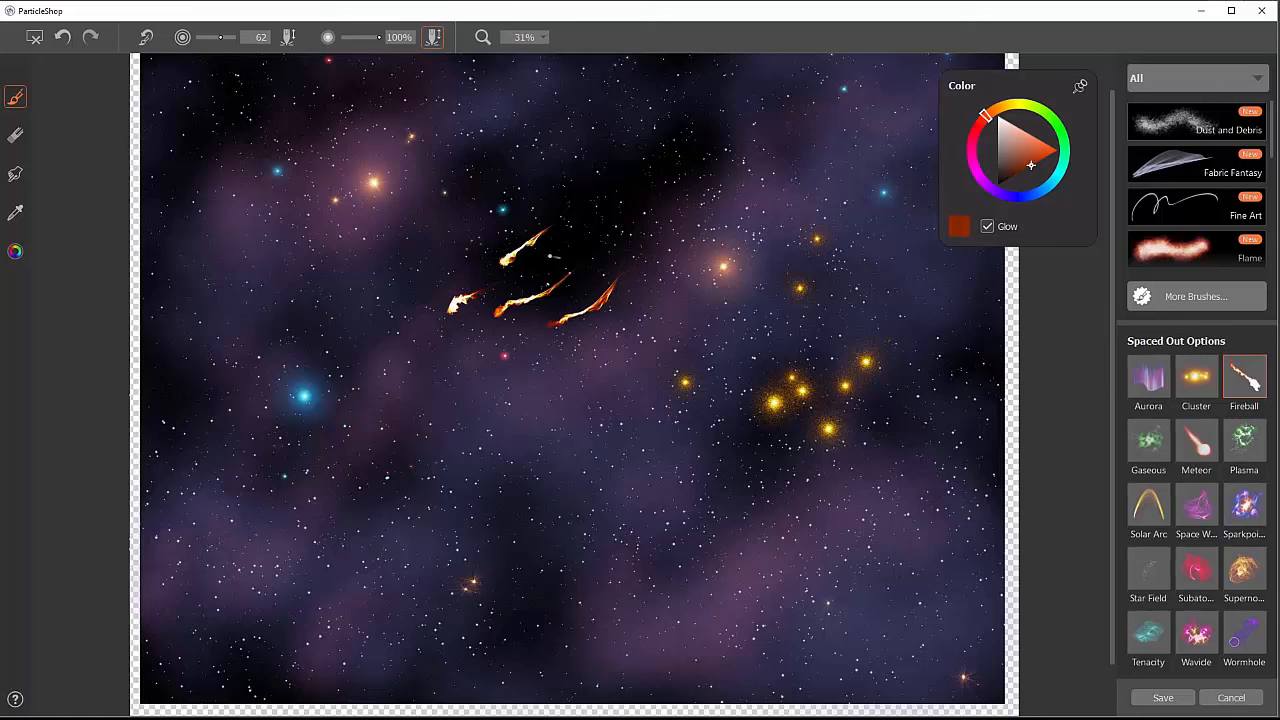
left_click_drag(544, 260, 644, 216)
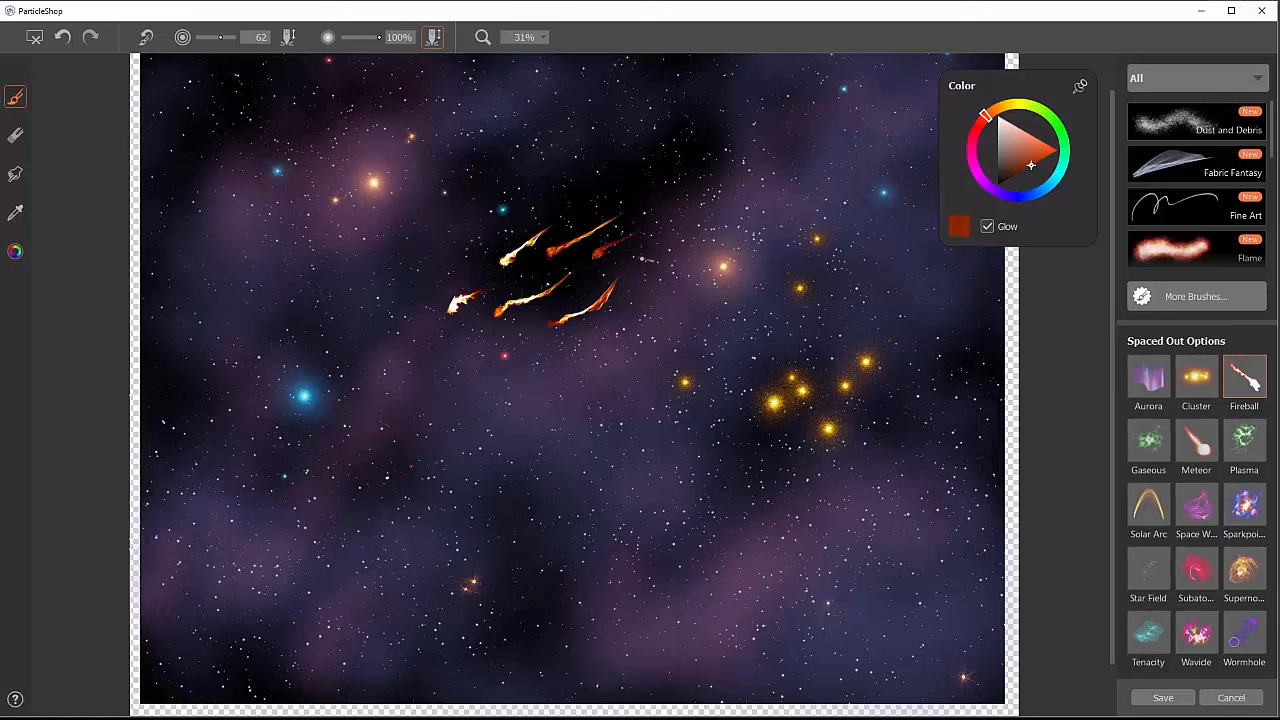
left_click_drag(640, 260, 764, 210)
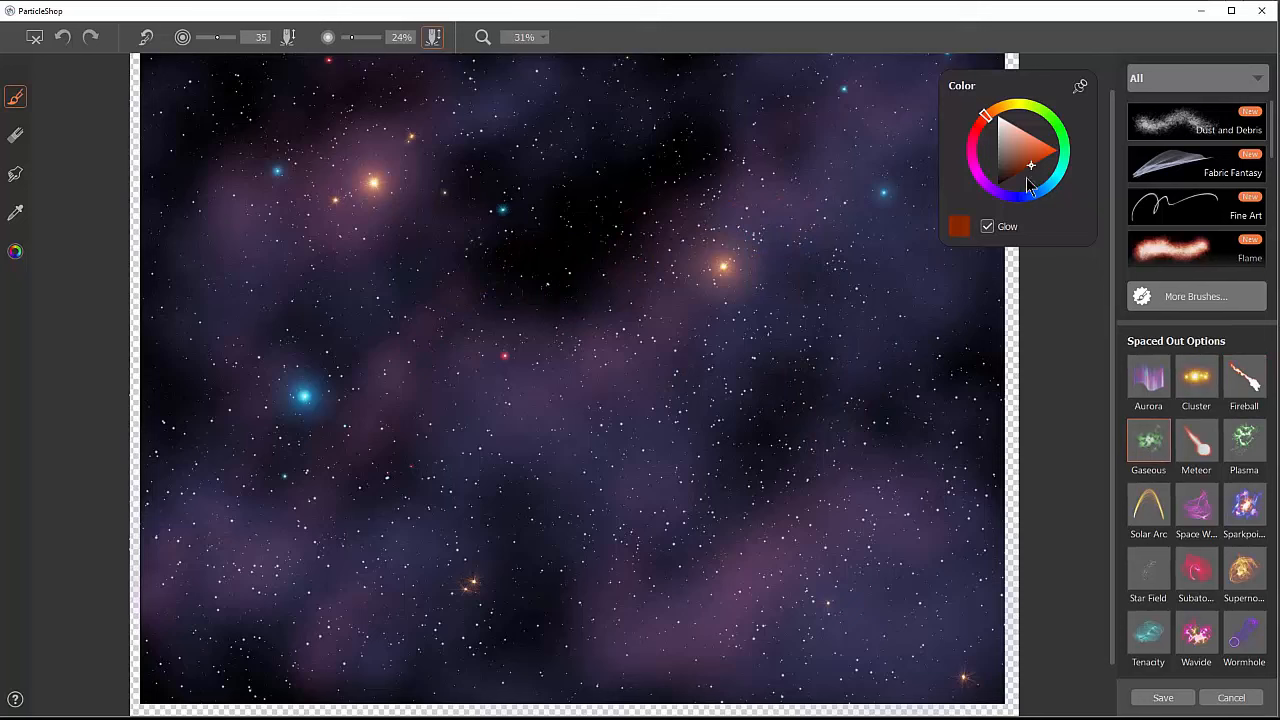
Step: Paint green Gaseous clouds over the nebula, then clear them from the canvas
left_click(1048, 114)
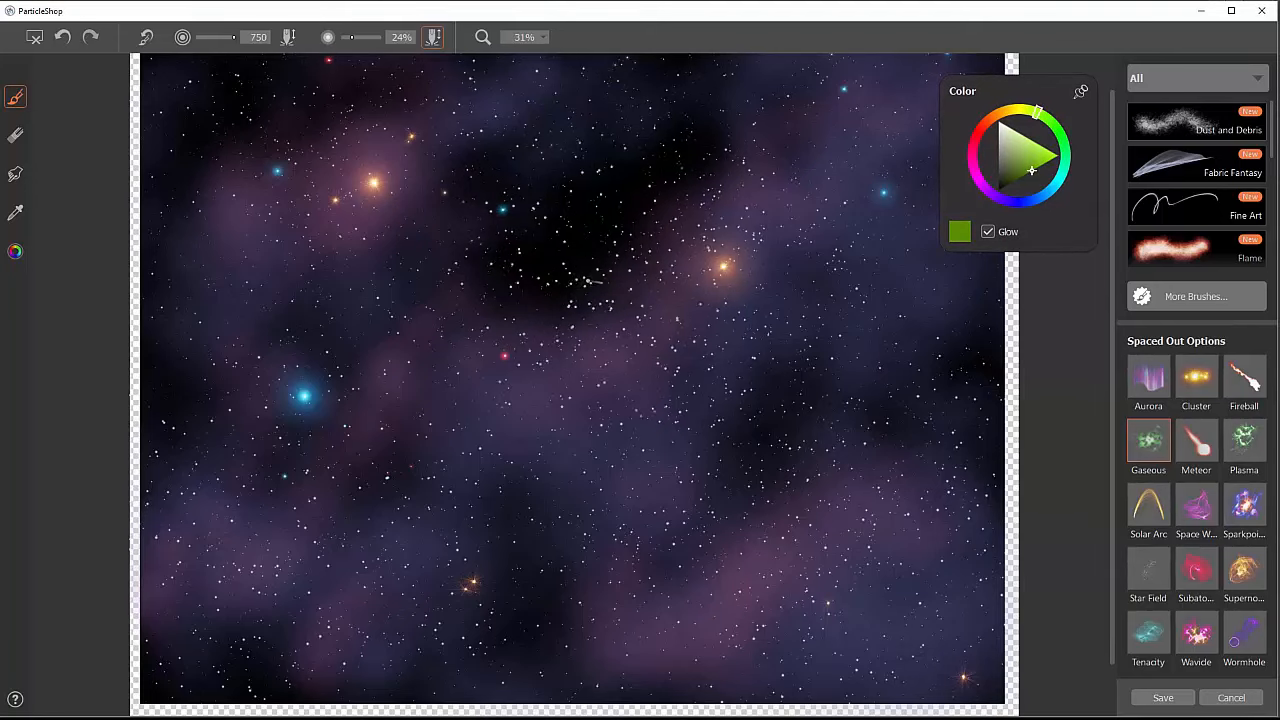
left_click(580, 290)
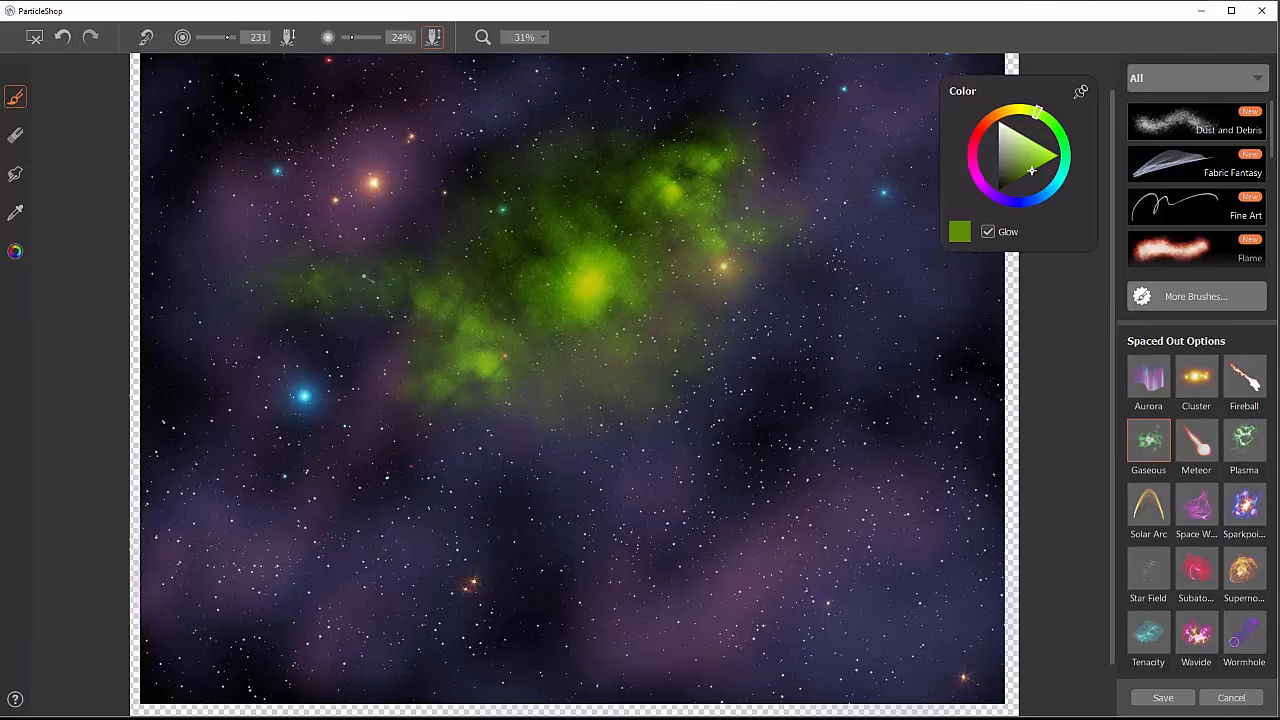
left_click(410, 264)
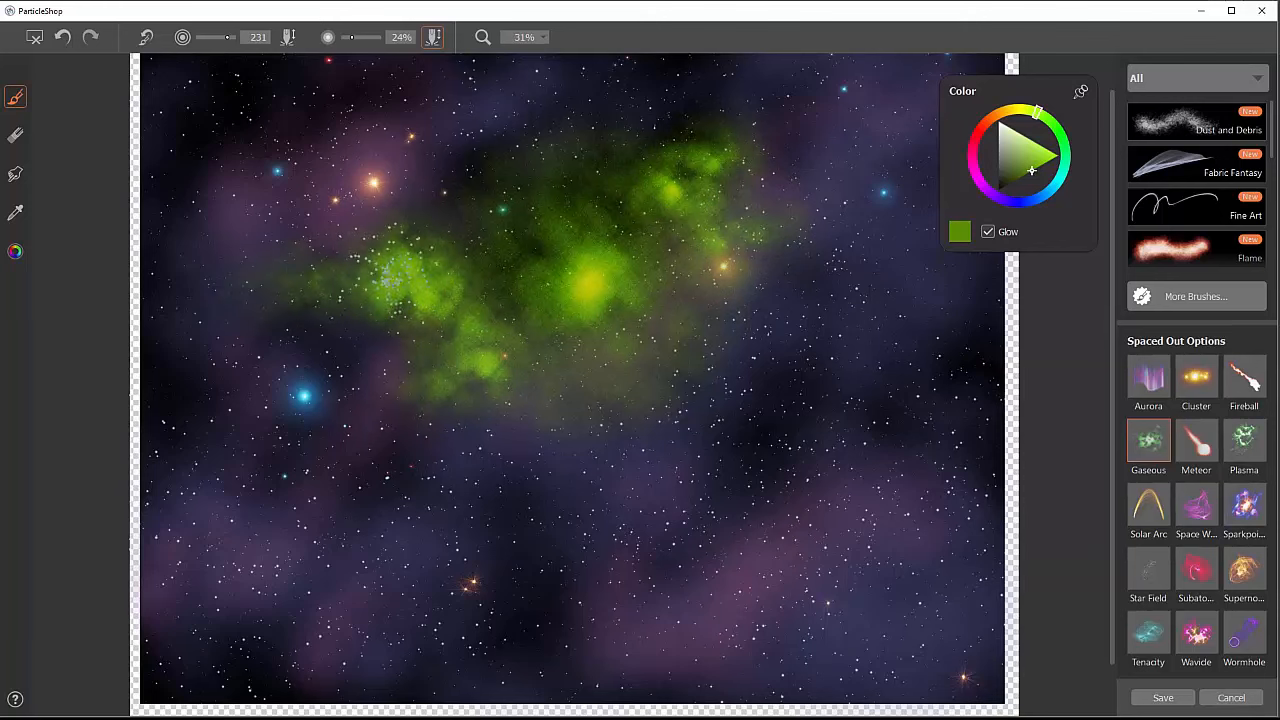
left_click(620, 430)
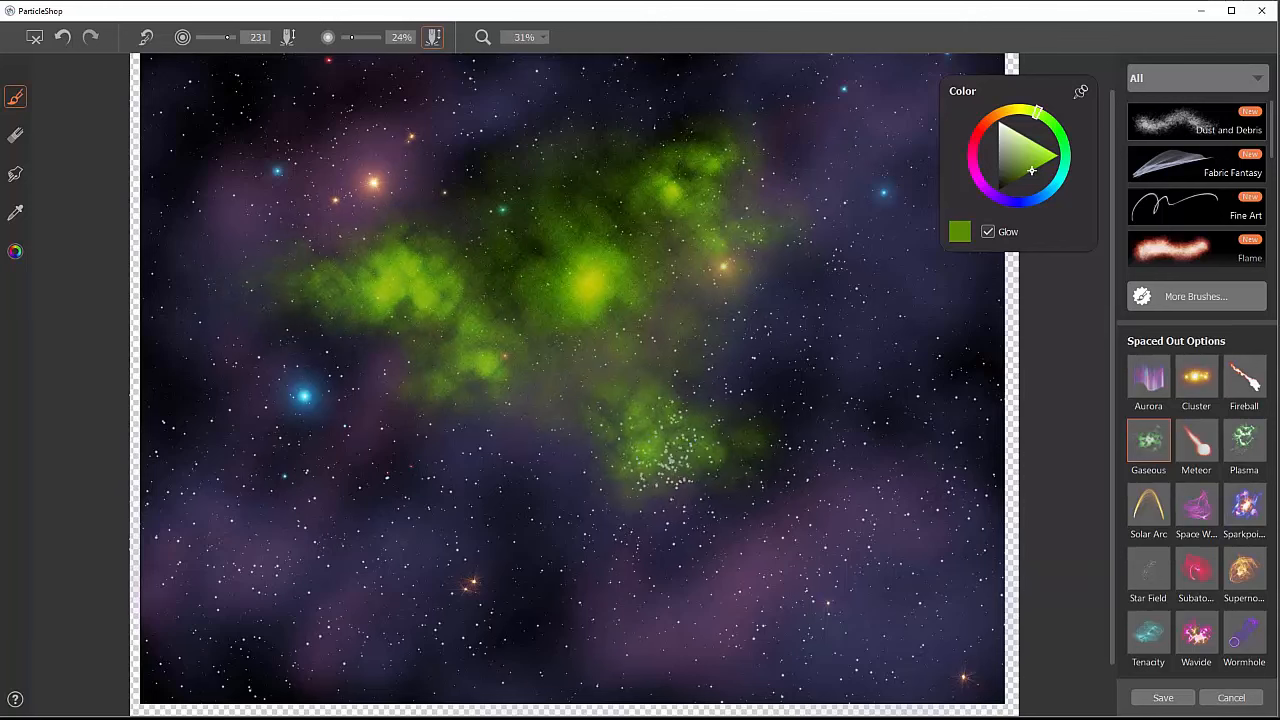
left_click(984, 190)
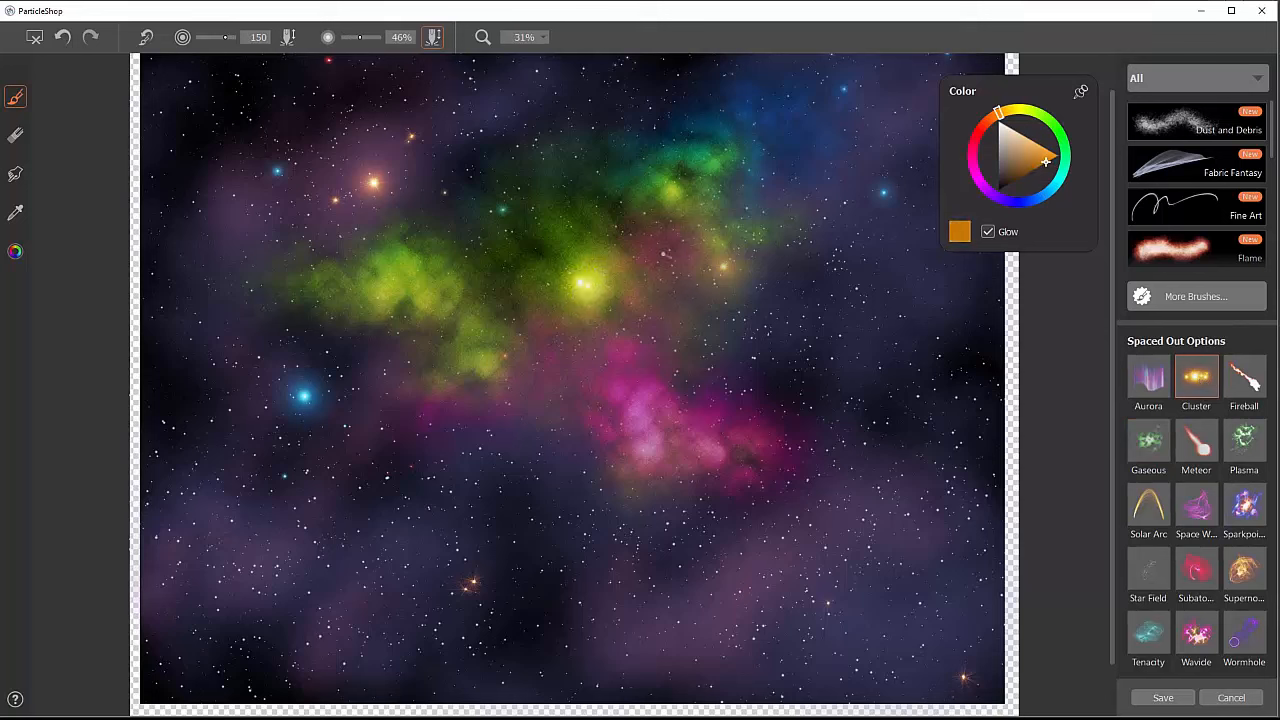
left_click(416, 336)
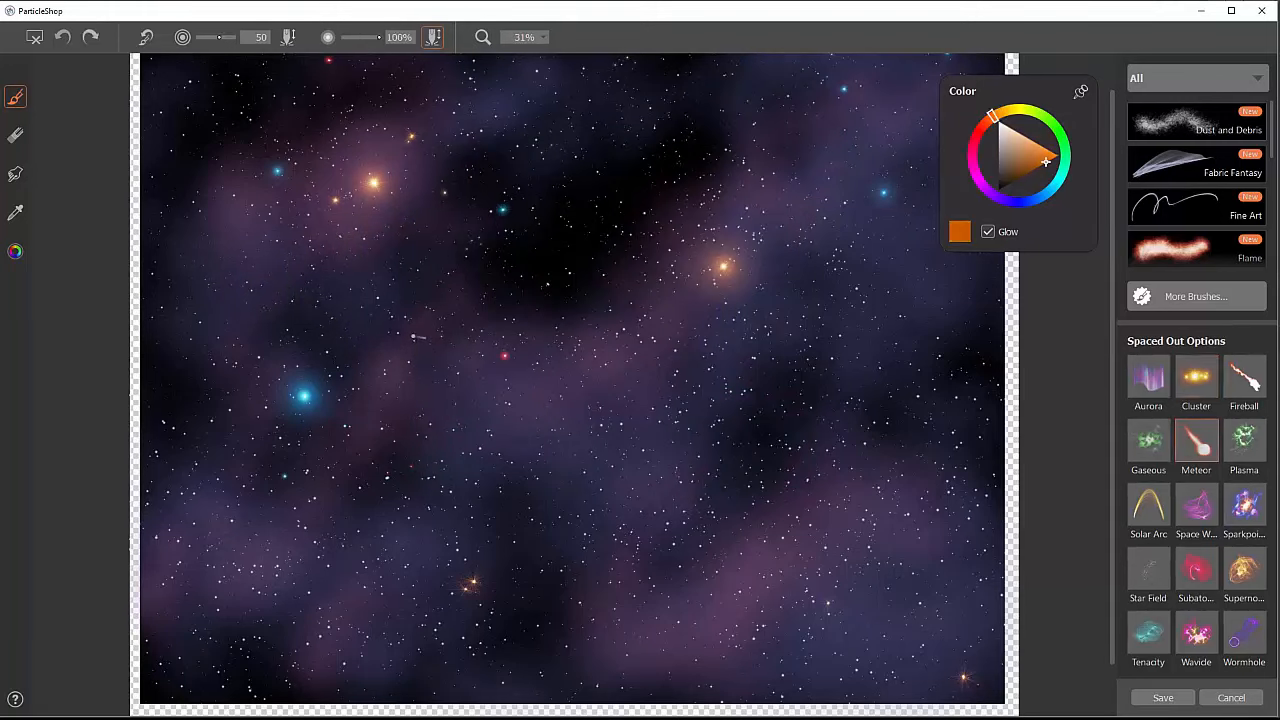
Step: Paint three parallel orange Meteor streaks running diagonally toward the upper right
left_click(410, 336)
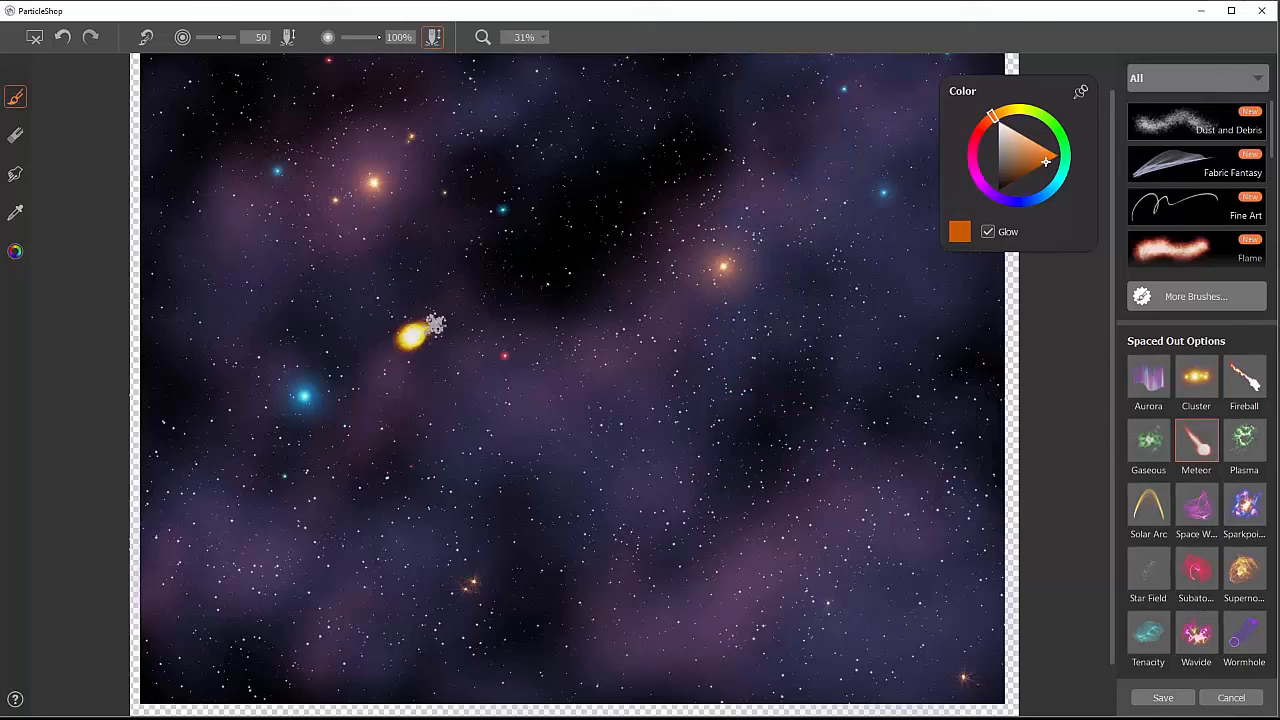
left_click_drag(410, 340, 804, 156)
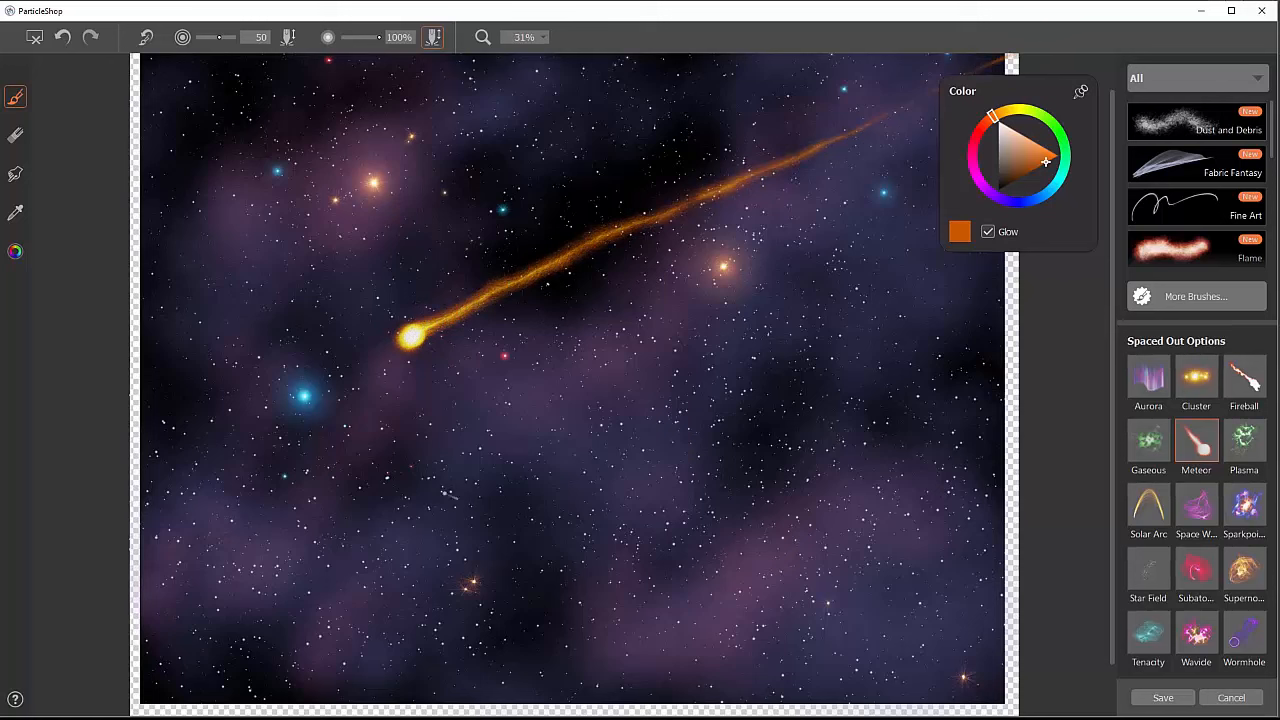
left_click(436, 488)
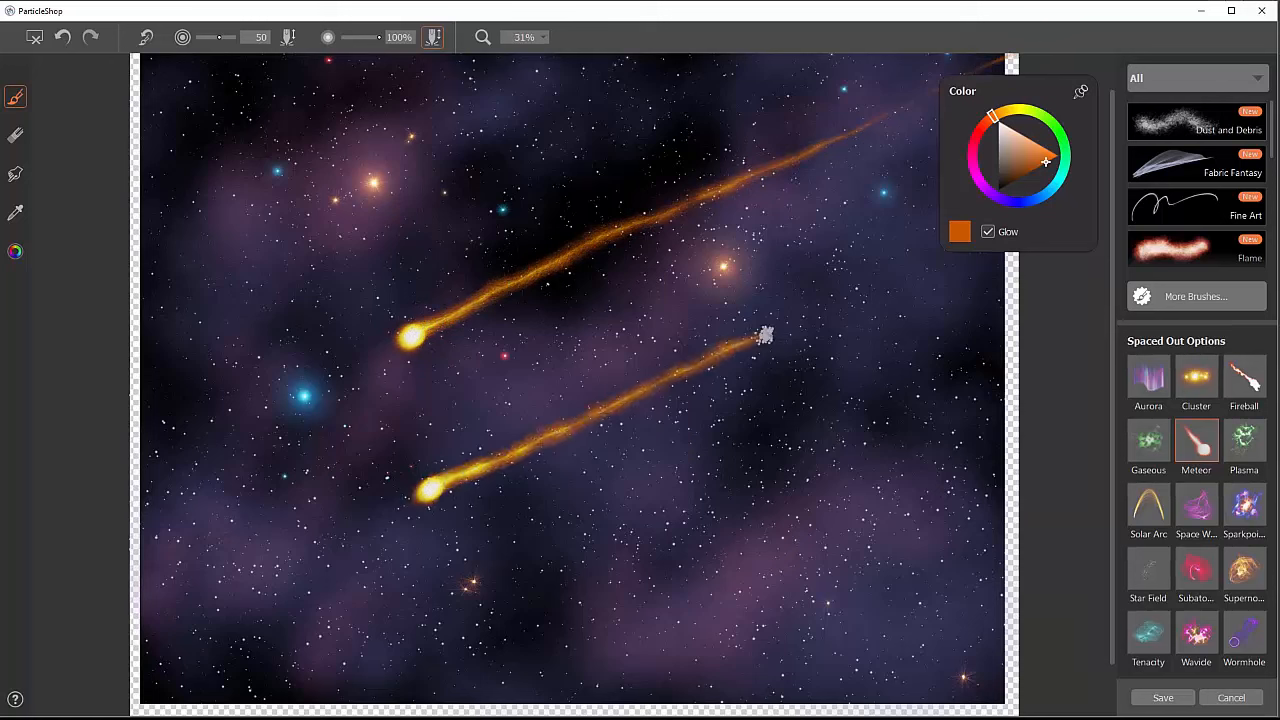
left_click_drag(764, 336, 800, 316)
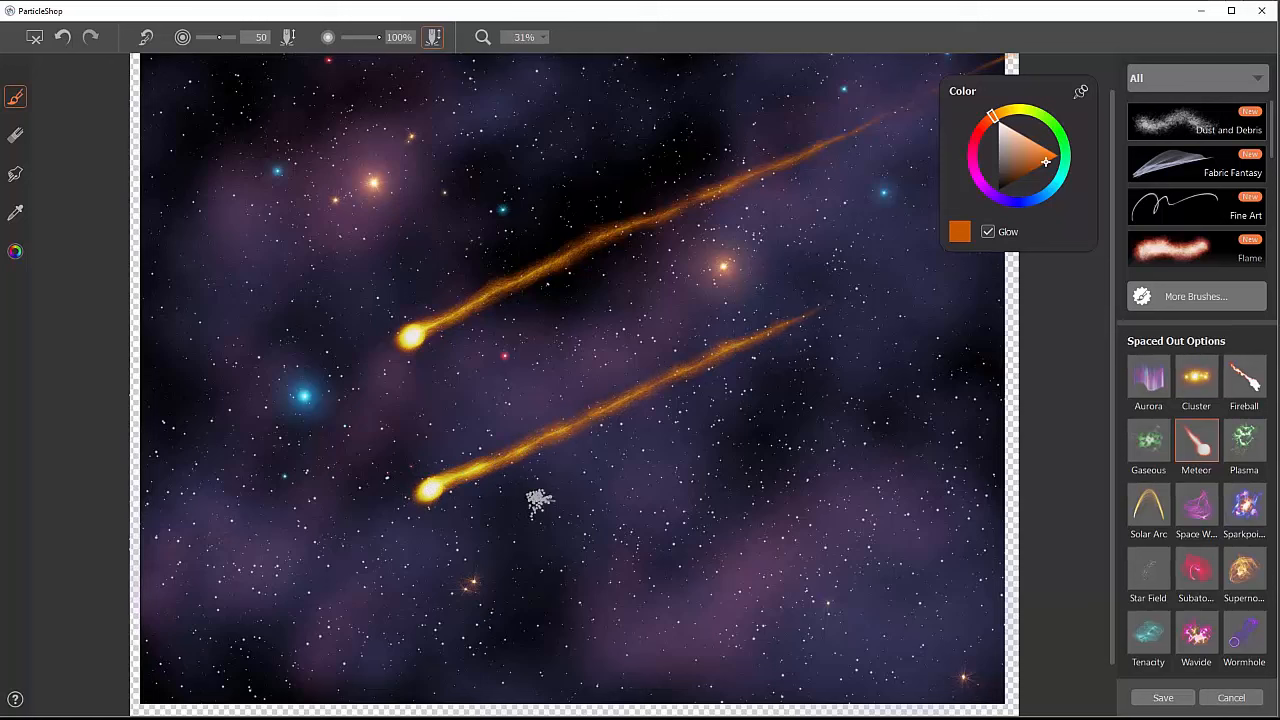
left_click_drag(710, 430, 524, 504)
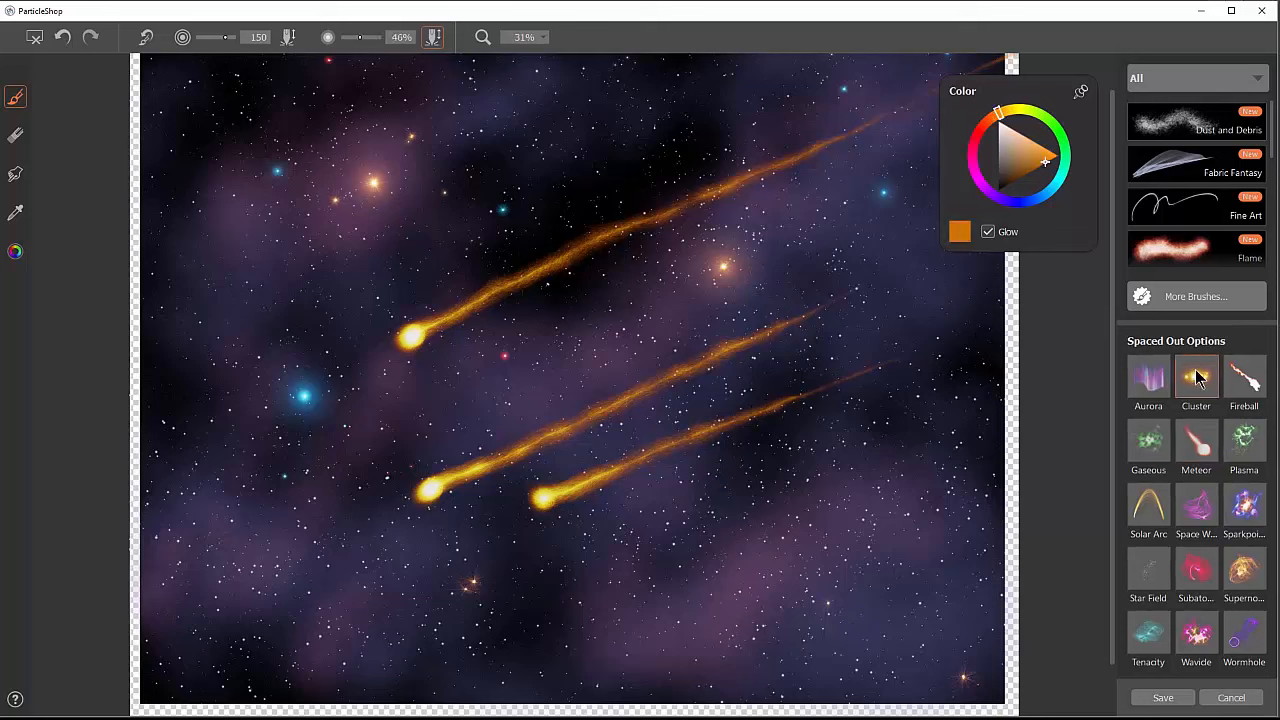
Step: Add Cluster sparkles at a meteor's head, then clear all strokes from the canvas
left_click(1196, 376)
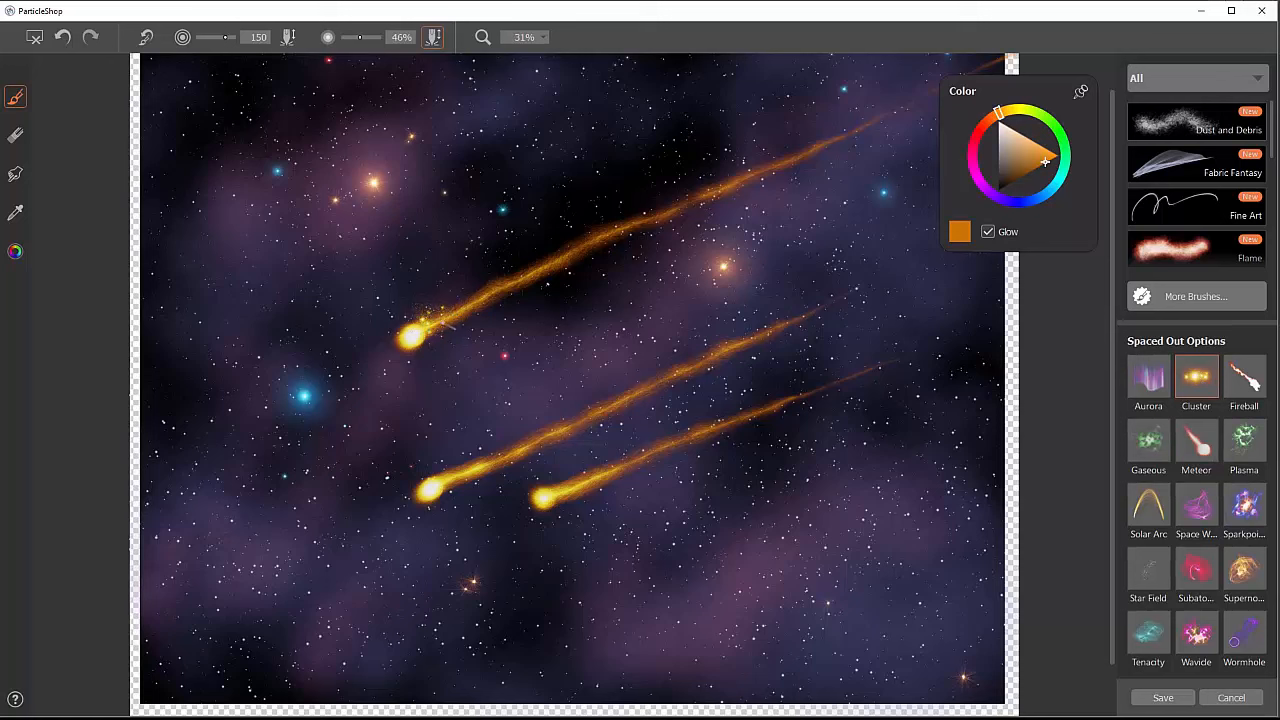
left_click(420, 336)
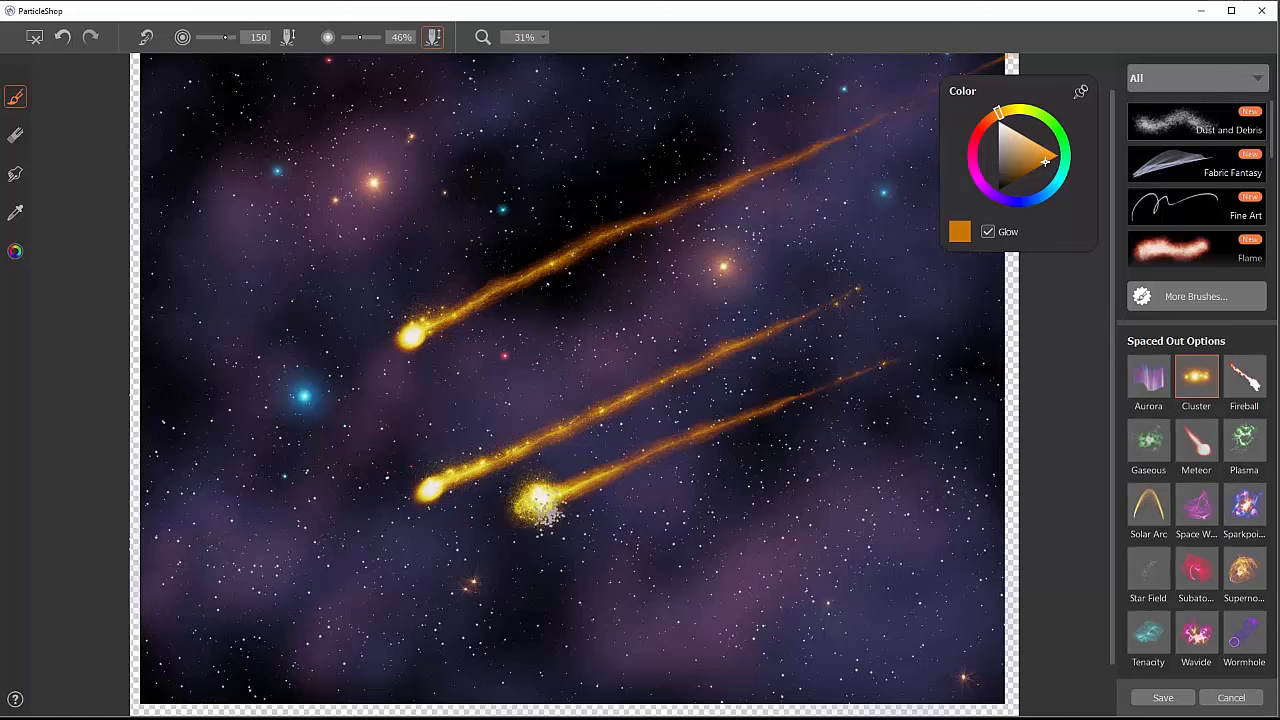
left_click(62, 36)
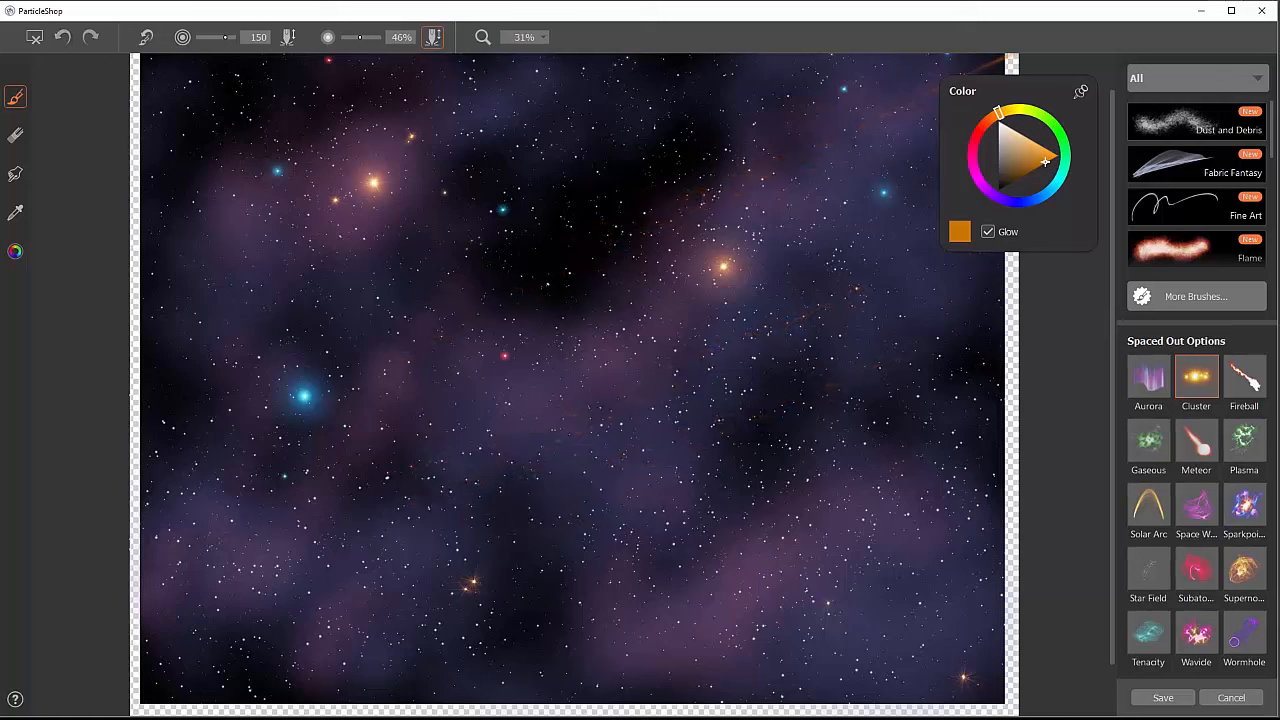
Step: Paint cyan and purple plasma wisps near the bright orange star and save them back to Photoshop
left_click(1040, 196)
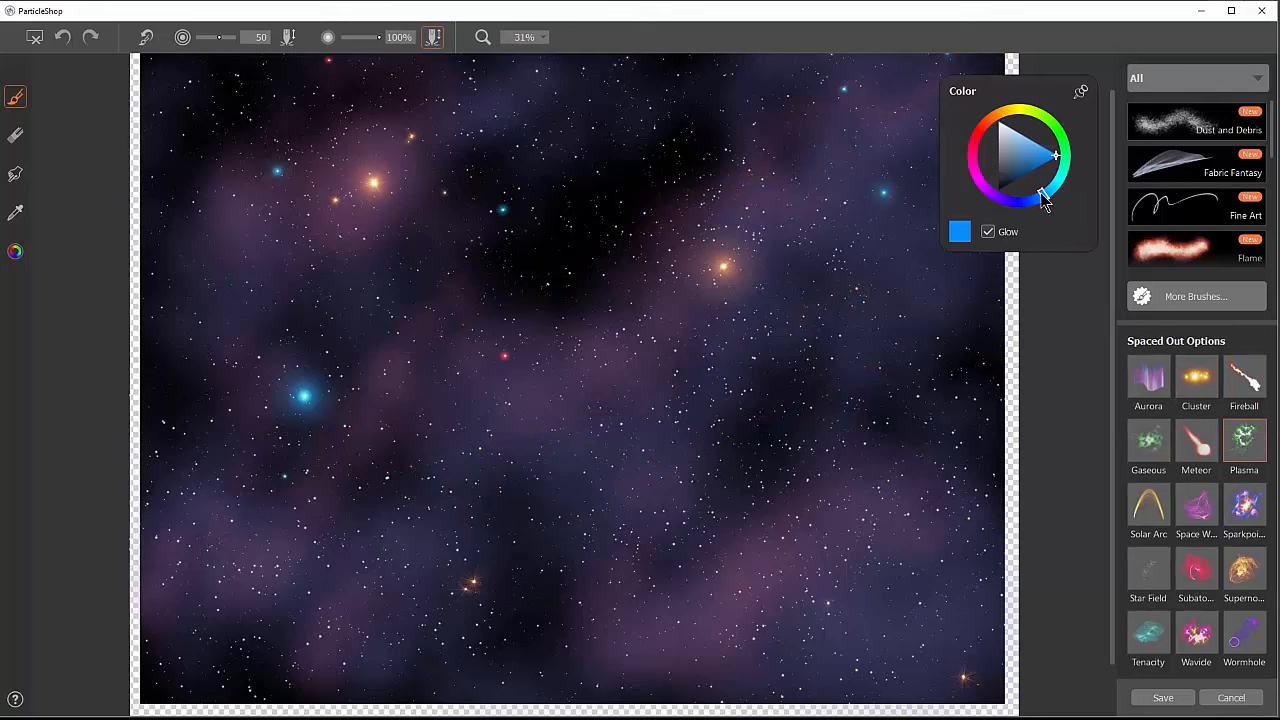
left_click(1040, 184)
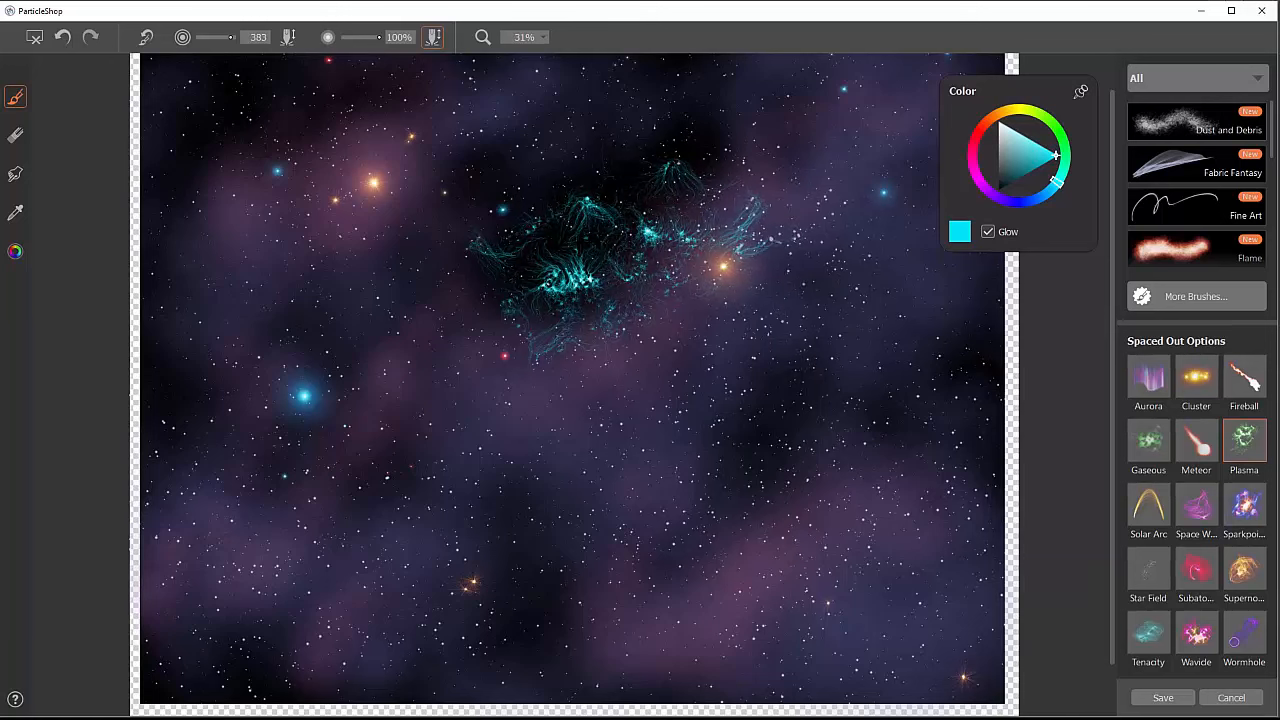
left_click_drag(540, 360, 490, 410)
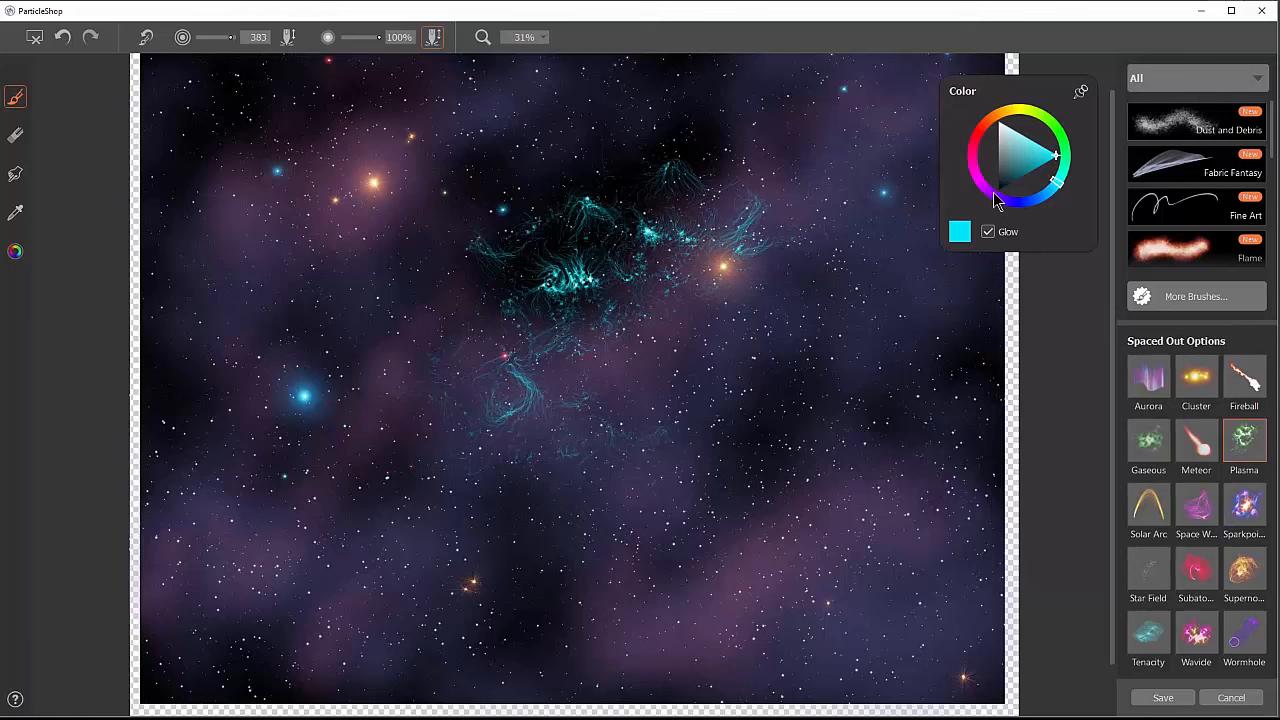
left_click(990, 192)
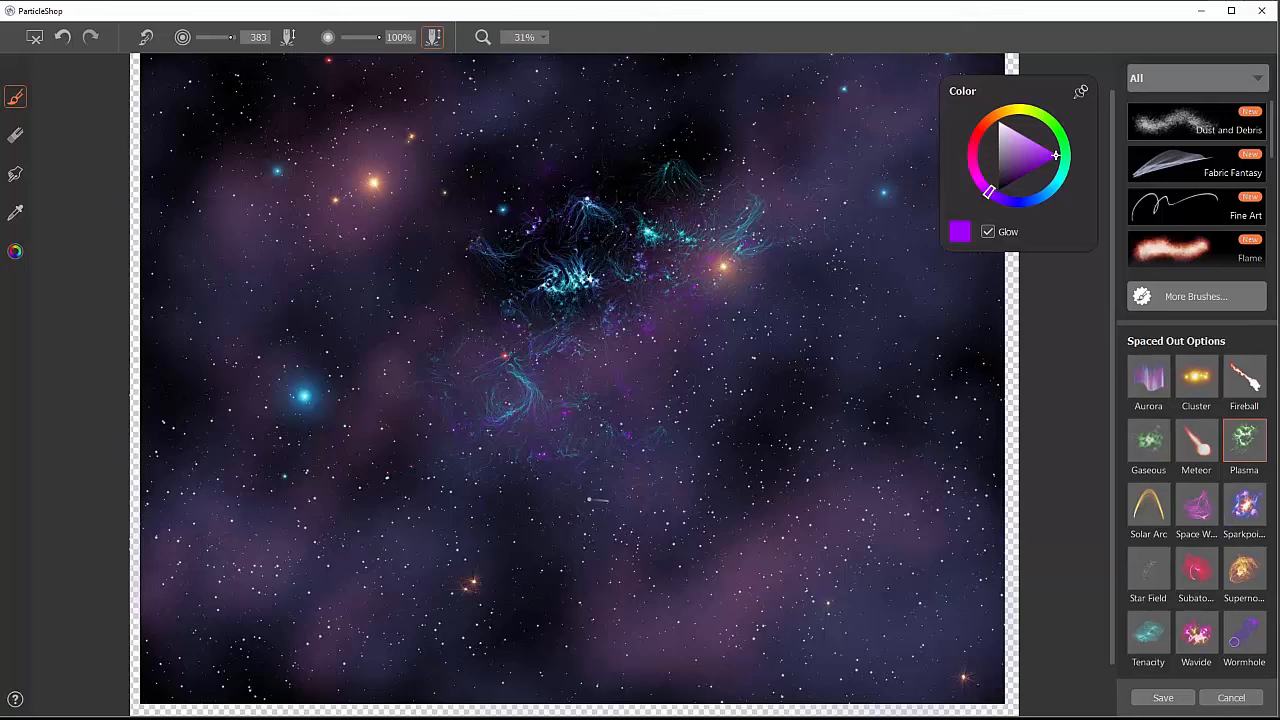
left_click(1162, 696)
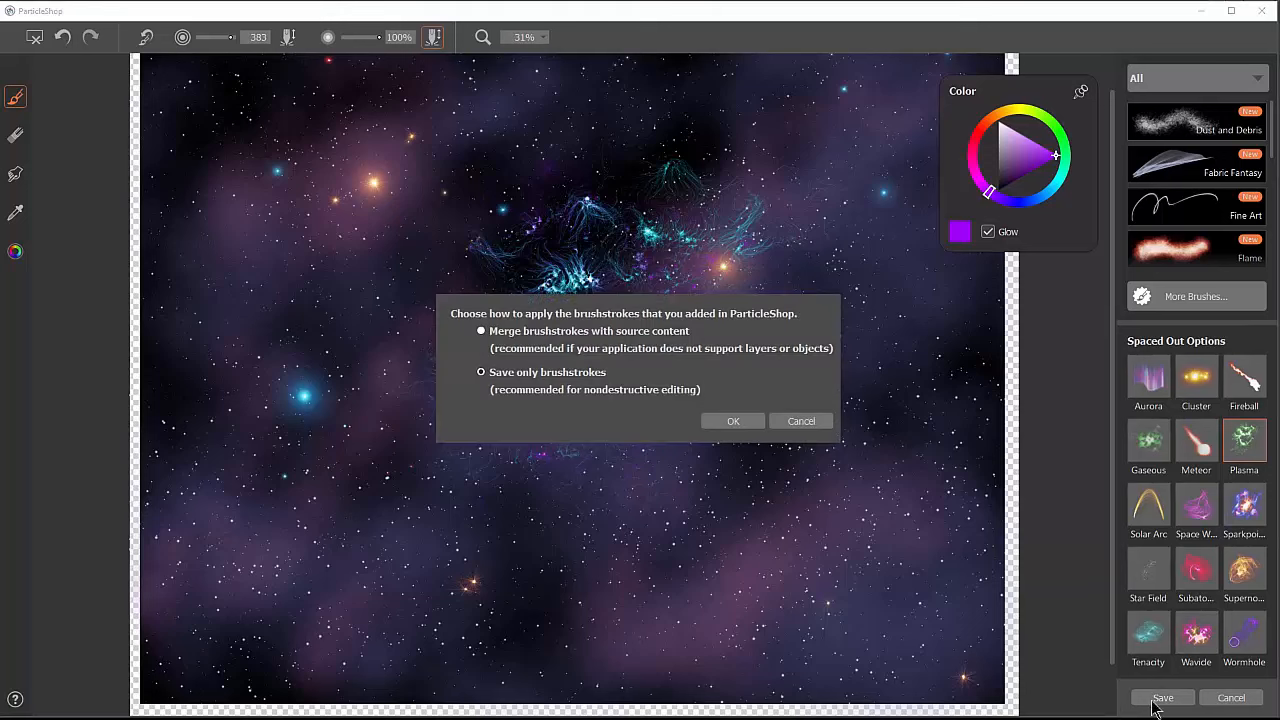
left_click(732, 420)
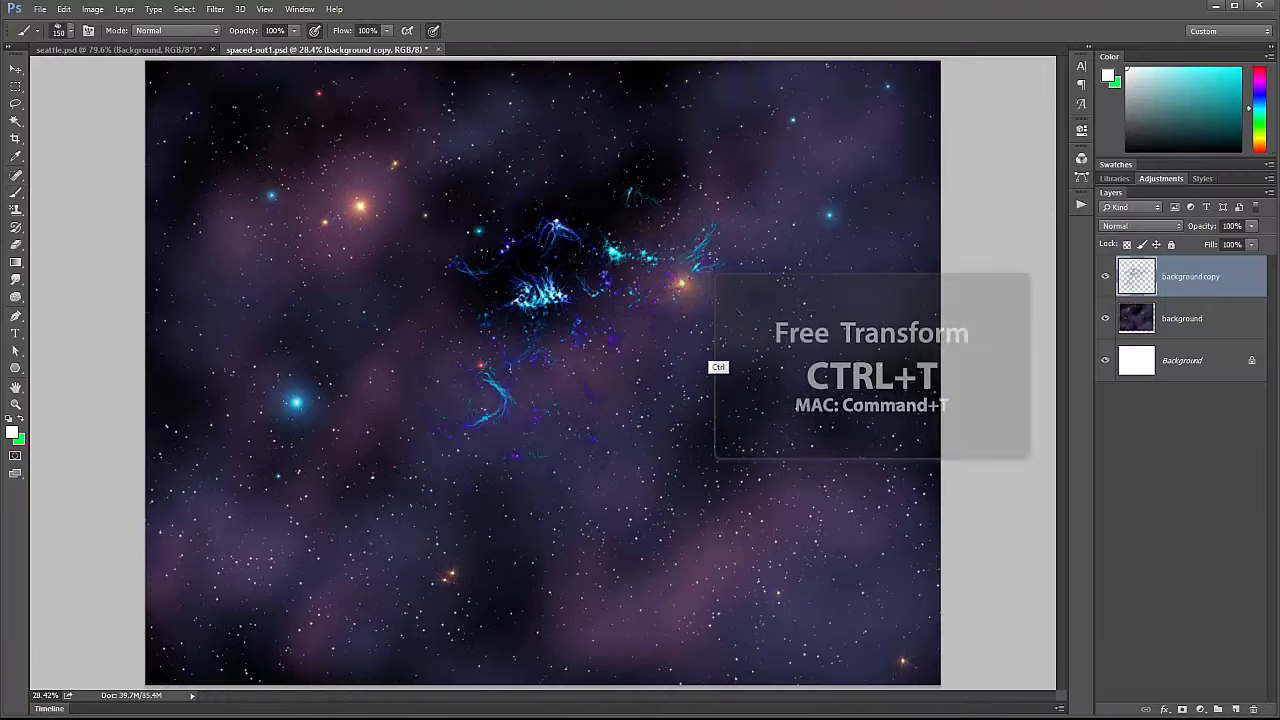
Step: Free-transform the wisp layer larger than the canvas and blend it in Screen mode
key("ctrl+t")
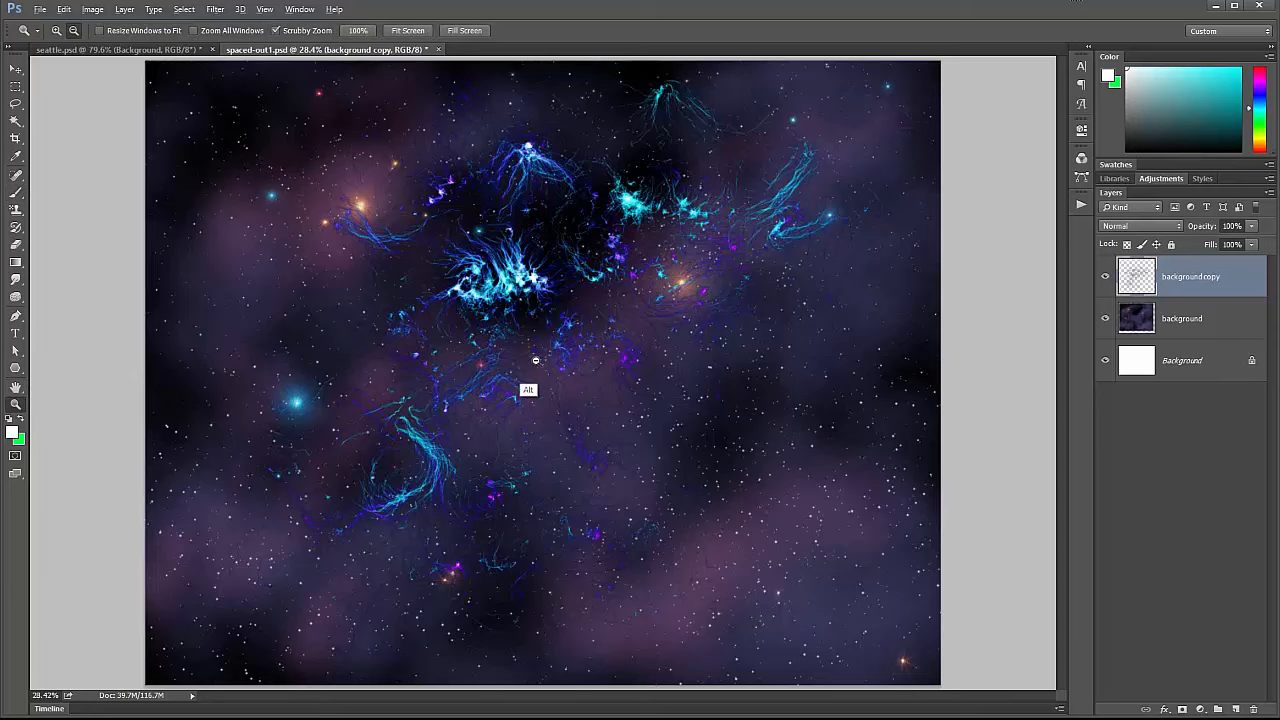
key("ctrl+t")
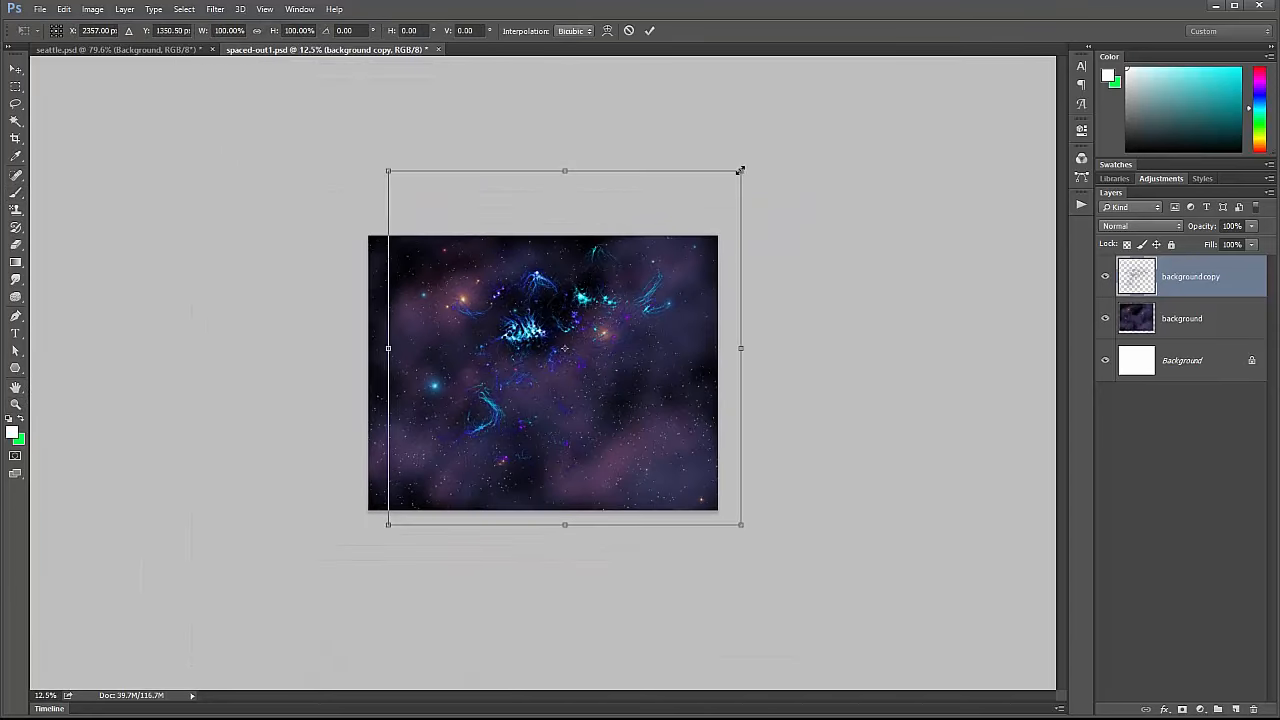
left_click_drag(740, 170, 862, 64)
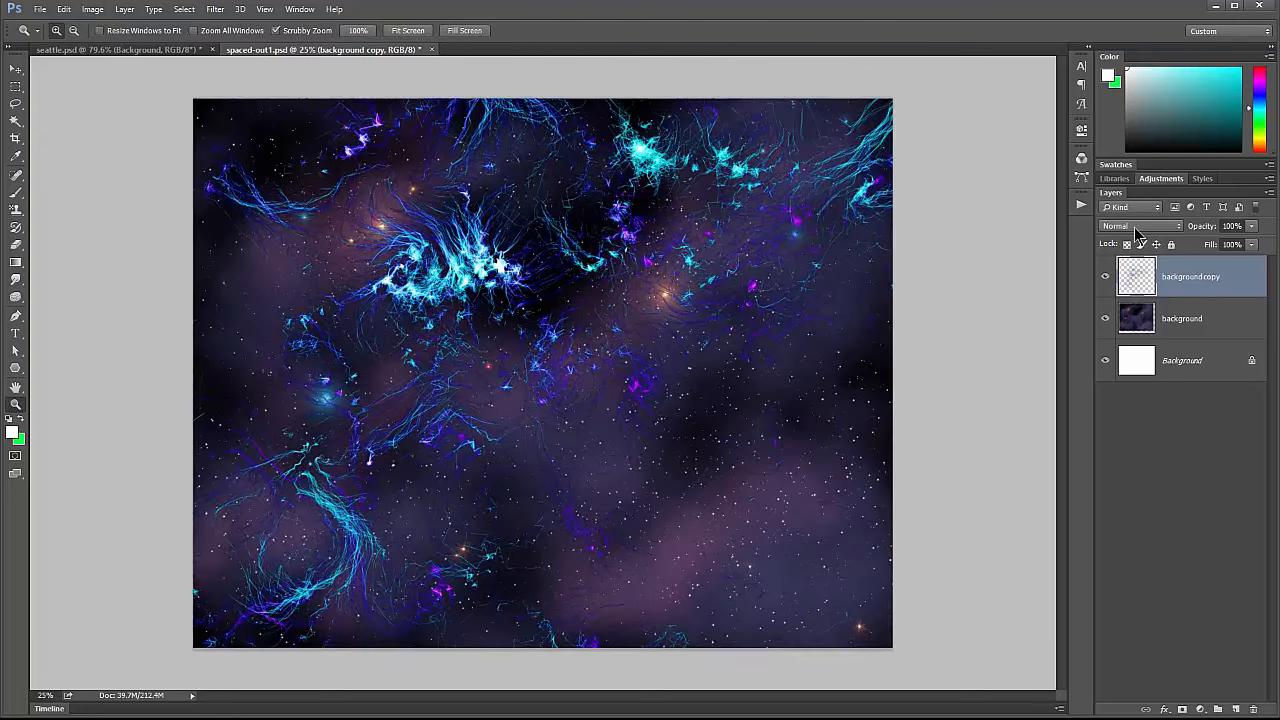
left_click(1140, 224)
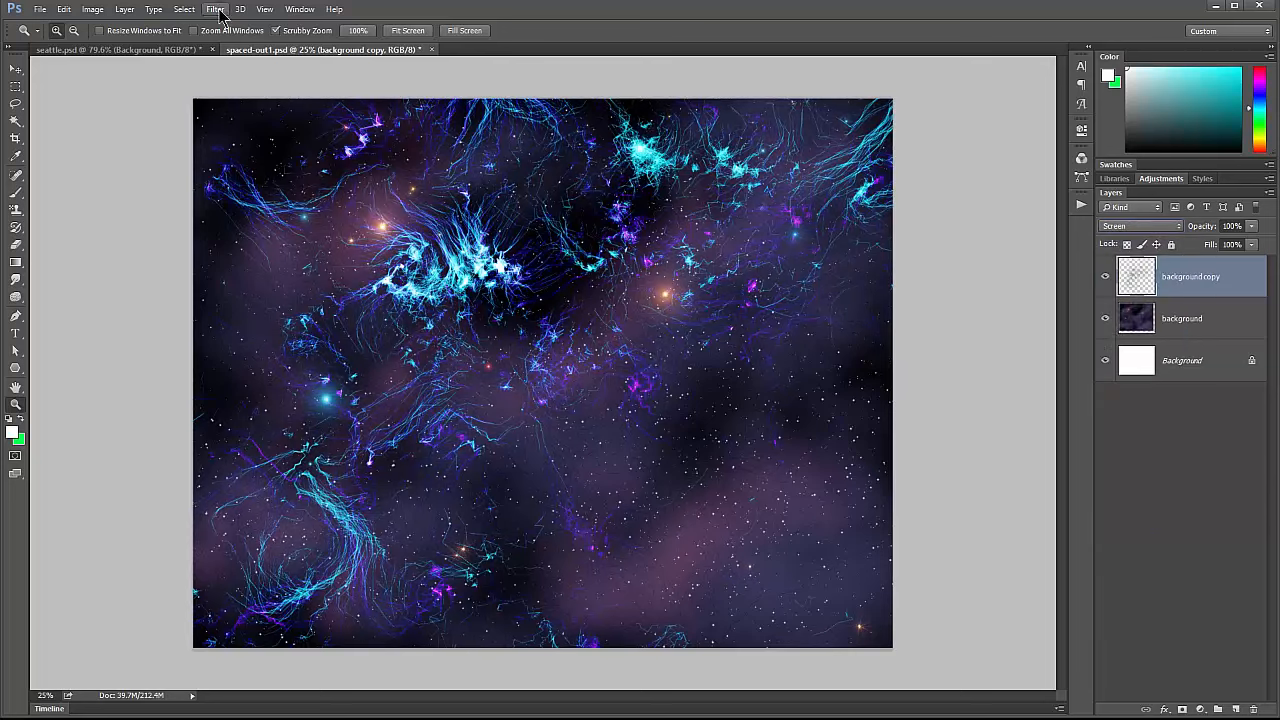
Step: Apply a Radial Blur with the Zoom method to the cyan strokes
left_click(214, 8)
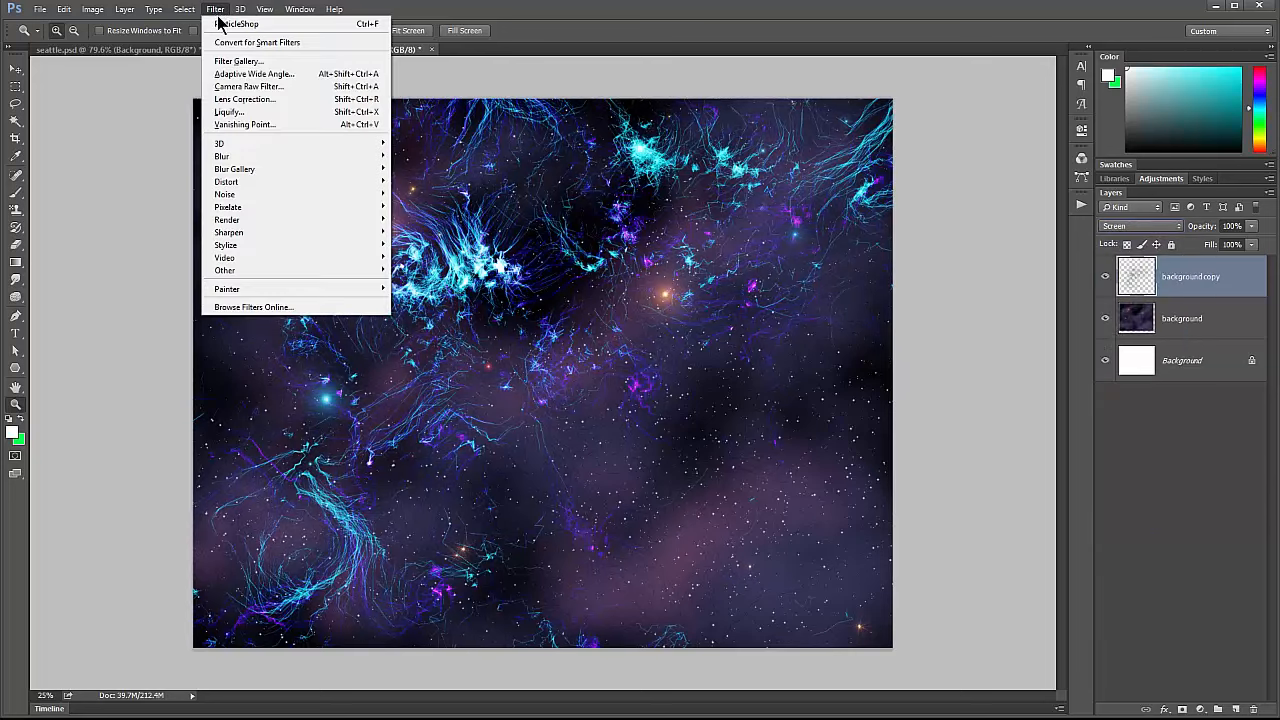
mouse_move(220, 156)
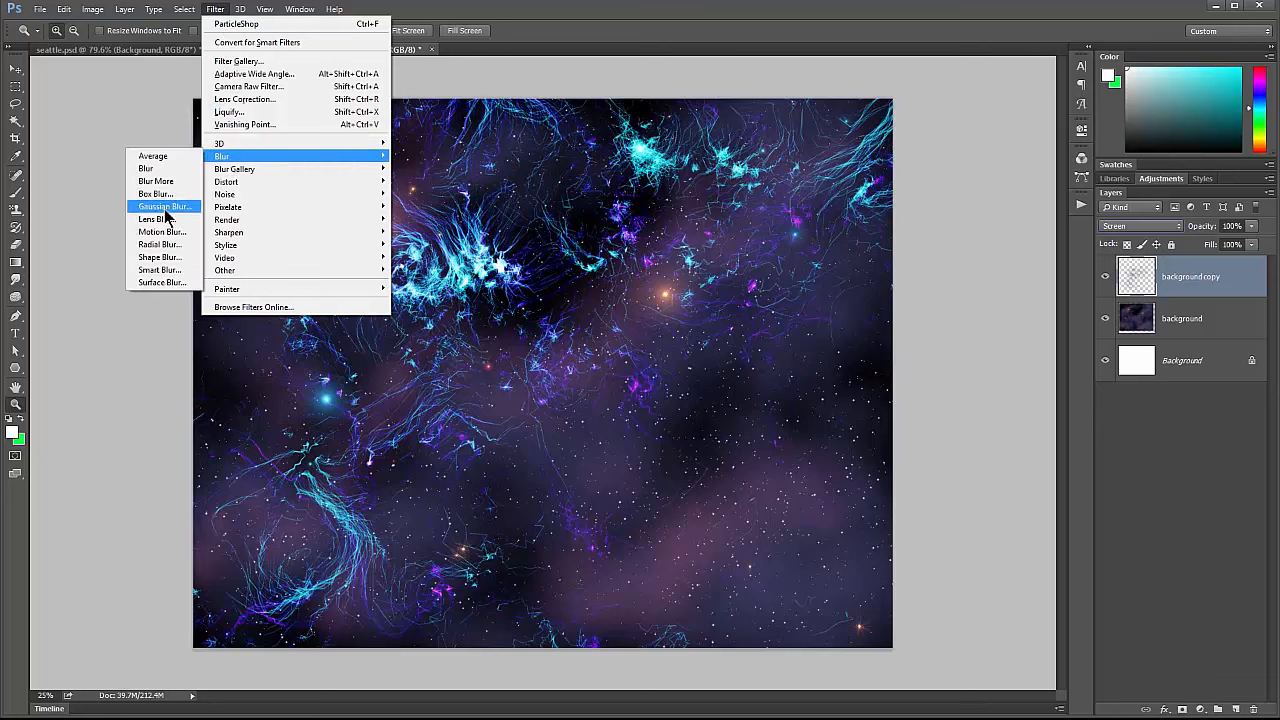
left_click(160, 256)
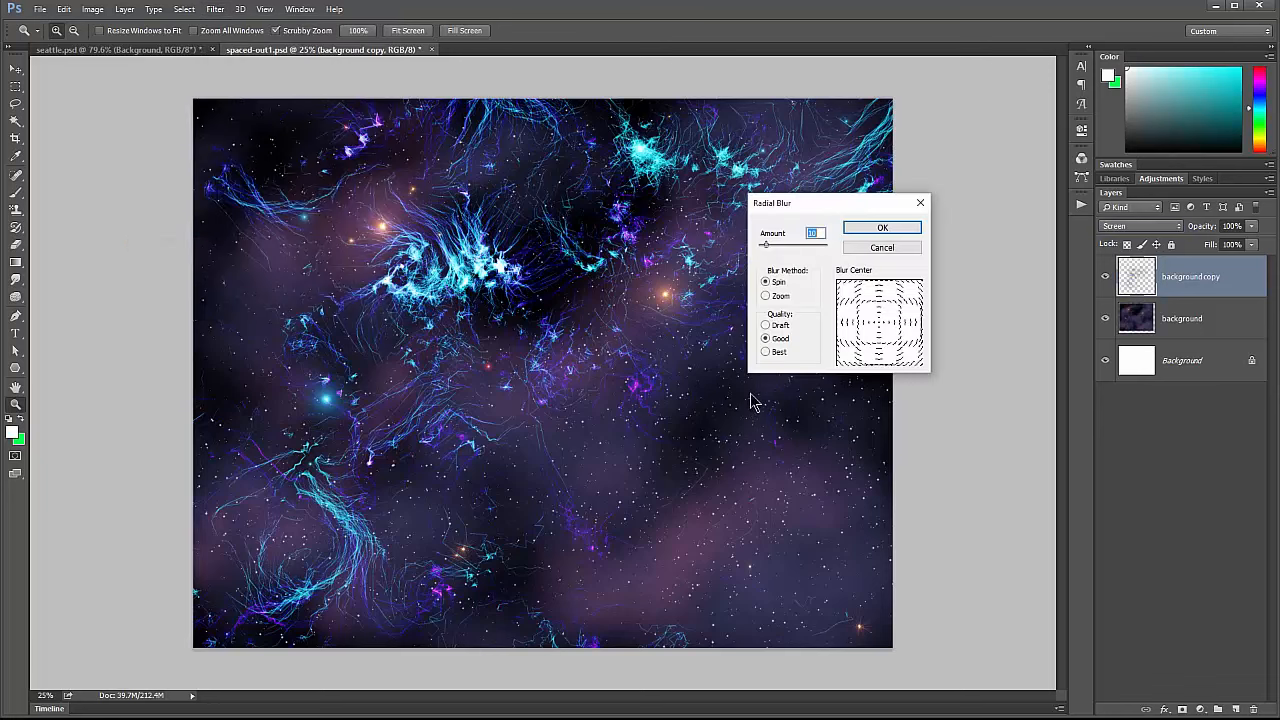
left_click(766, 296)
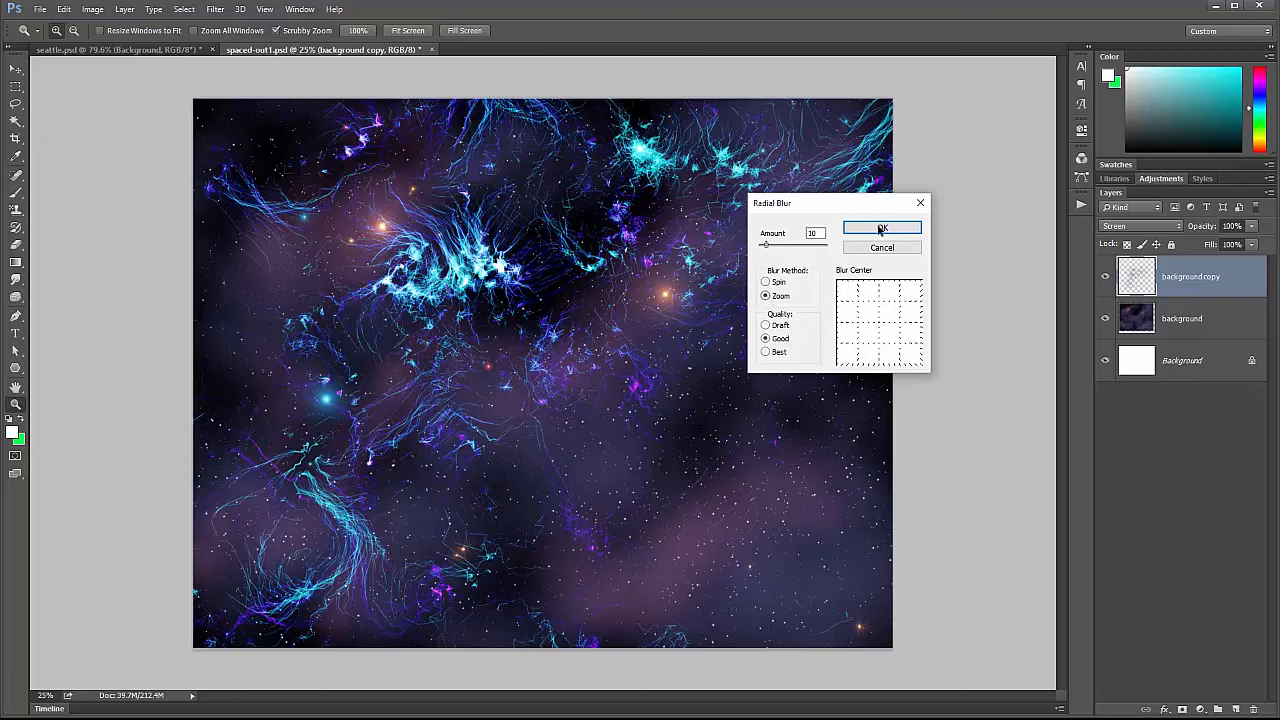
left_click(880, 228)
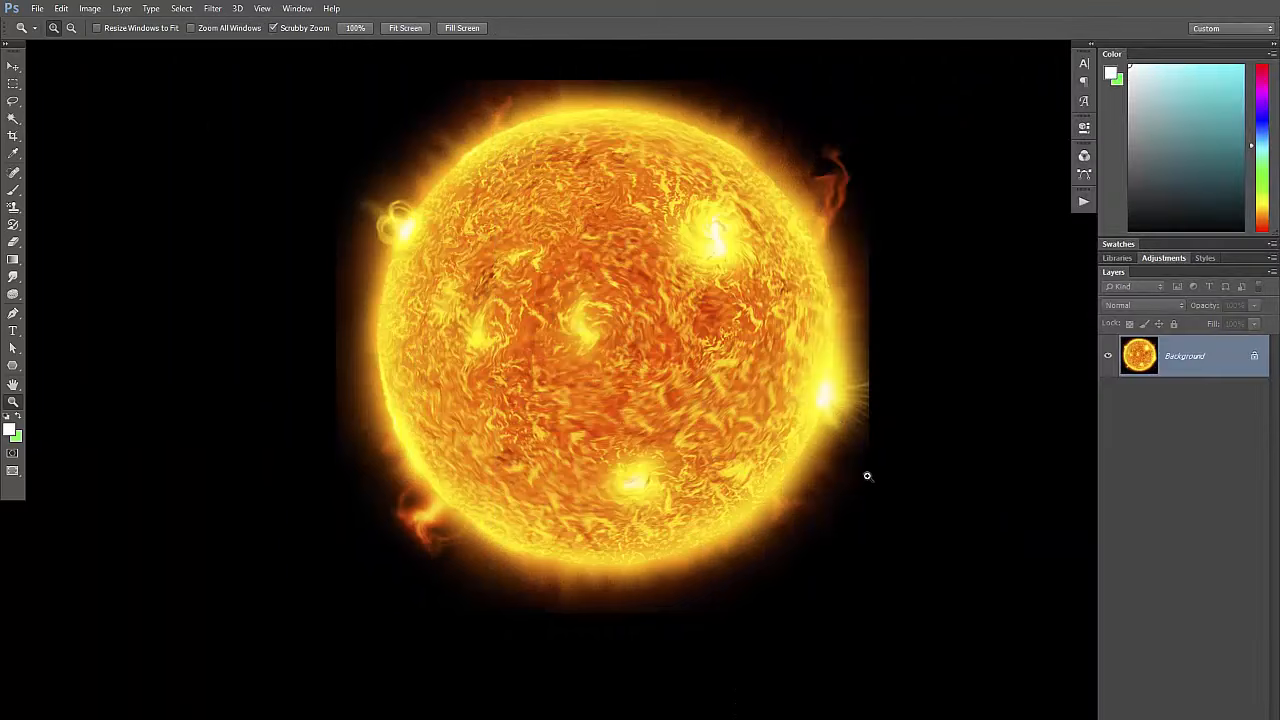
mouse_move(492, 192)
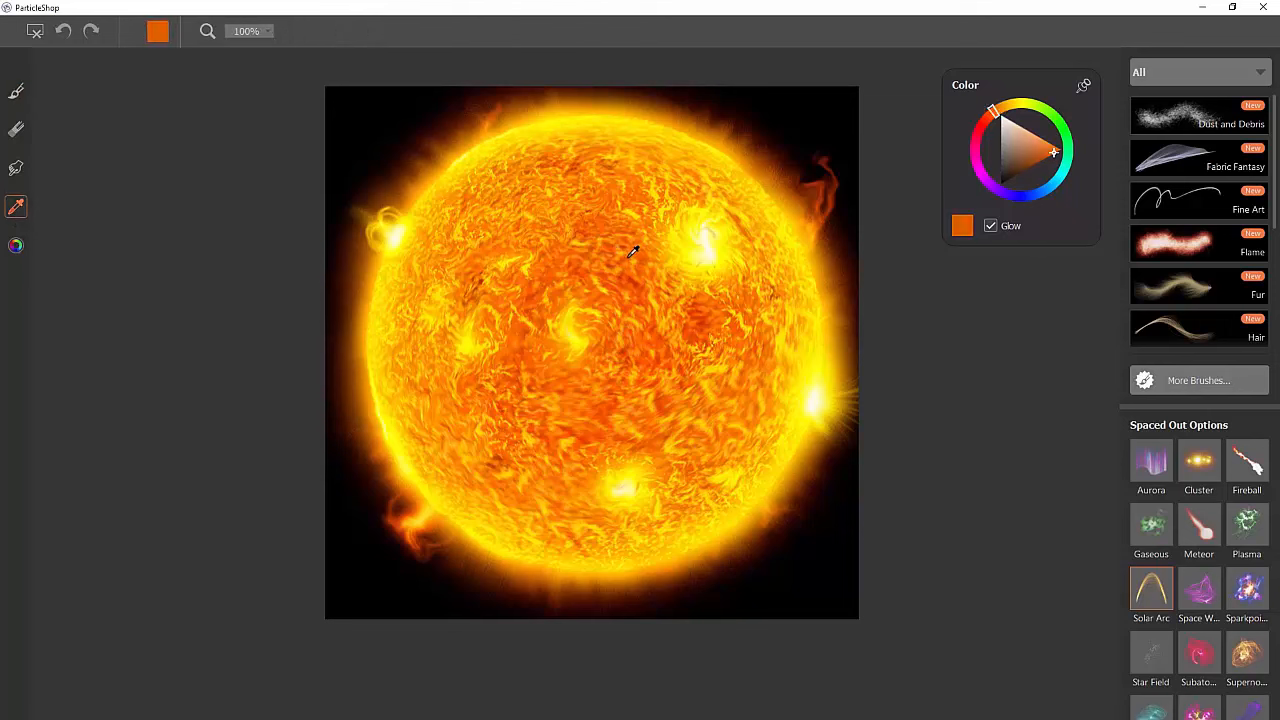
Step: Paint Solar Arc loops at the sun's upper left, bottom, right side and top
left_click(16, 92)
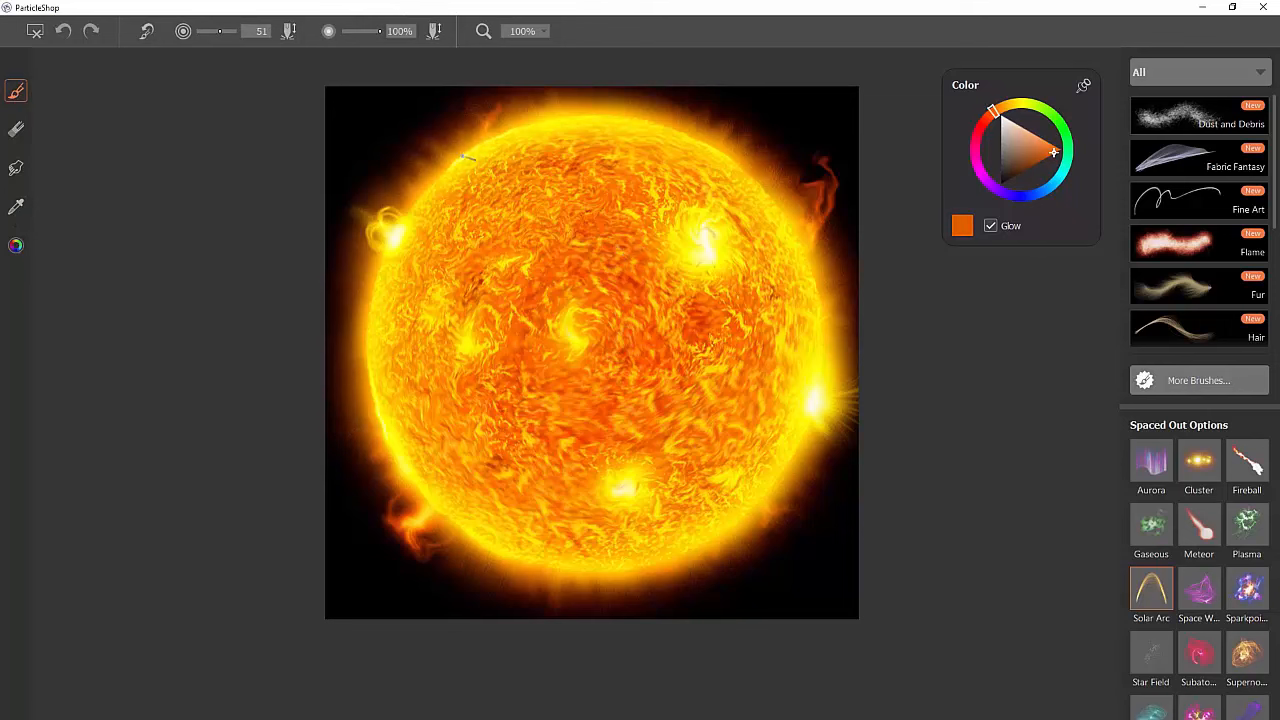
left_click_drag(470, 156, 420, 180)
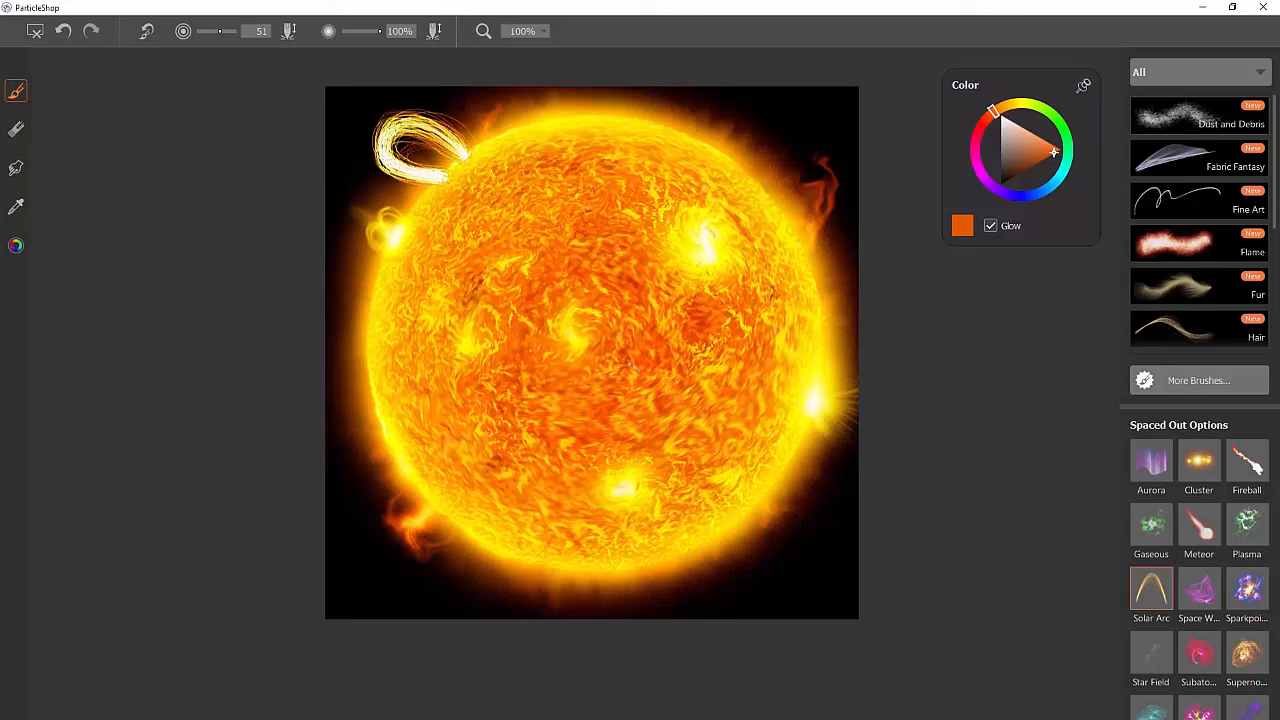
left_click_drag(504, 498, 448, 576)
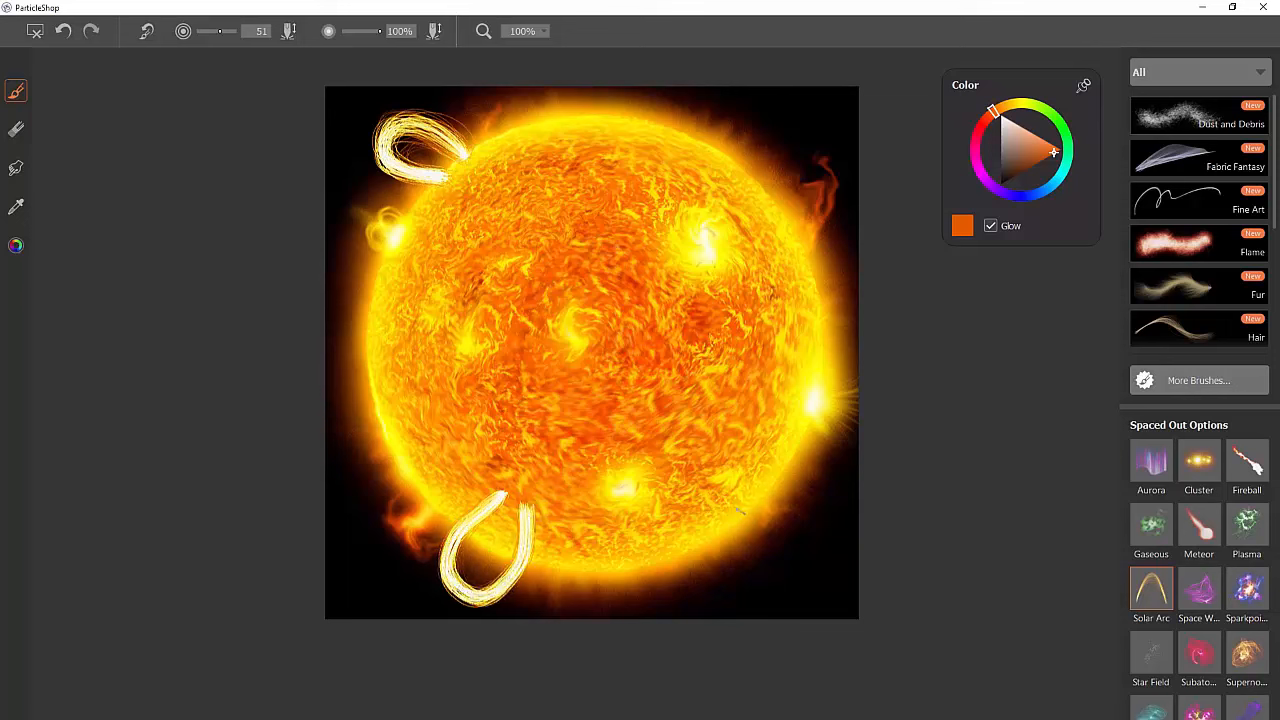
left_click_drag(810, 504, 760, 560)
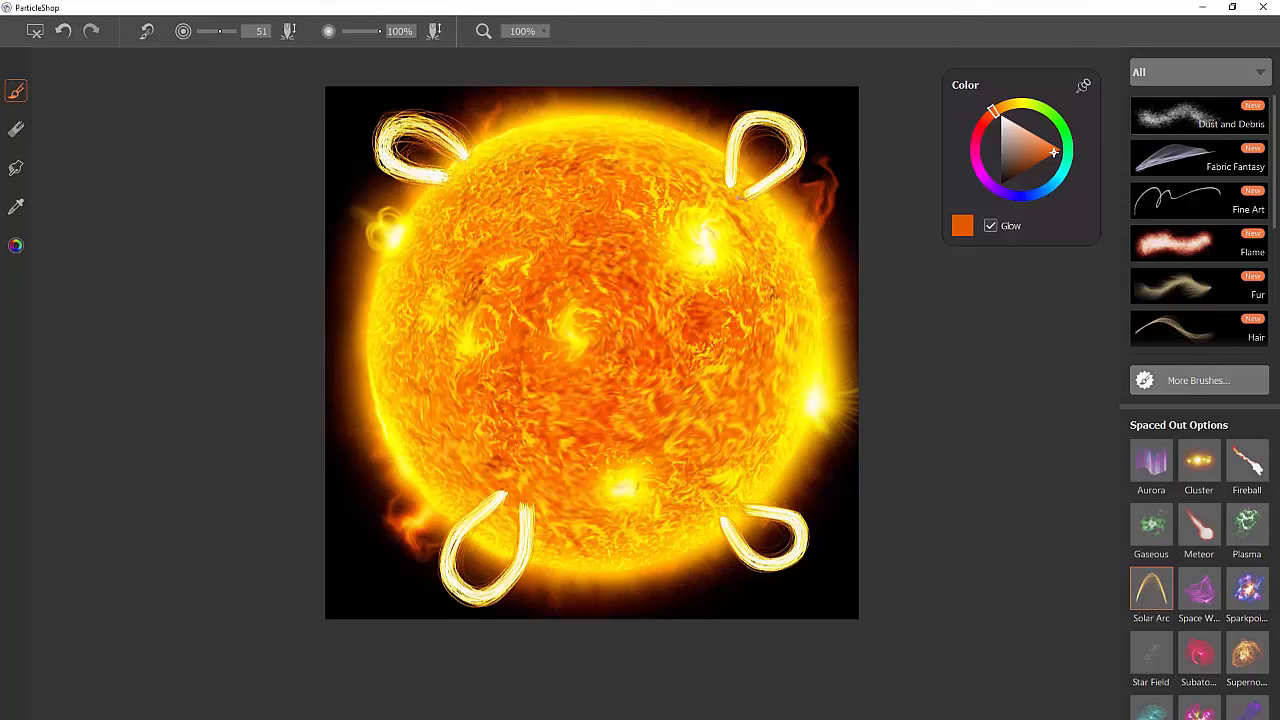
left_click_drag(530, 184, 576, 130)
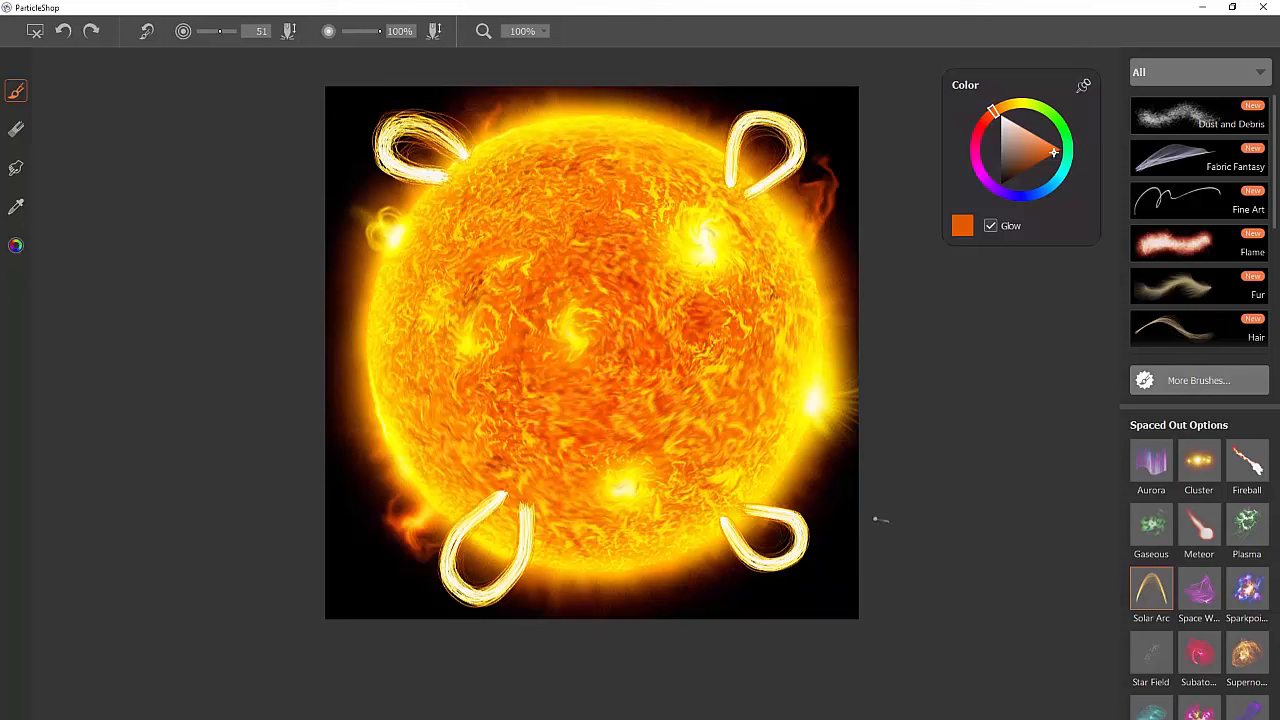
Step: Add a small spark near the sun's top and save the strokes back to Photoshop
left_click(624, 136)
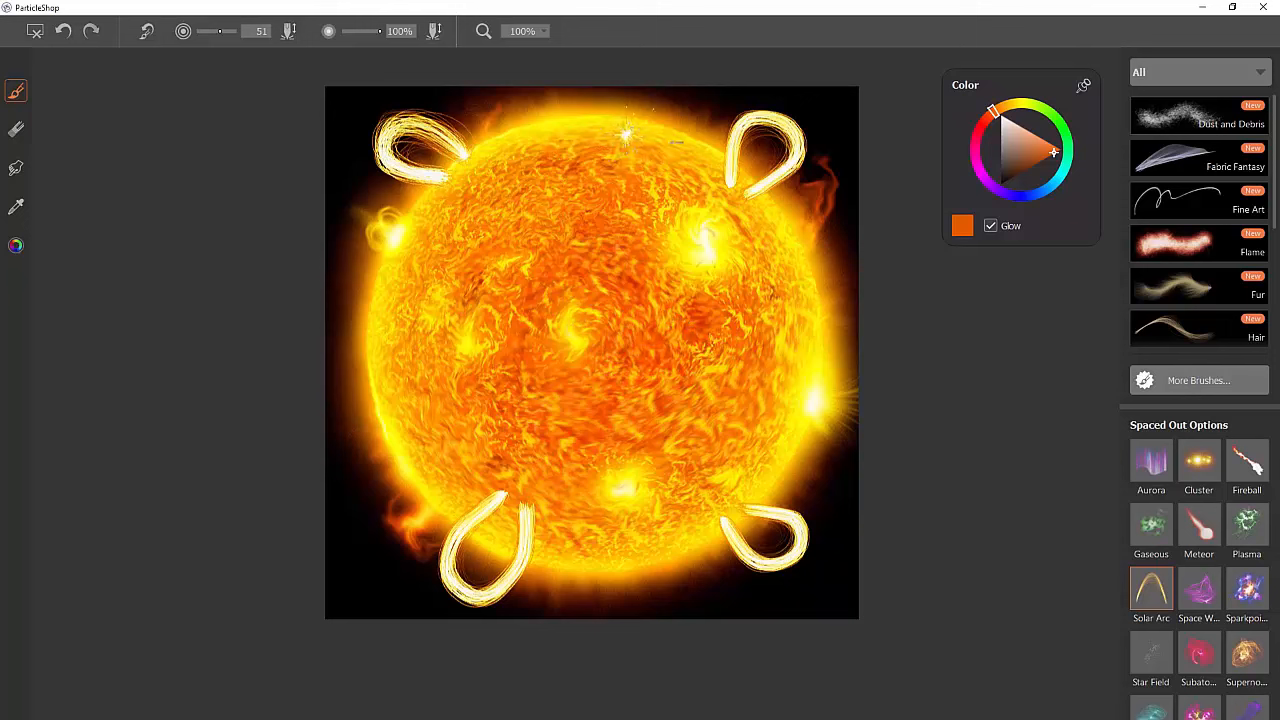
left_click(520, 130)
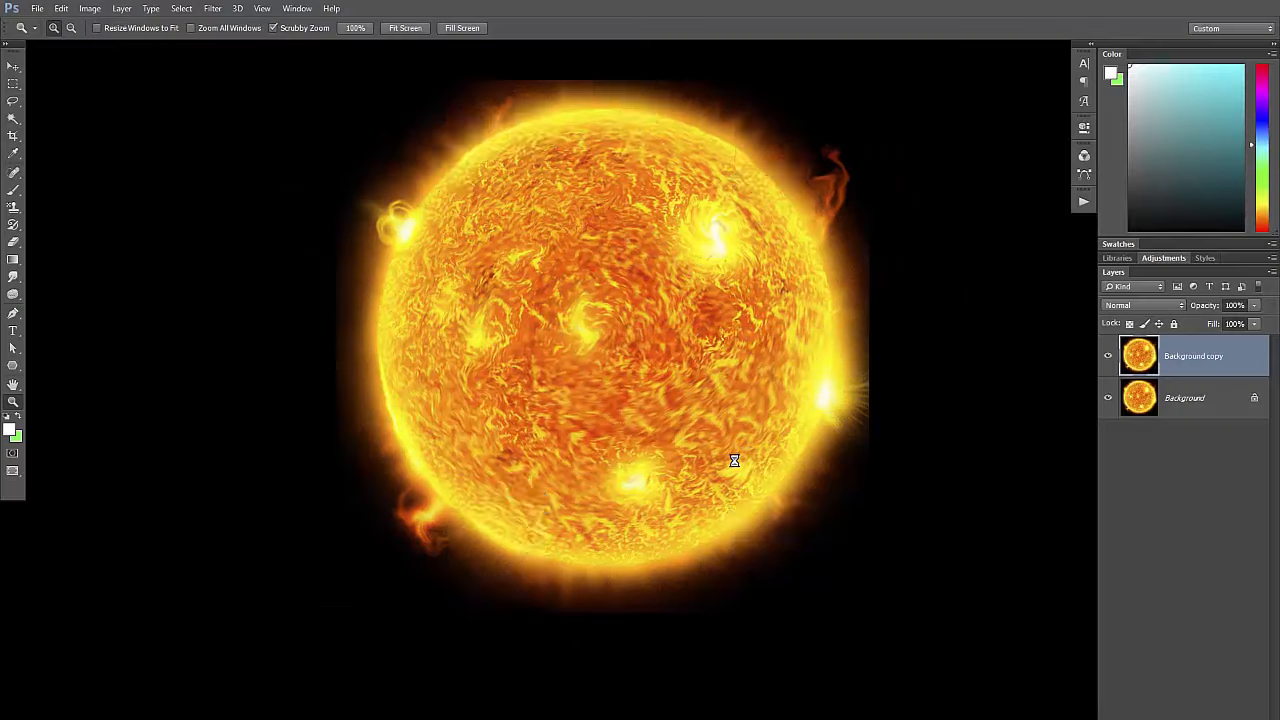
Step: Blend the arc-loops layer in Screen mode and ready the Brush to paint its layer mask
left_click(1144, 304)
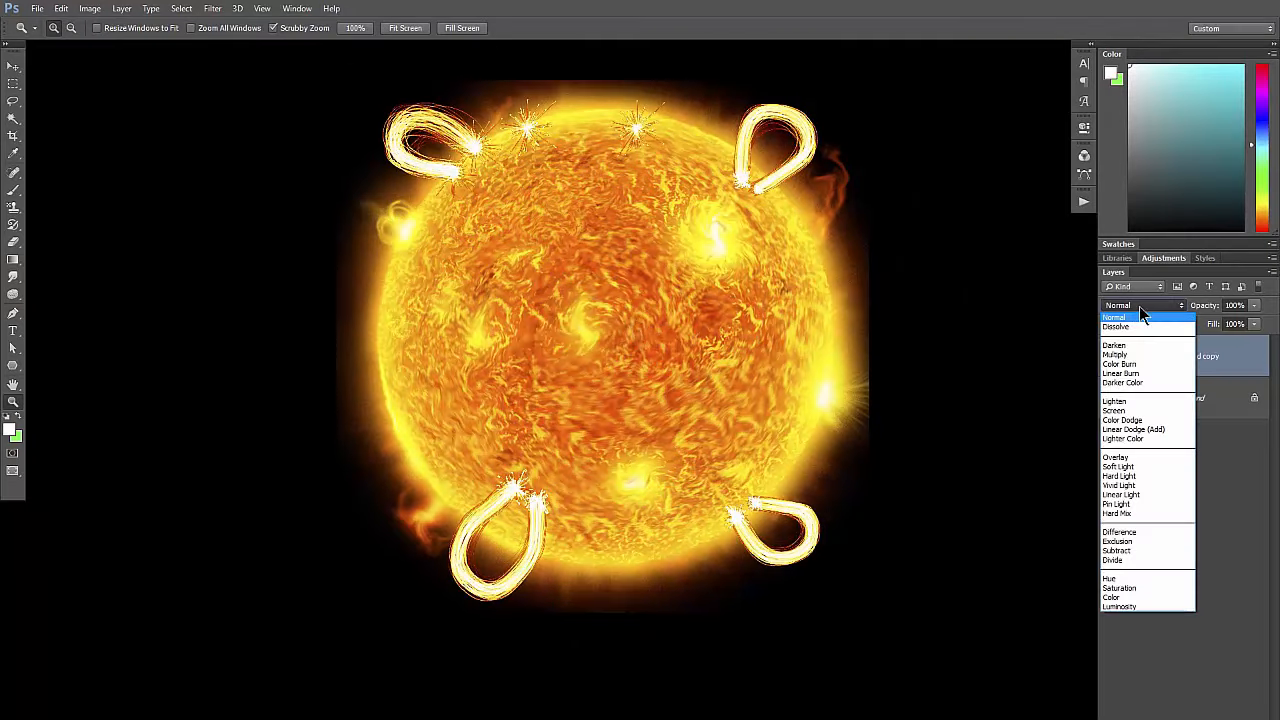
left_click(1114, 412)
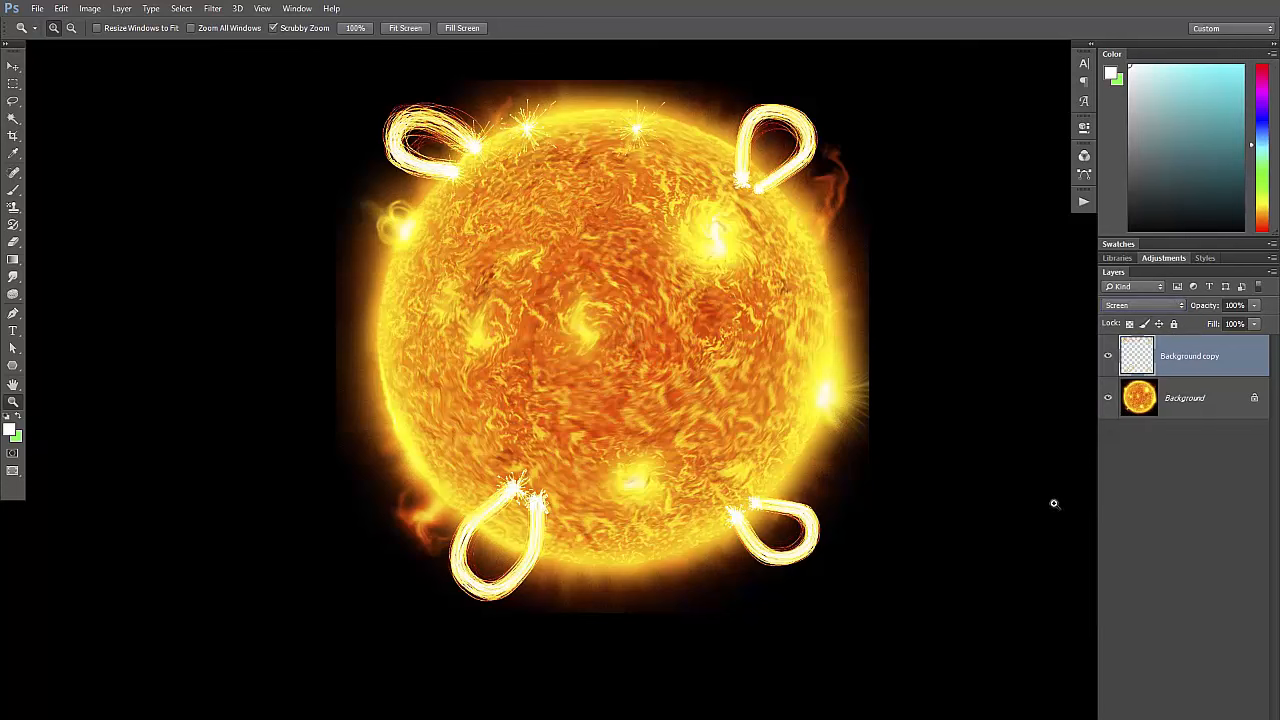
mouse_move(1054, 504)
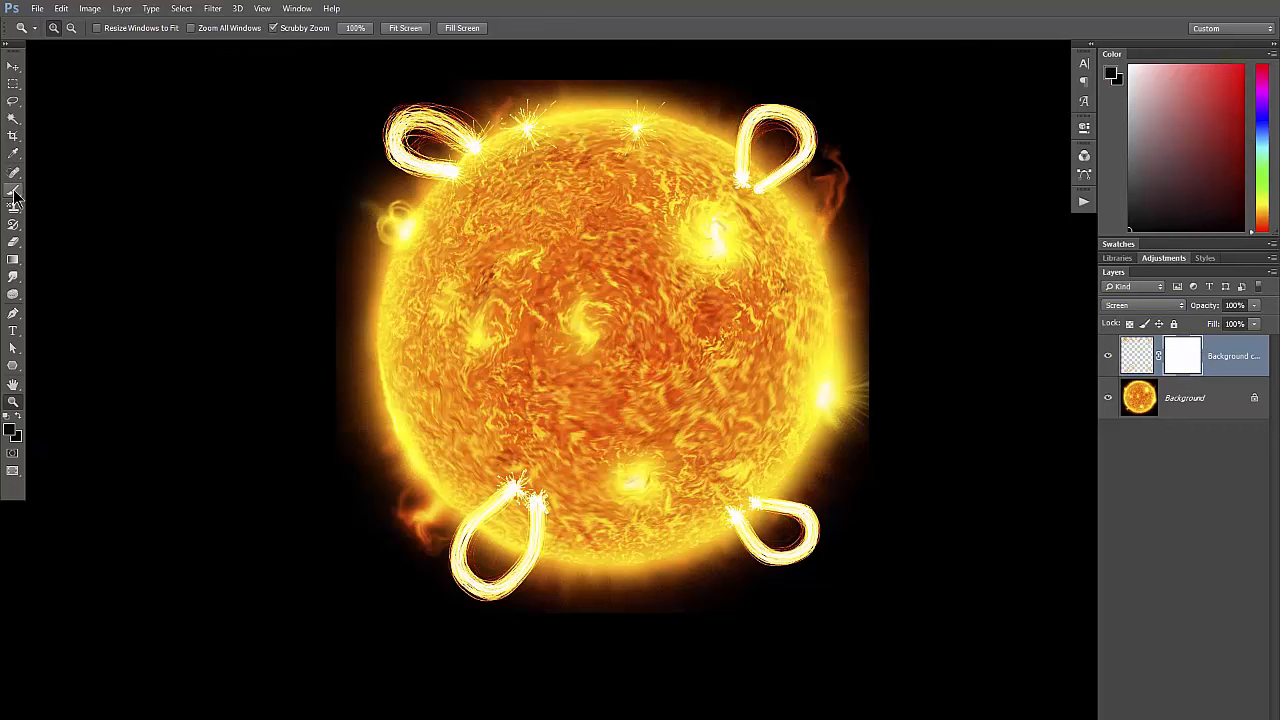
left_click(14, 194)
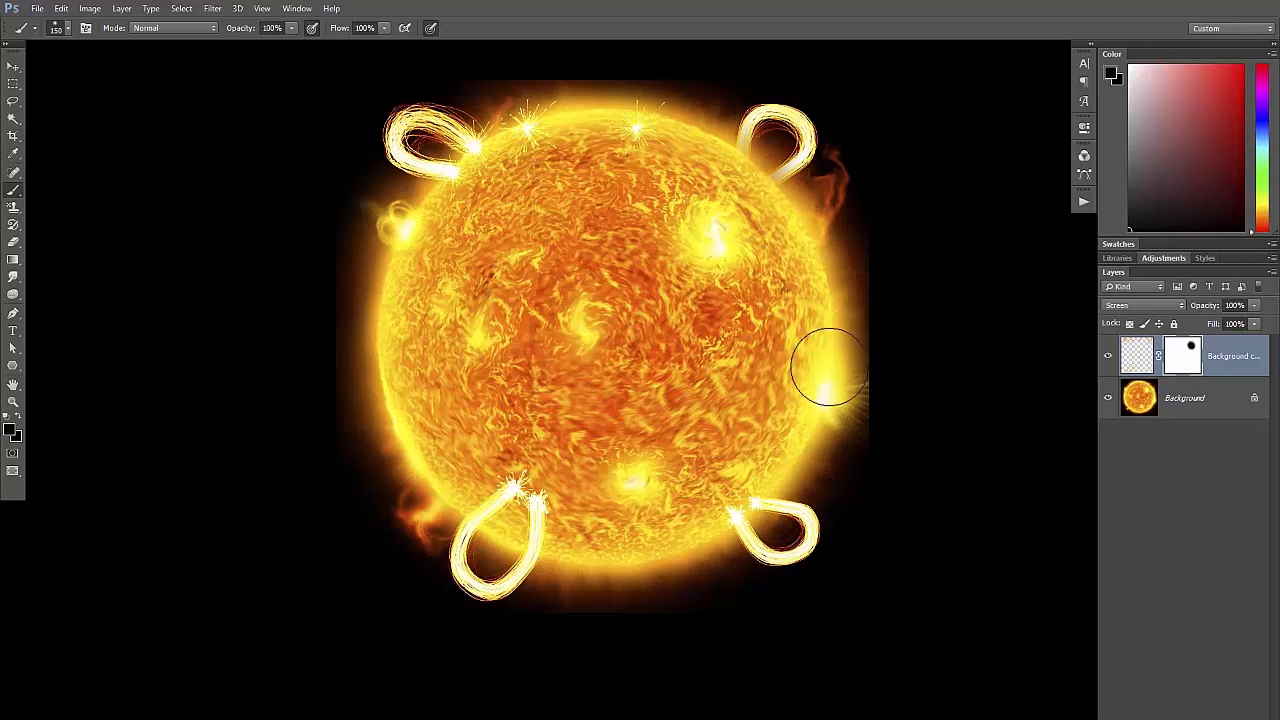
mouse_move(540, 430)
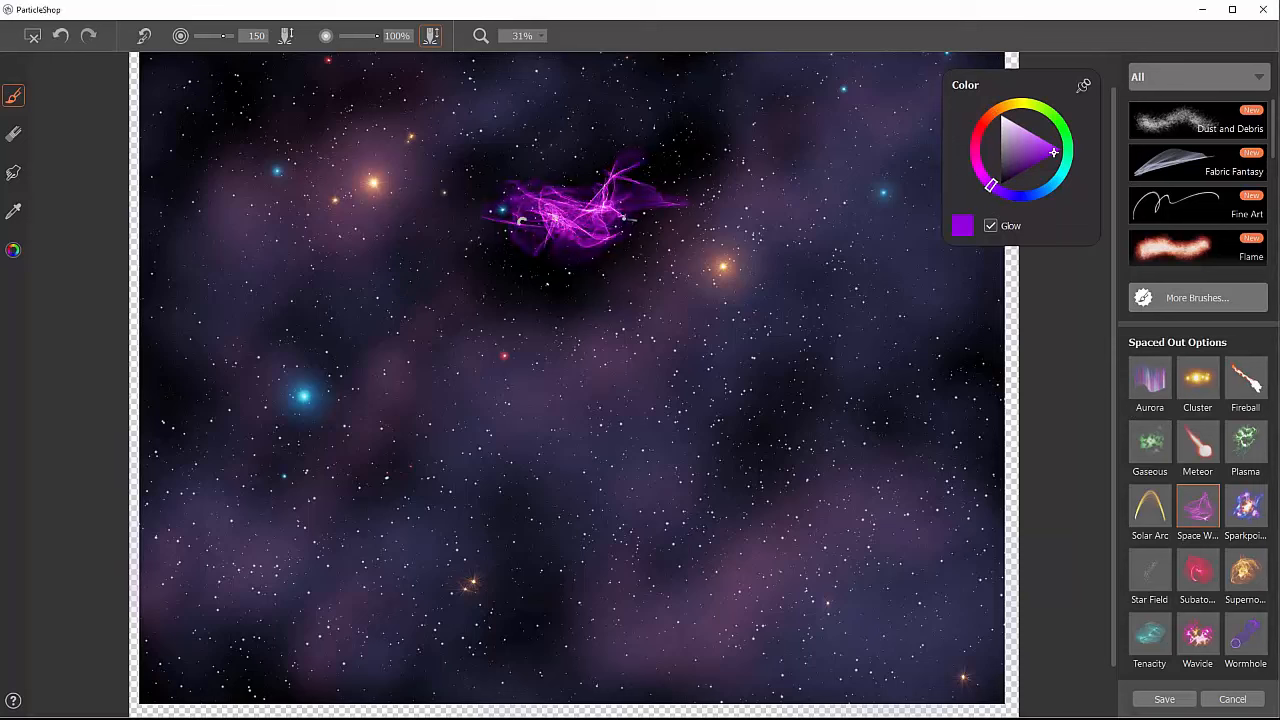
Step: Paint purple Space Wisps down through the nebula, then clear them from the canvas
left_click(580, 210)
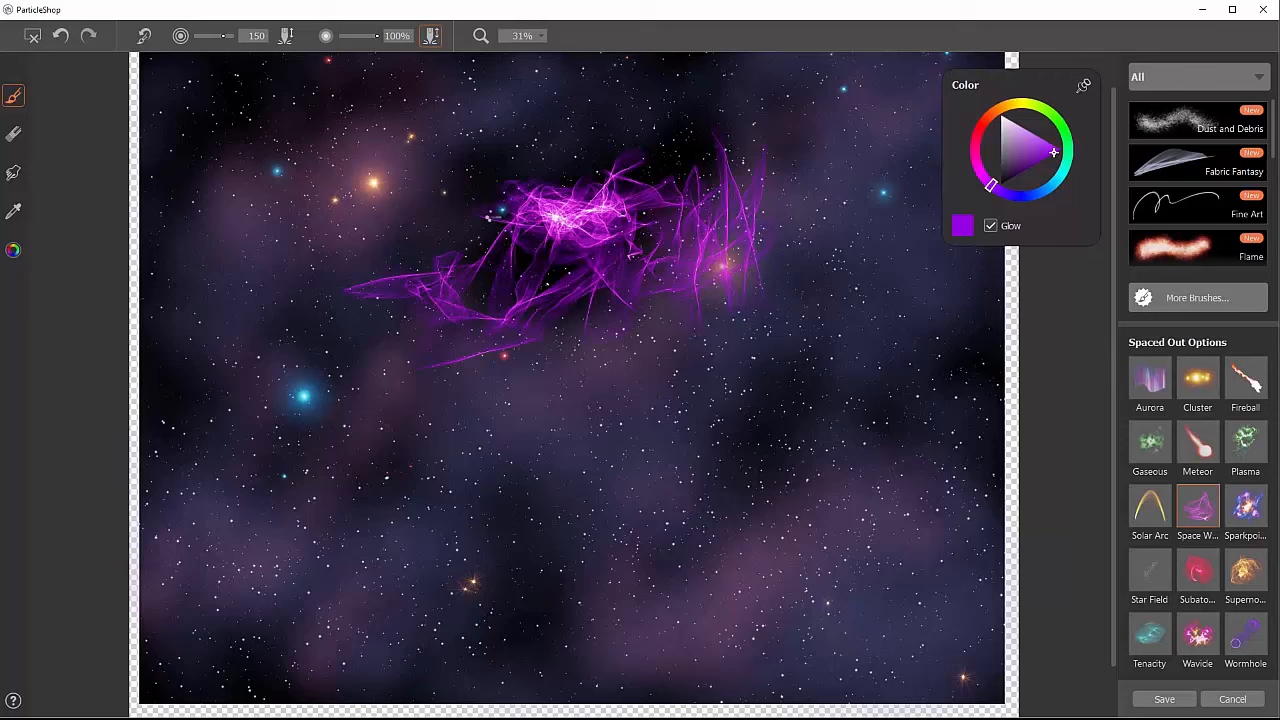
left_click_drag(600, 150, 700, 164)
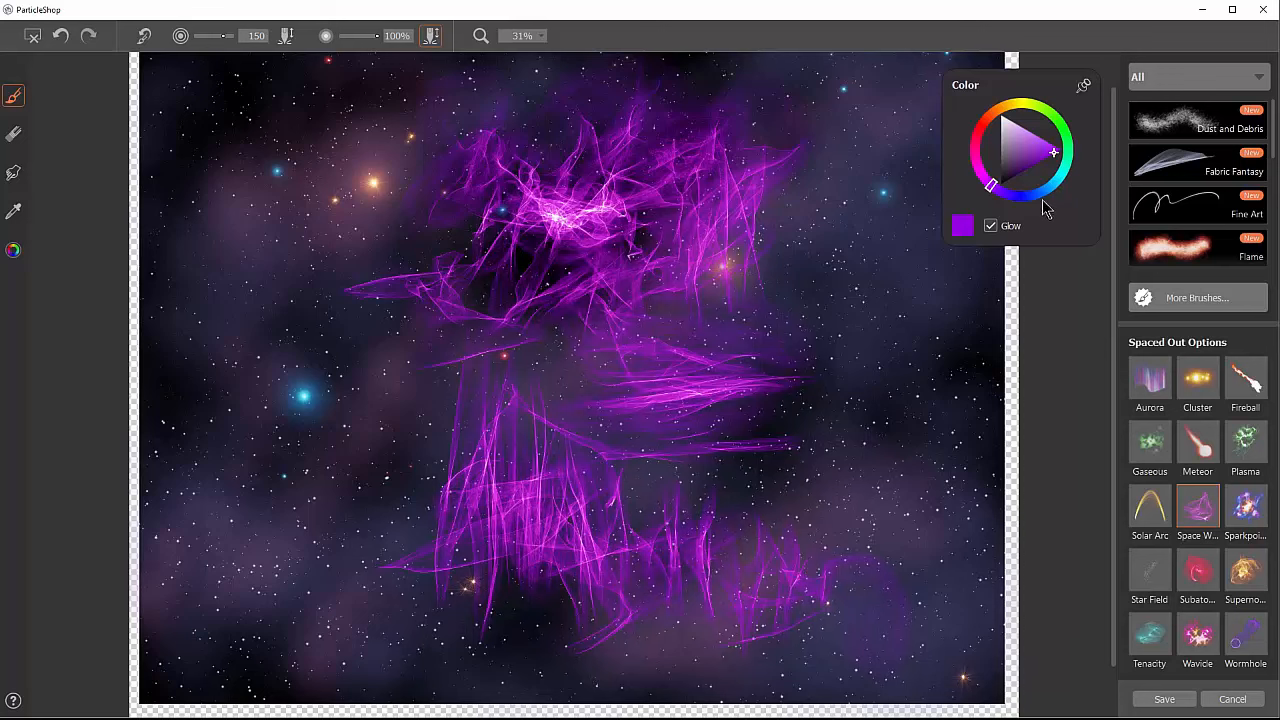
left_click(1048, 190)
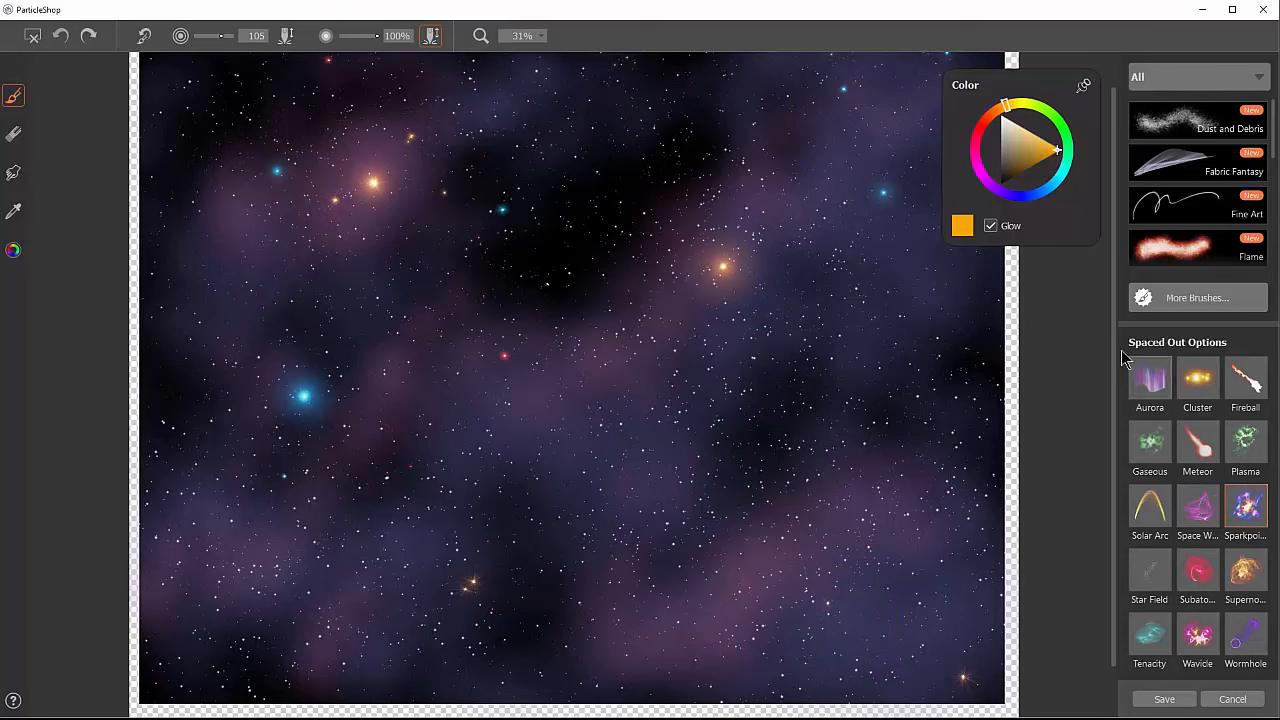
Step: With a Spaced Out brush, add two sparkle bursts and a honeycomb cloud over the orange star
left_click(1004, 156)
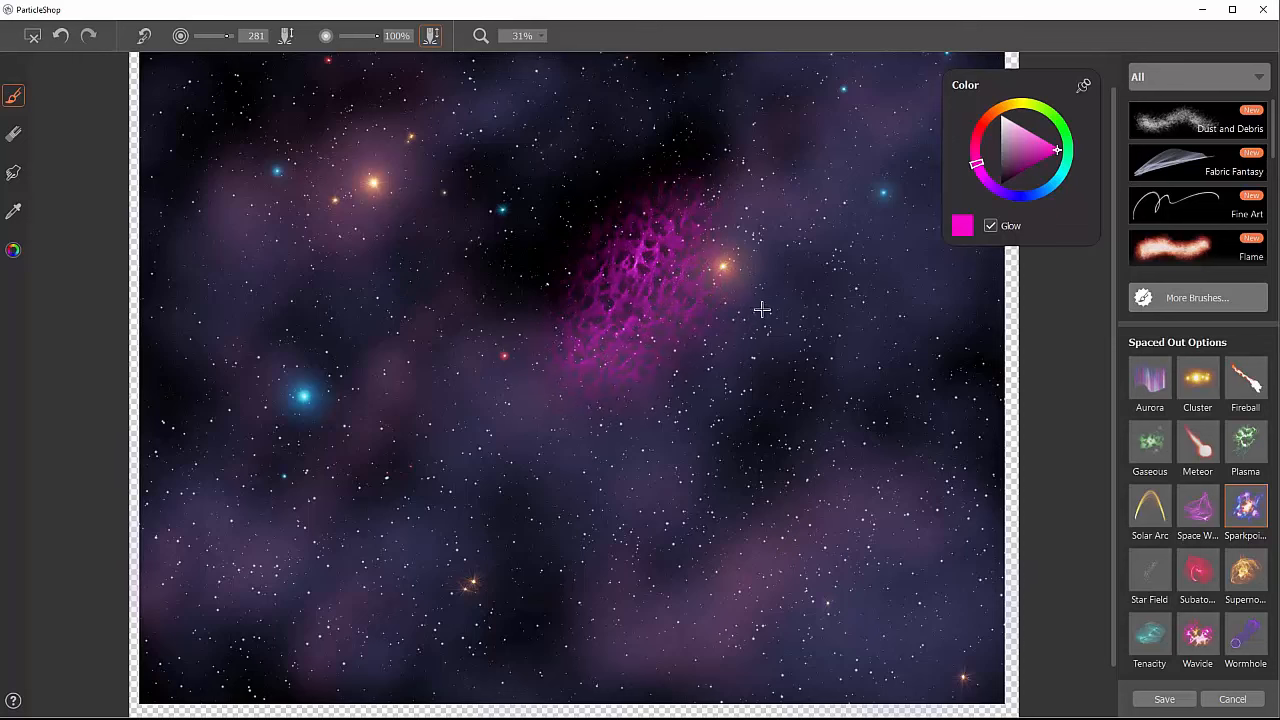
left_click(764, 330)
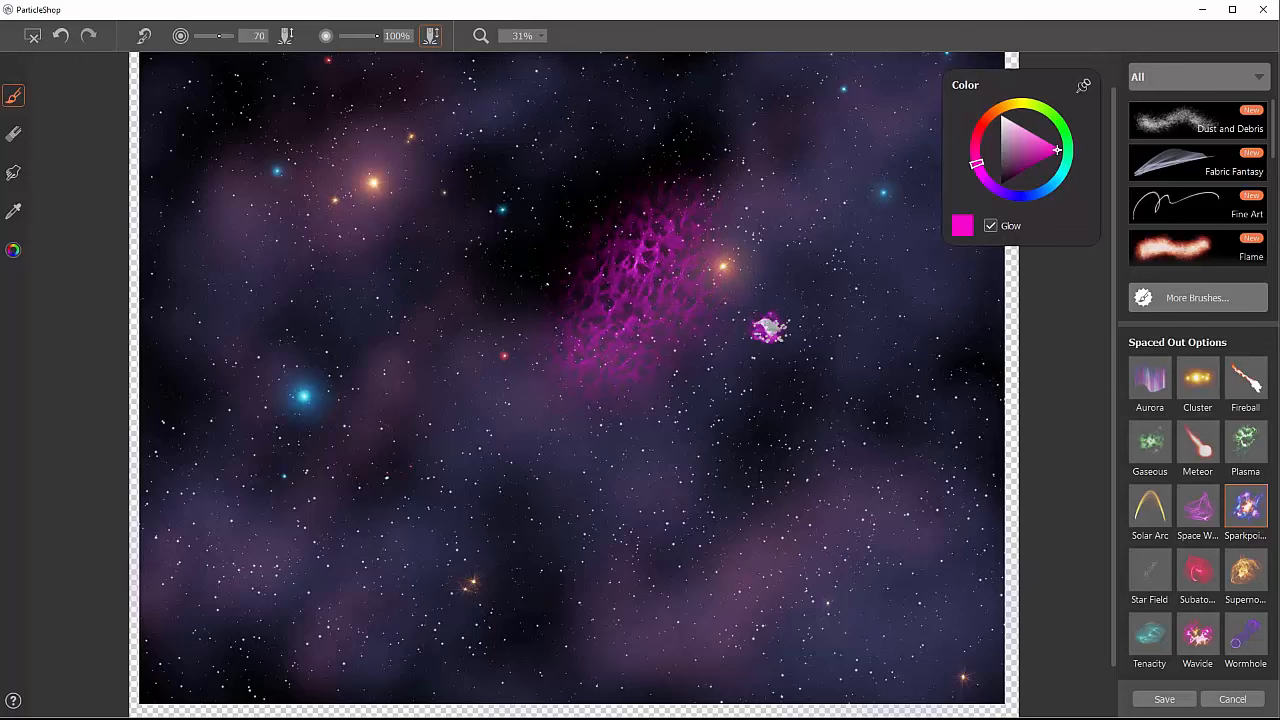
left_click(796, 280)
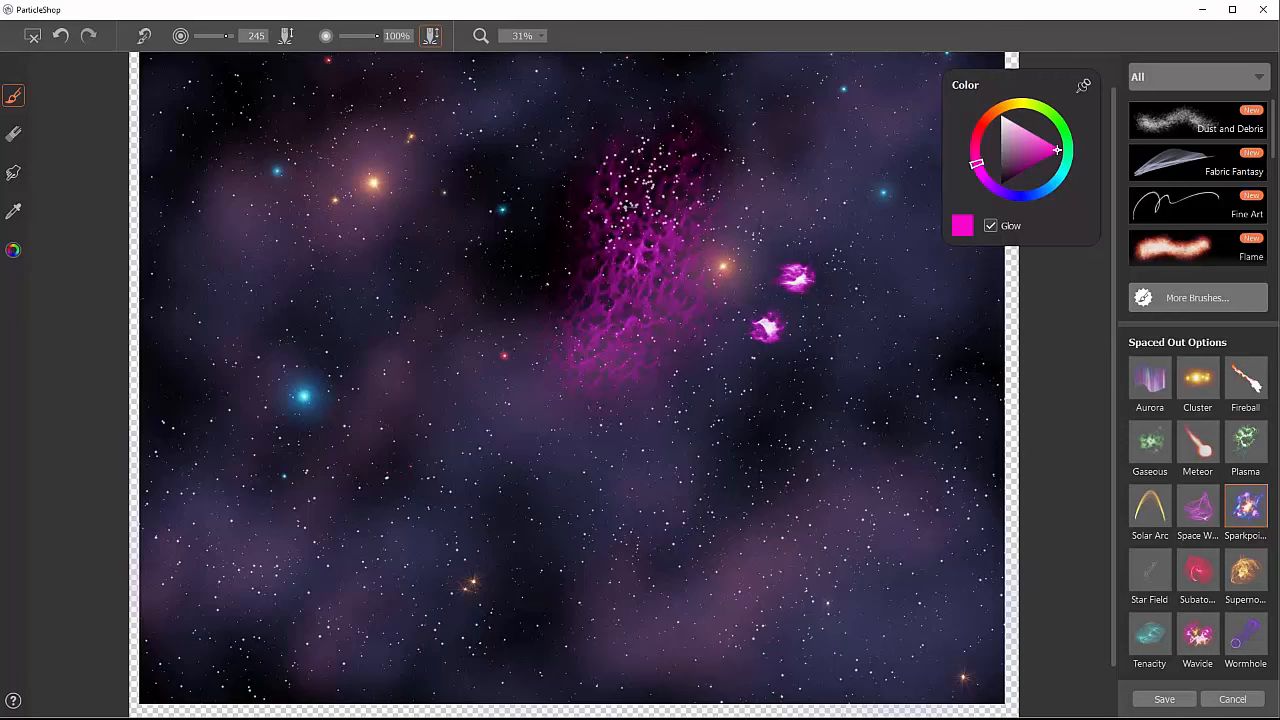
left_click_drag(640, 250, 680, 420)
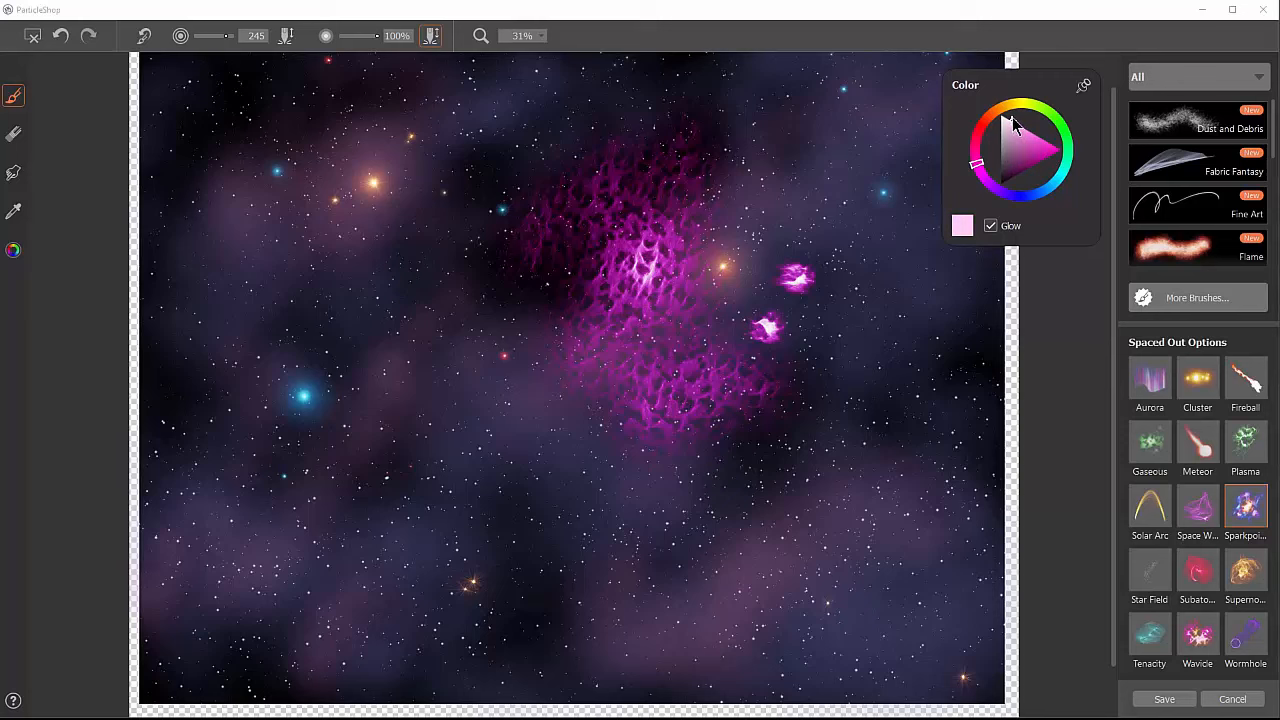
Step: Try pale pink and then pale green brush colours on the colour wheel
left_click(876, 290)
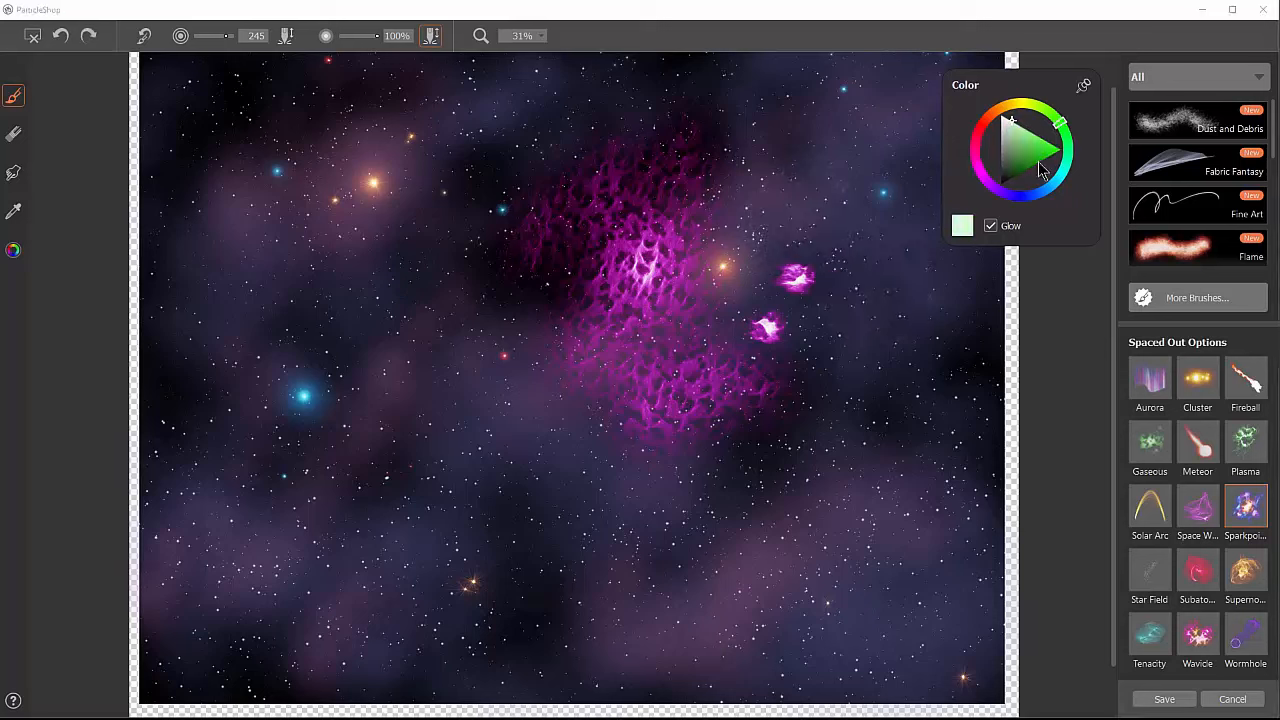
left_click(1040, 160)
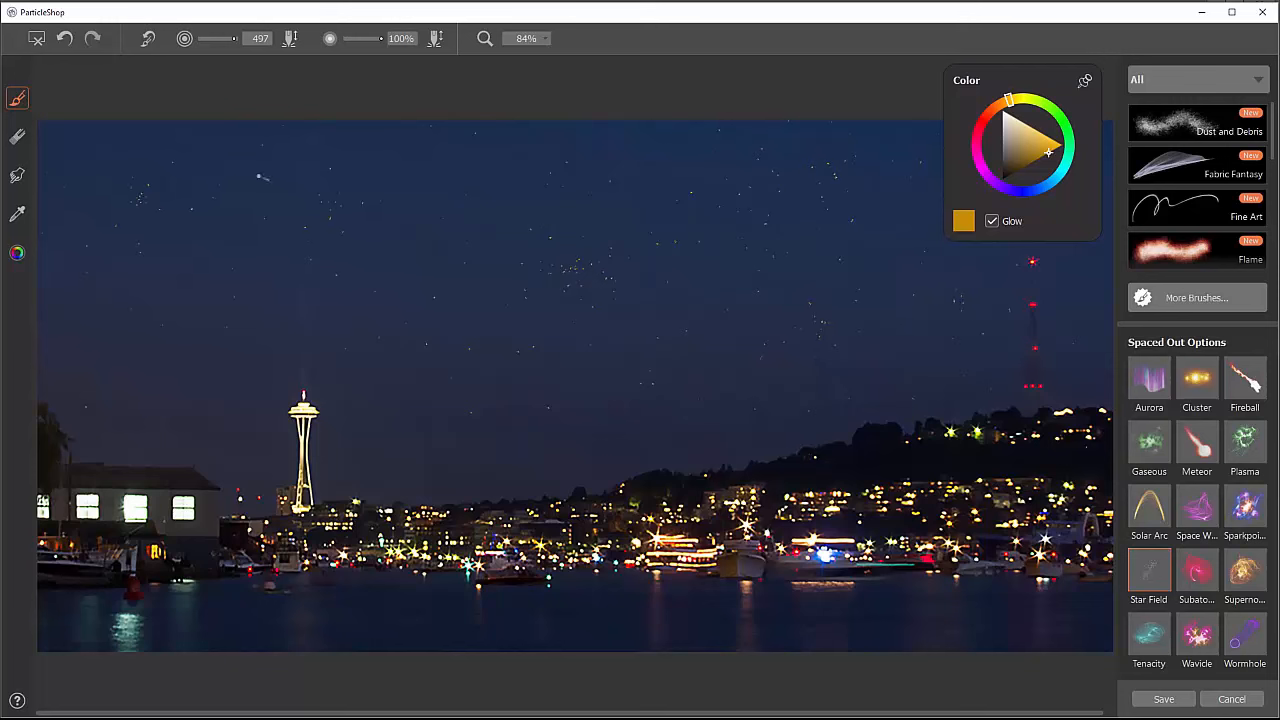
Step: Try pale yellow and other glow hues on the colour wheel over the city photo
left_click(1030, 136)
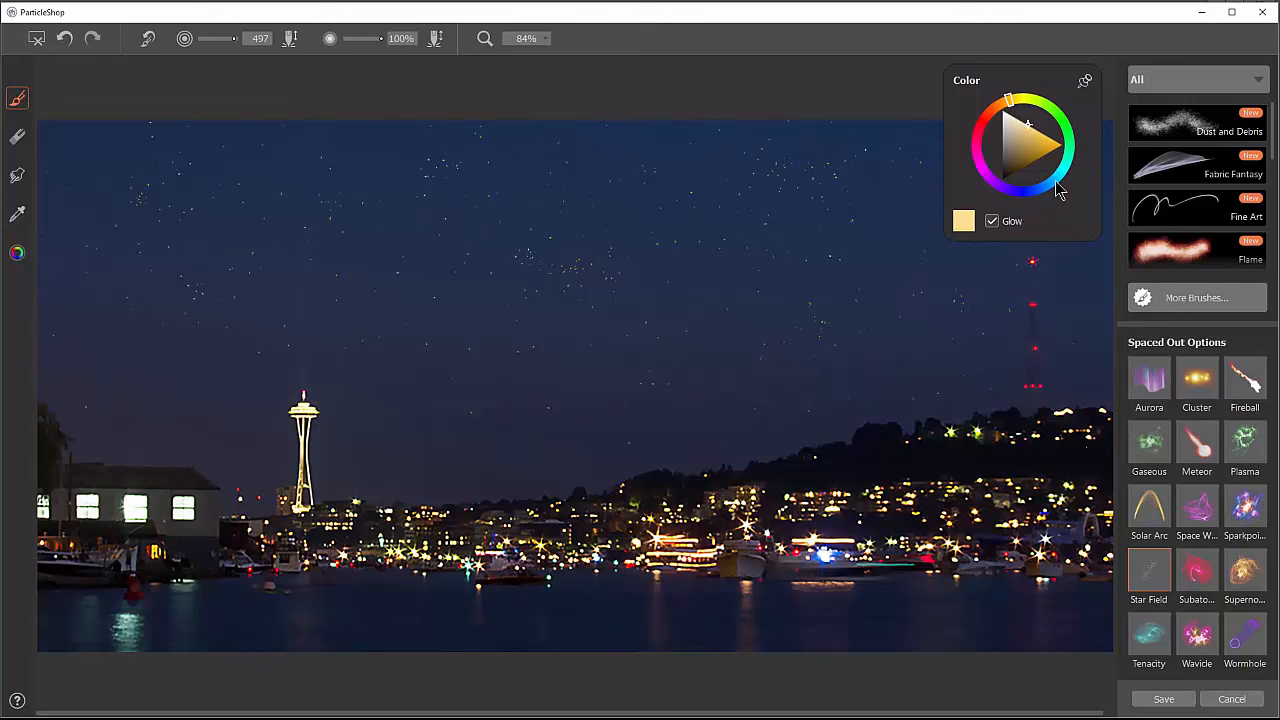
left_click(1050, 178)
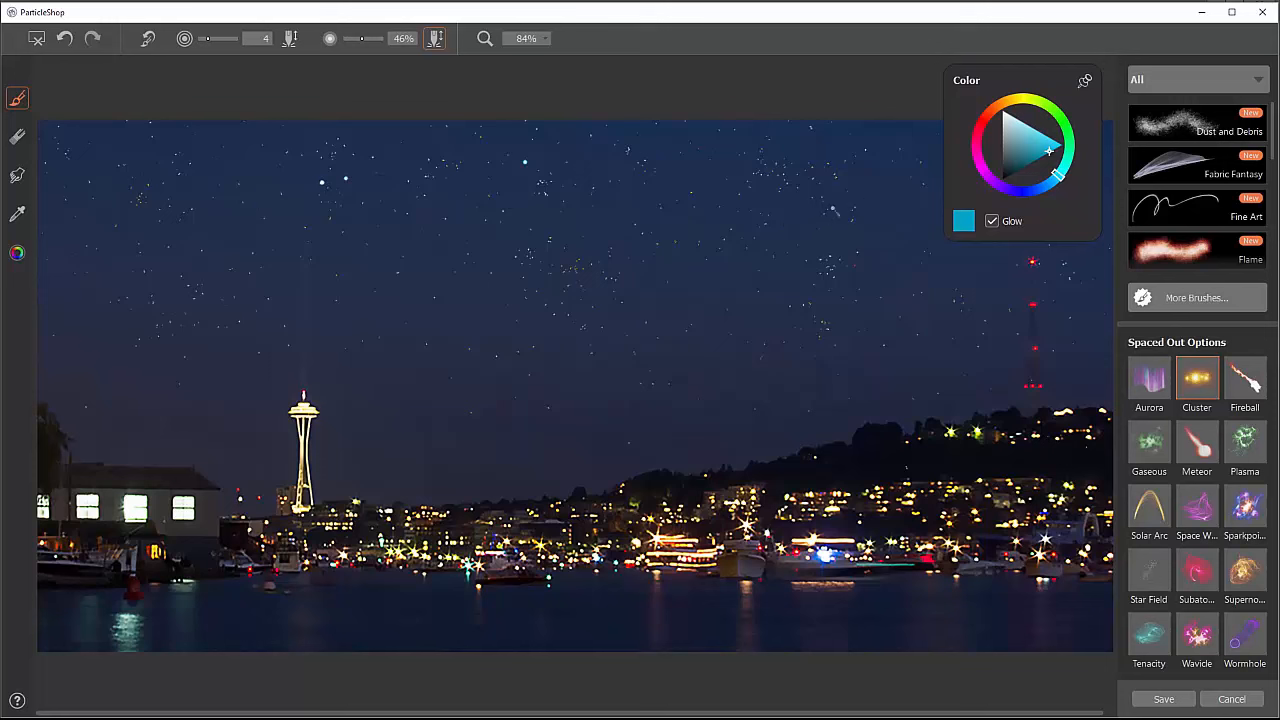
left_click(1000, 100)
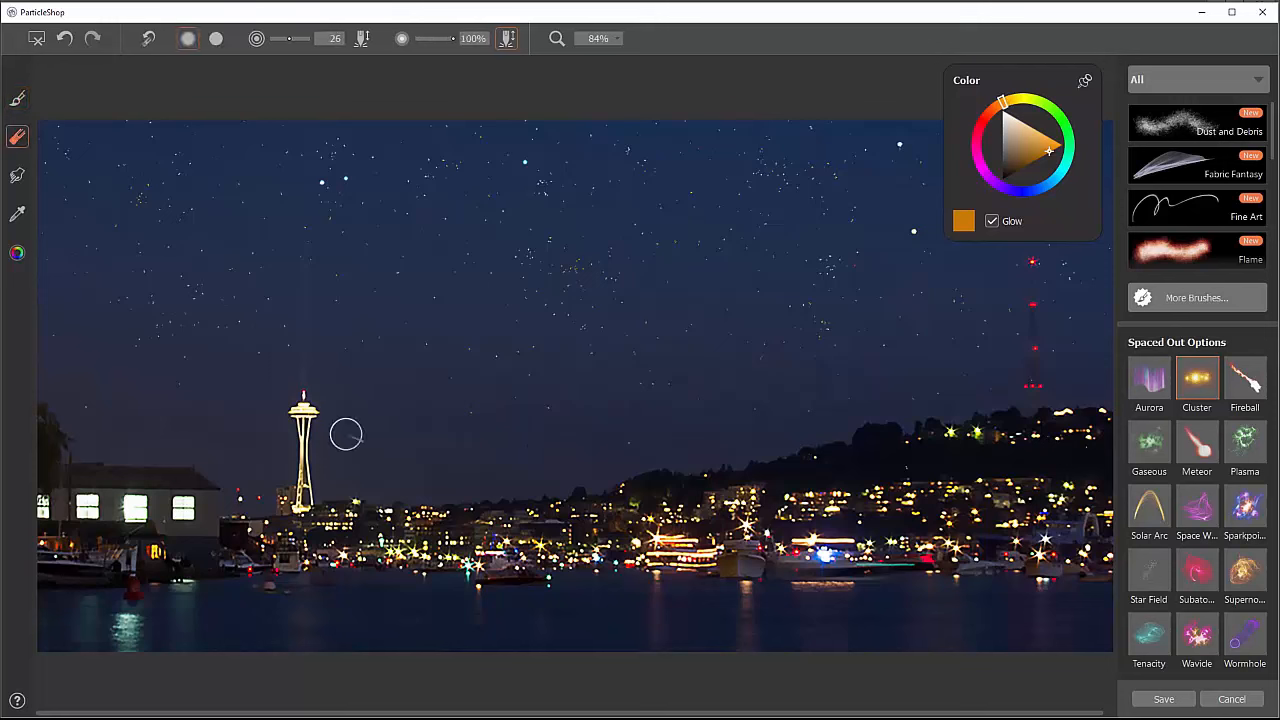
key("]")
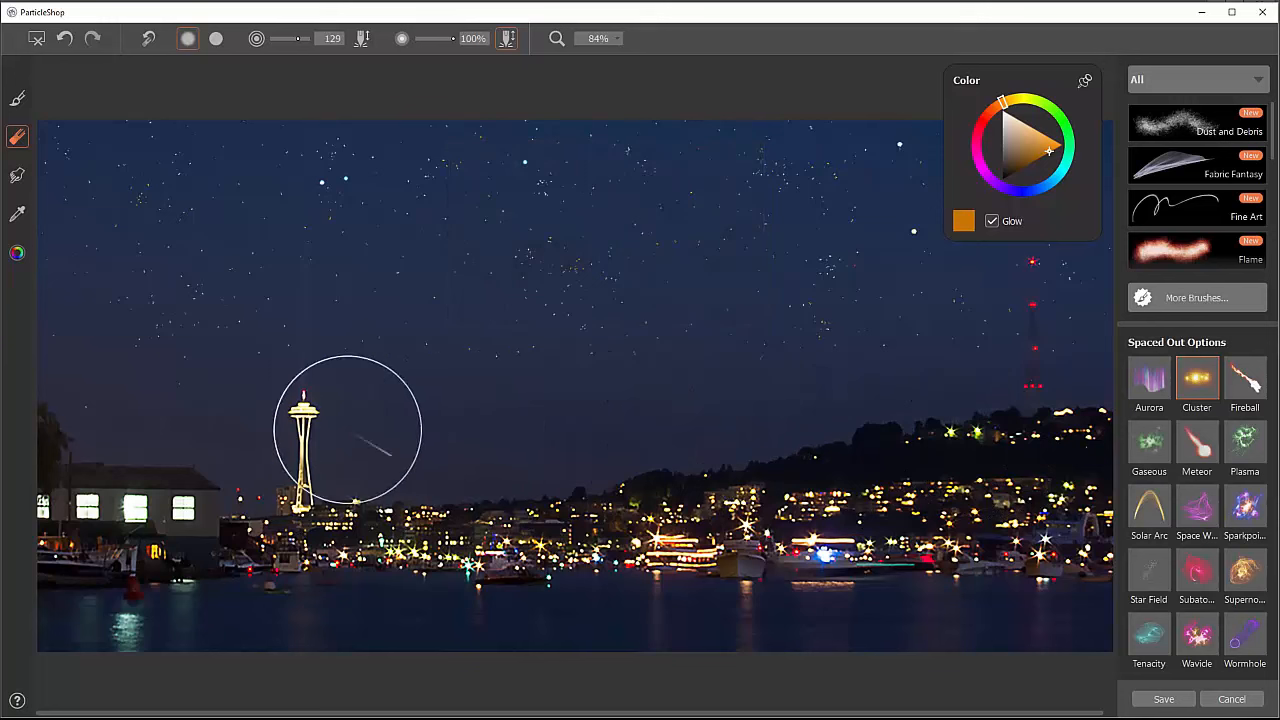
mouse_move(798, 444)
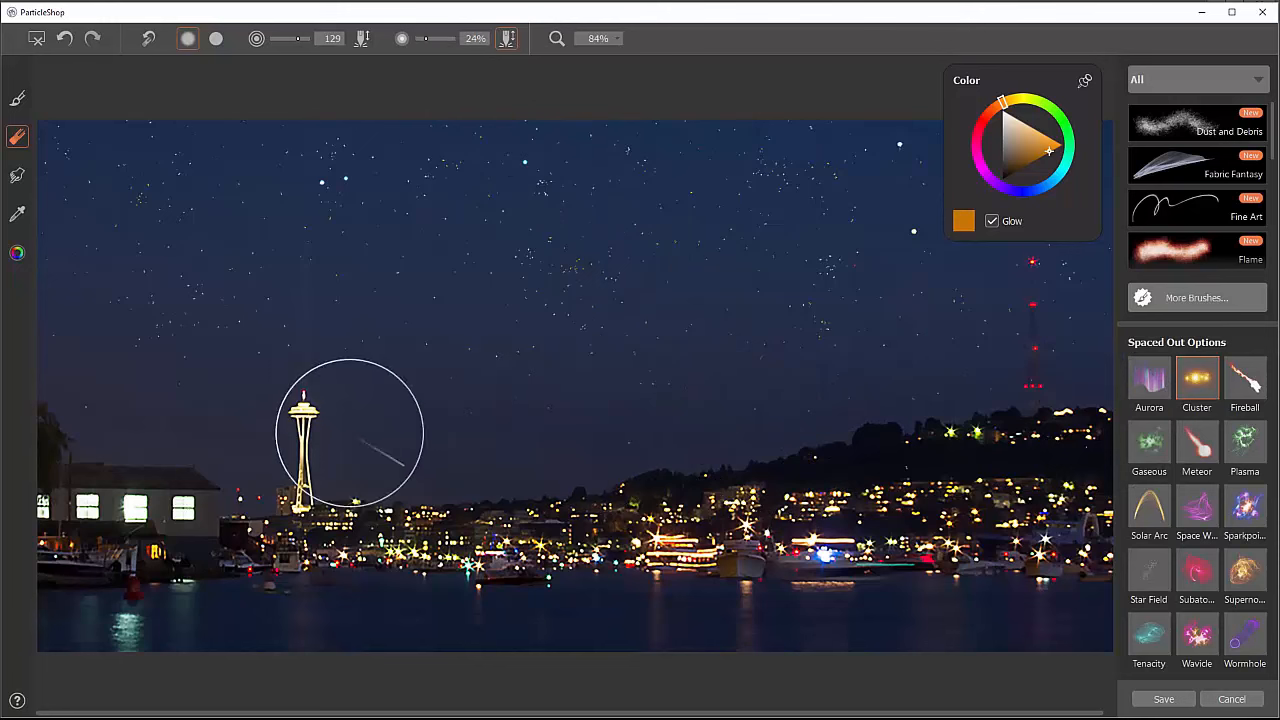
mouse_move(922, 368)
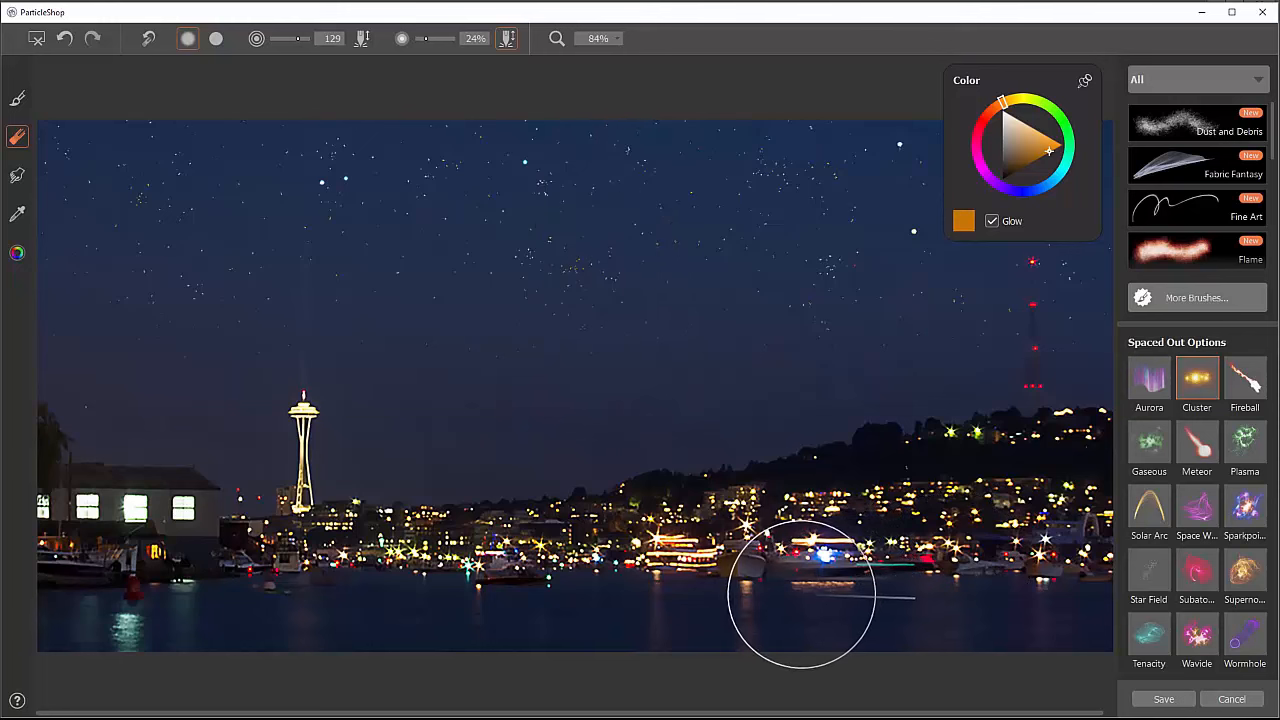
left_click(1196, 570)
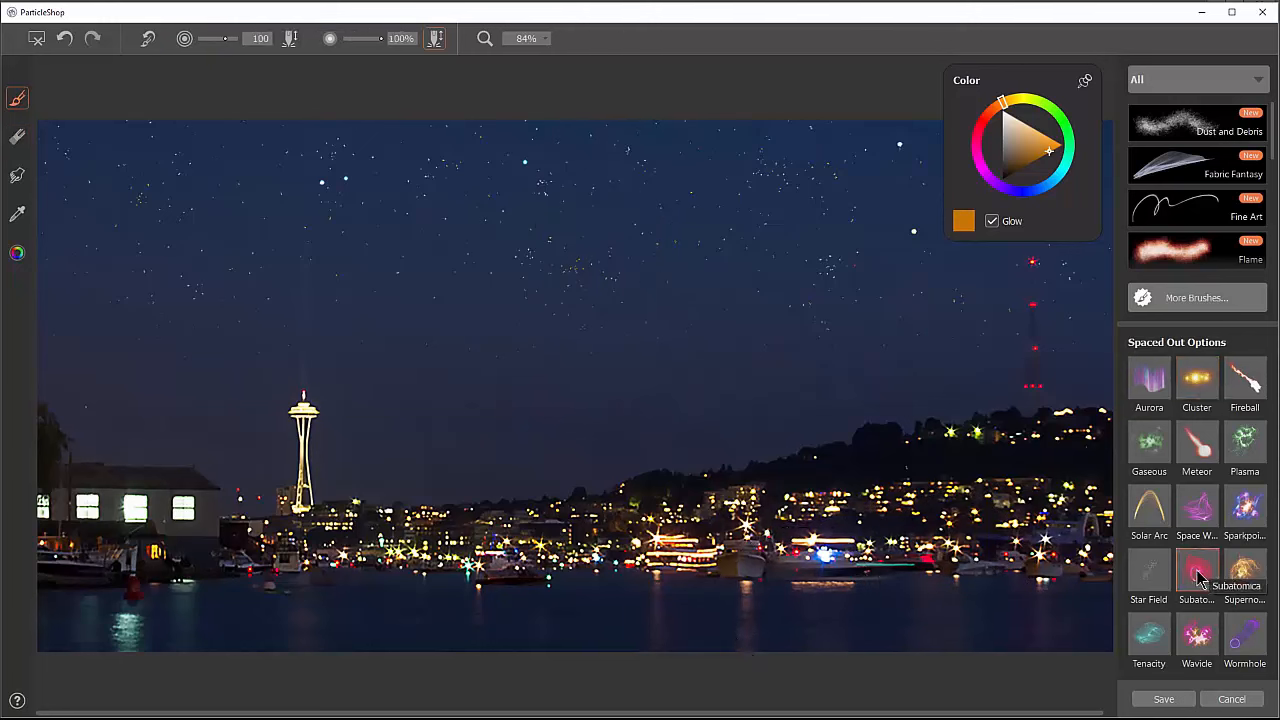
Step: Stamp red starbursts in the night sky, then a cluster of blue ones beside them
left_click(984, 130)
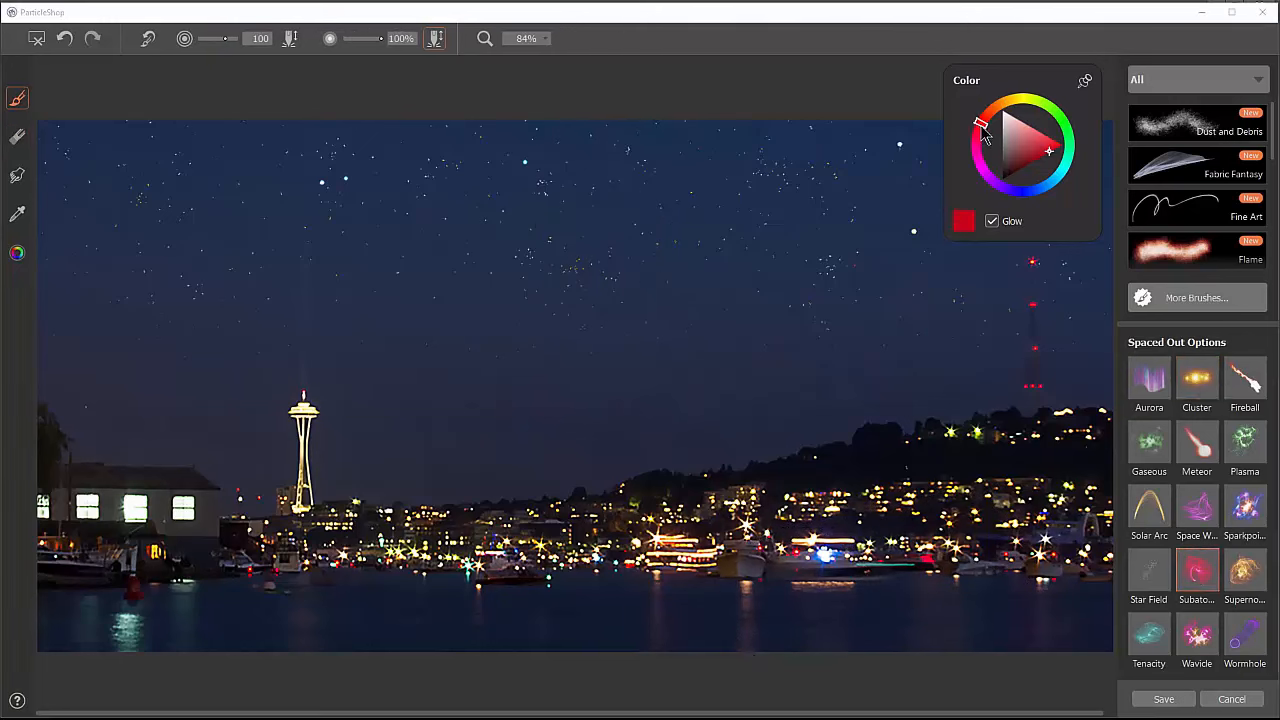
left_click(590, 218)
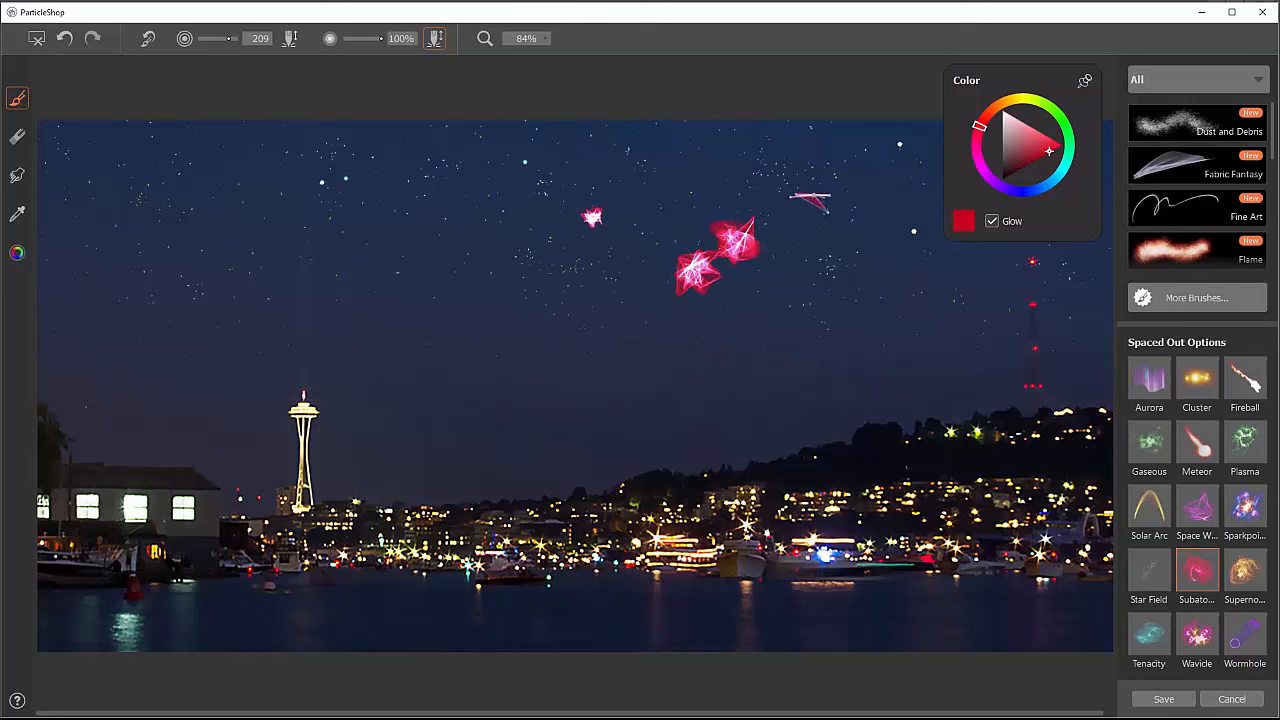
left_click(804, 204)
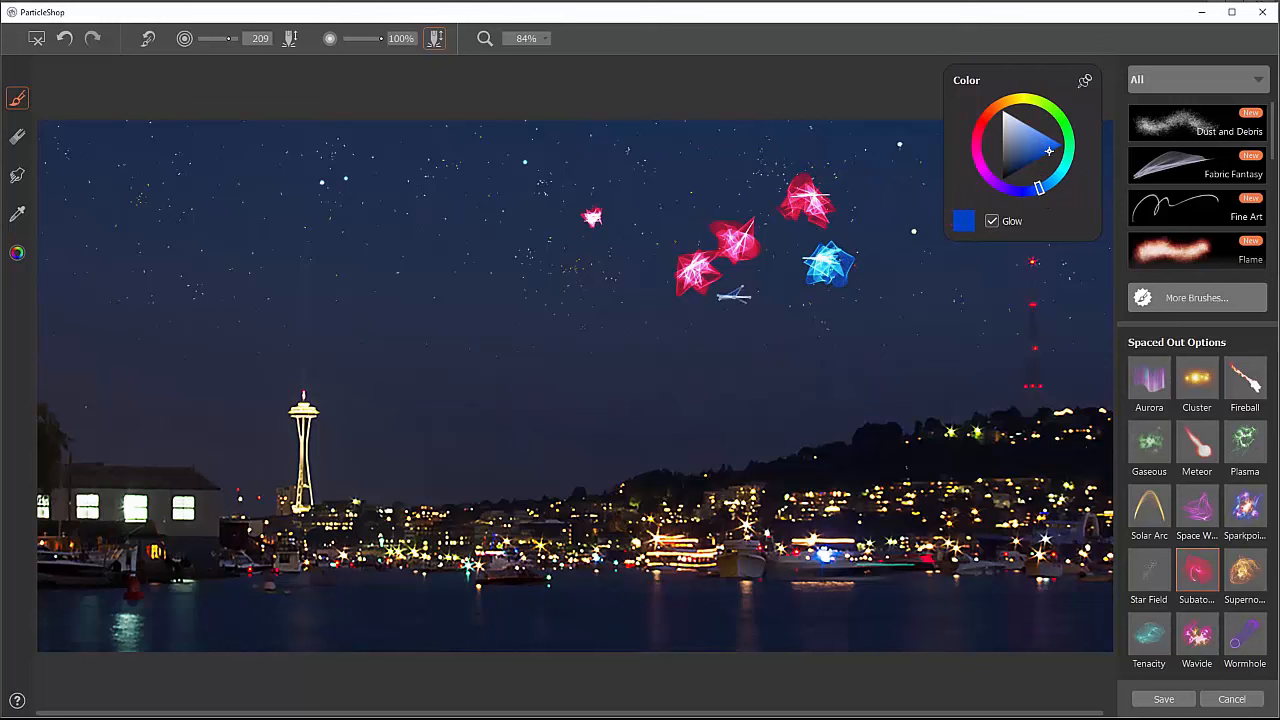
left_click(724, 296)
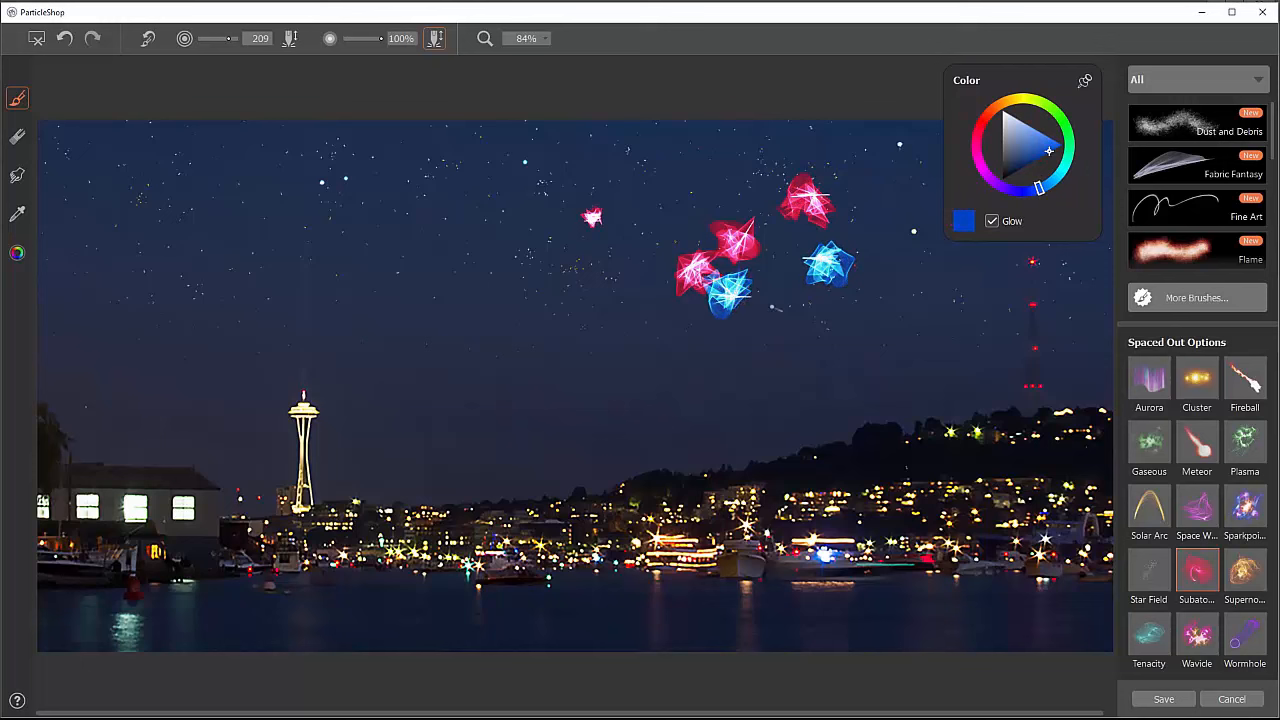
left_click(776, 320)
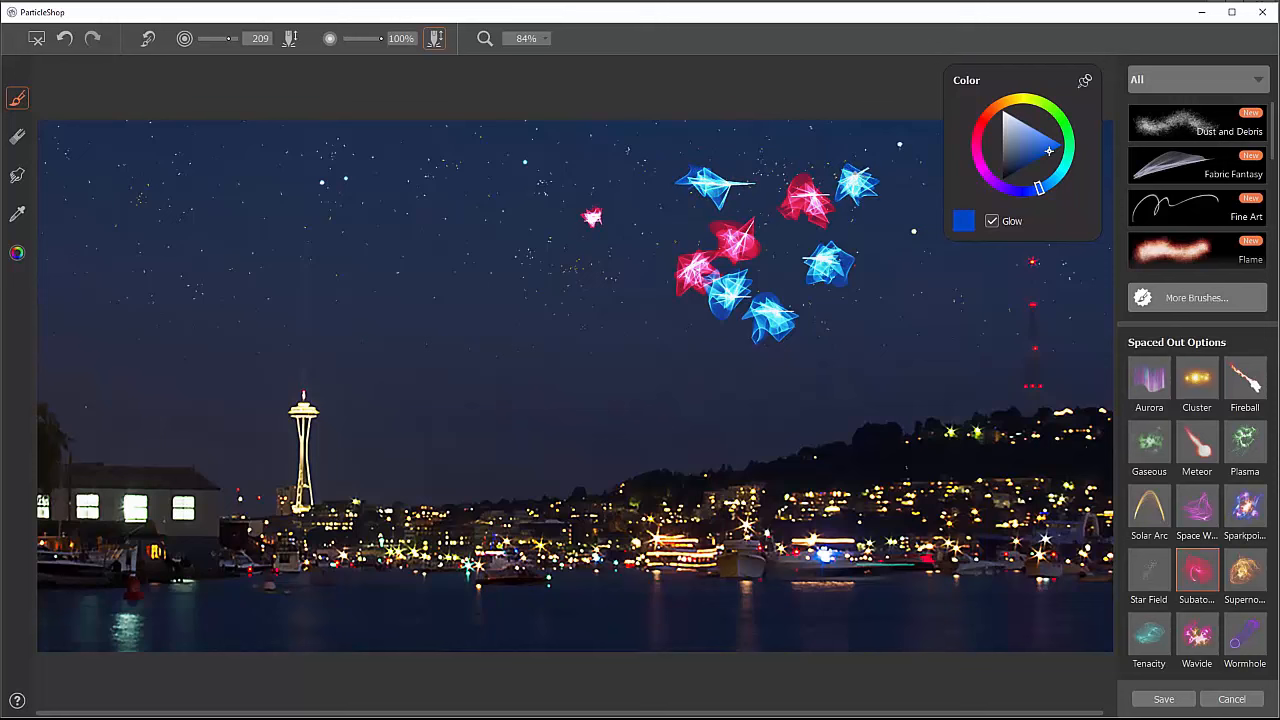
left_click(830, 330)
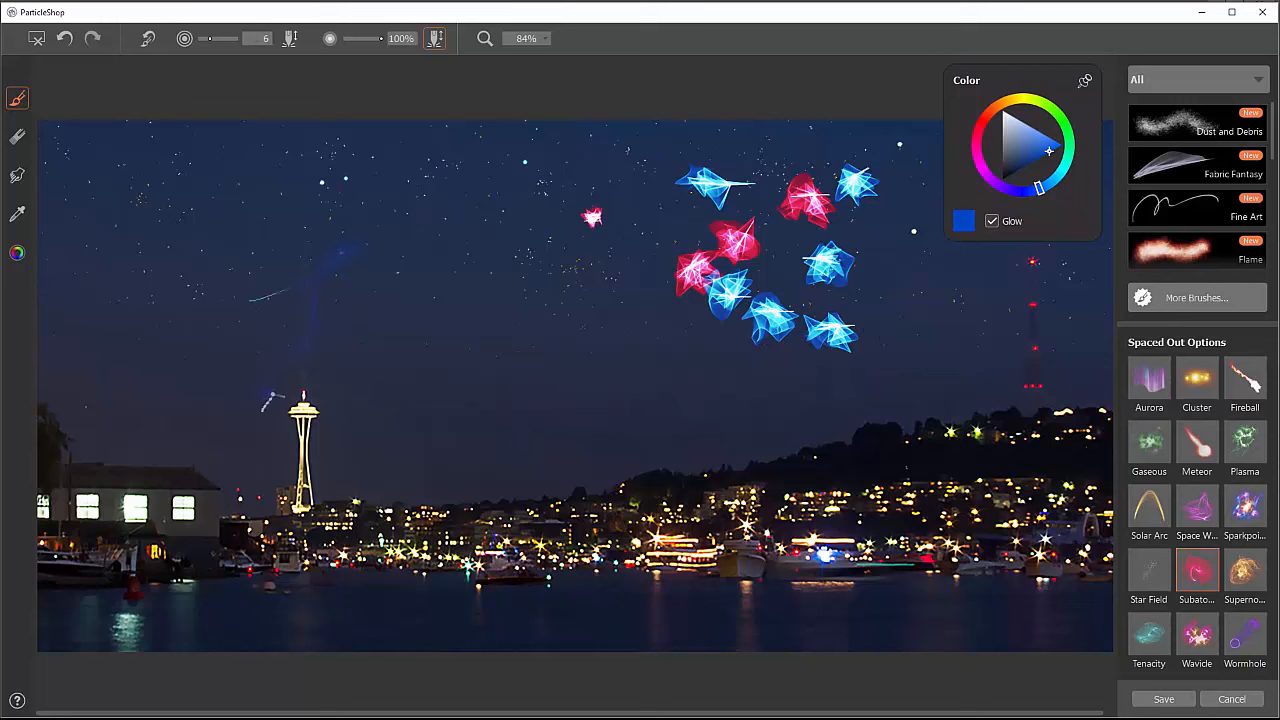
Step: Paint thin blue streaks left of the starbursts and above the skyline
left_click_drag(270, 400, 710, 380)
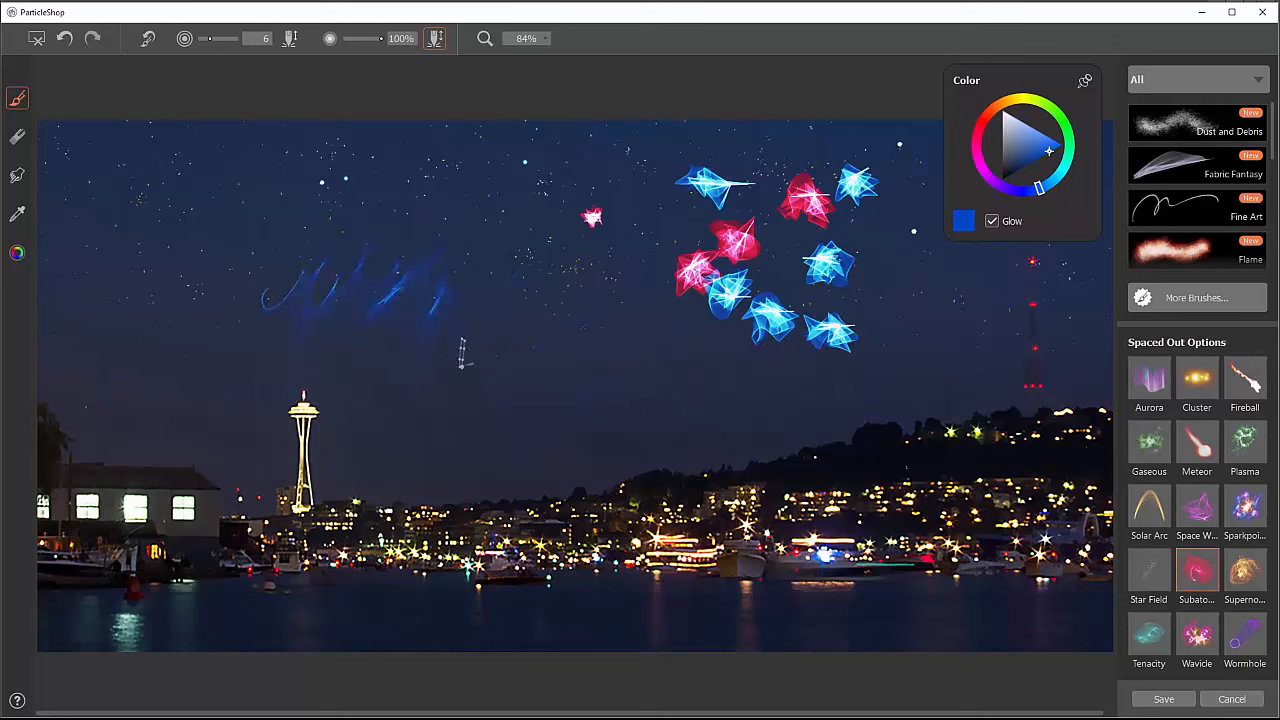
left_click_drag(460, 356, 660, 450)
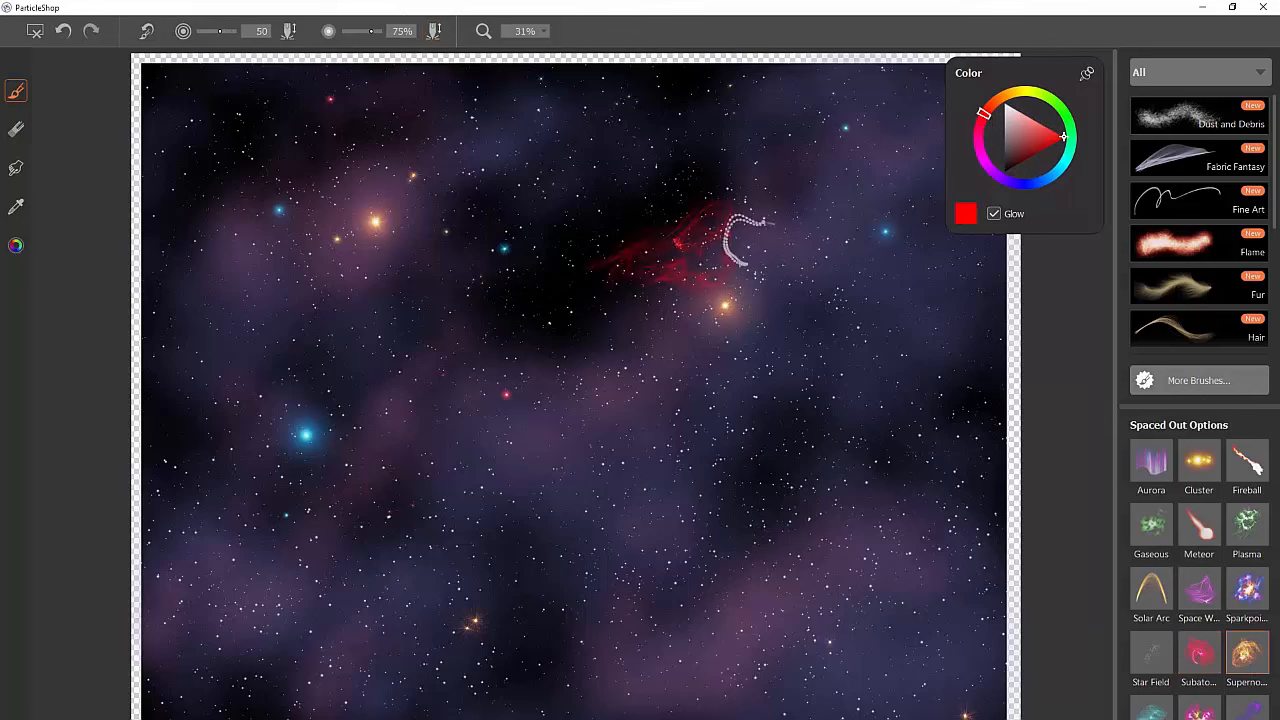
Step: Paint a red stroke and fiery orange strand tangle on the nebula, then clear them
left_click_drag(744, 230, 804, 216)
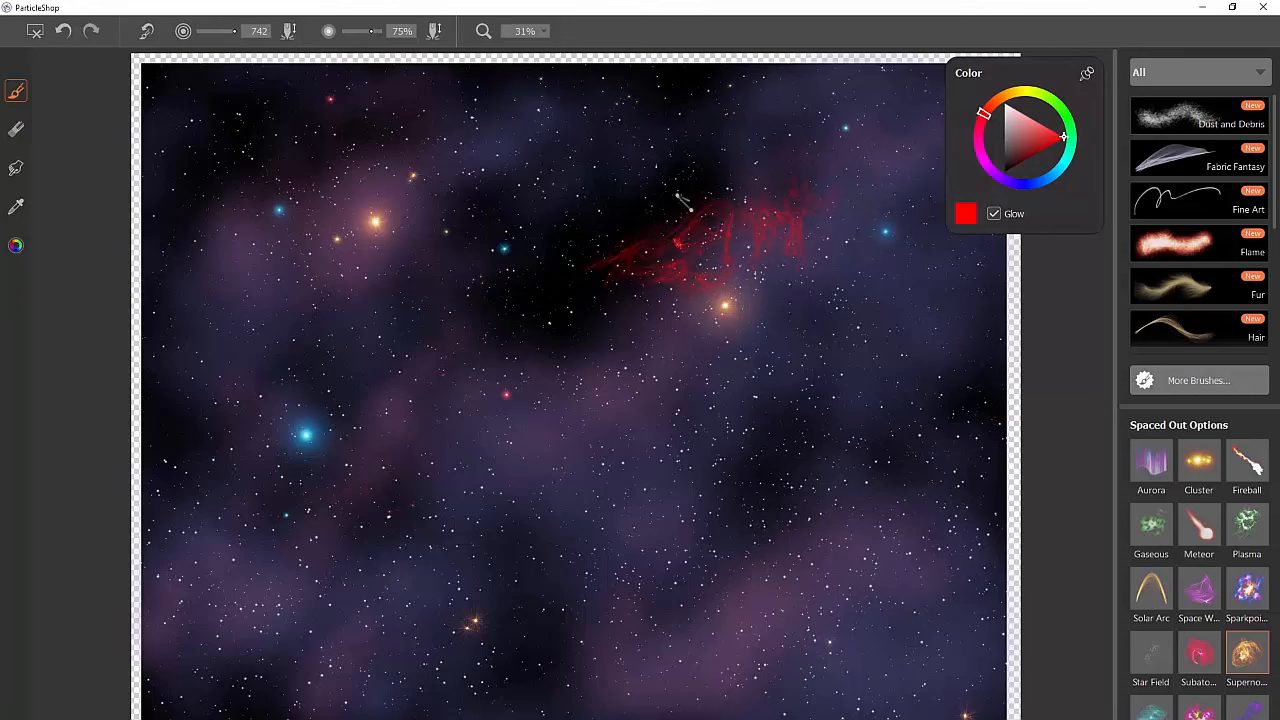
left_click_drag(456, 300, 670, 210)
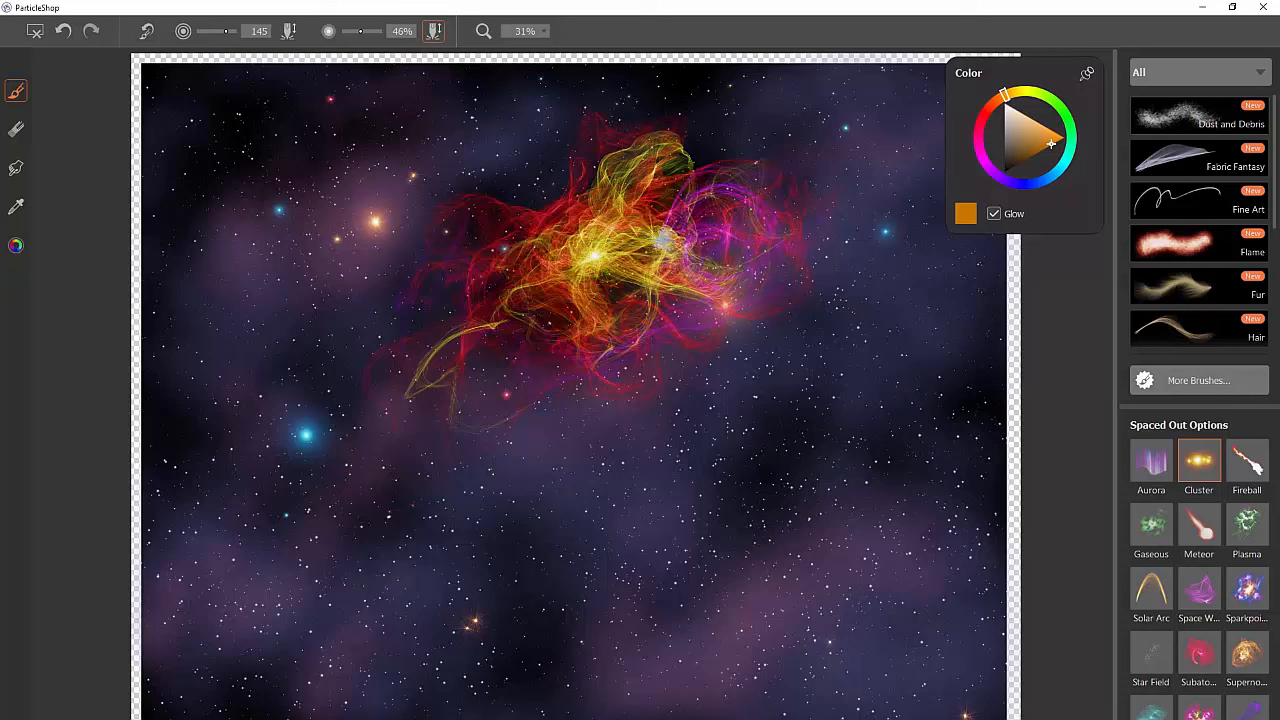
left_click(764, 250)
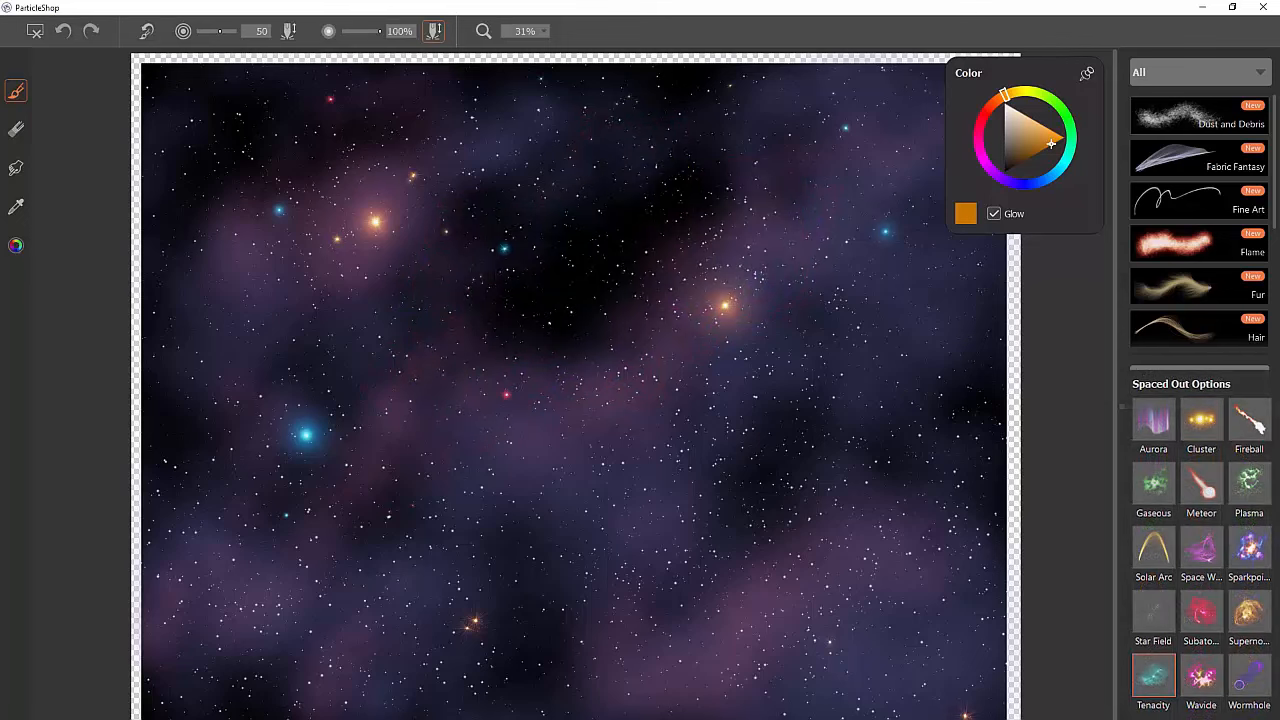
left_click(1064, 144)
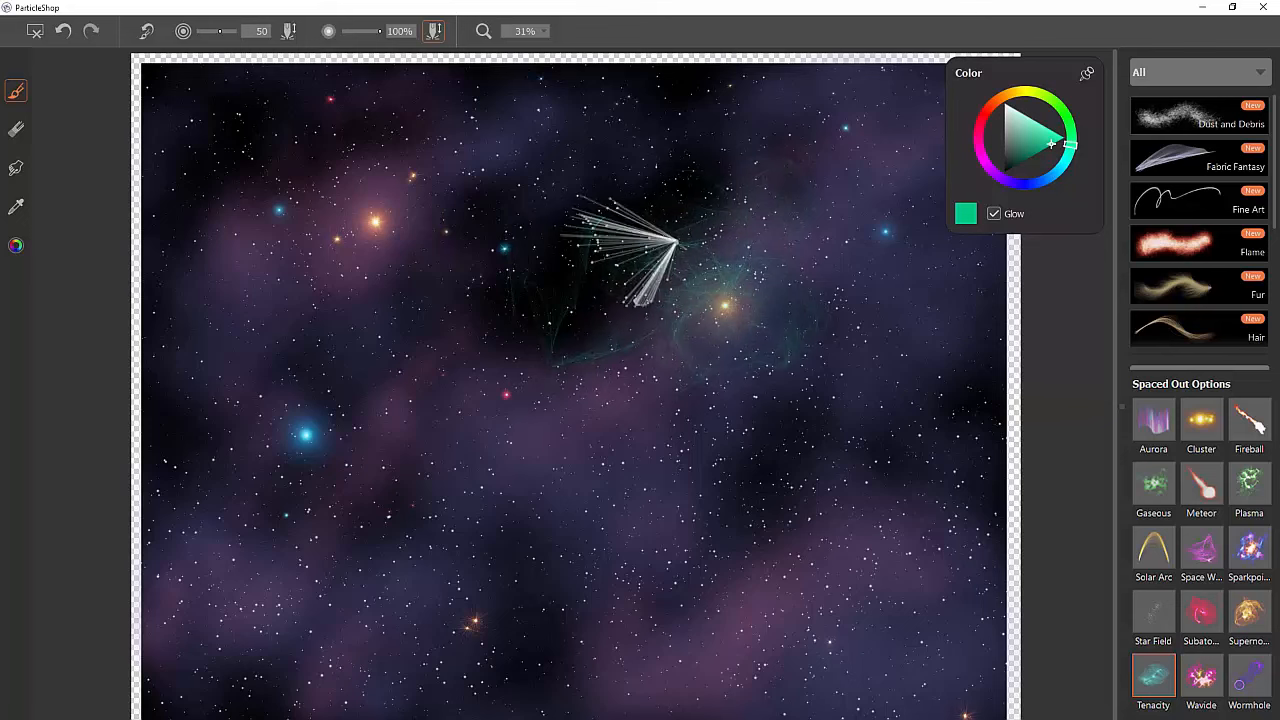
left_click_drag(650, 250, 430, 290)
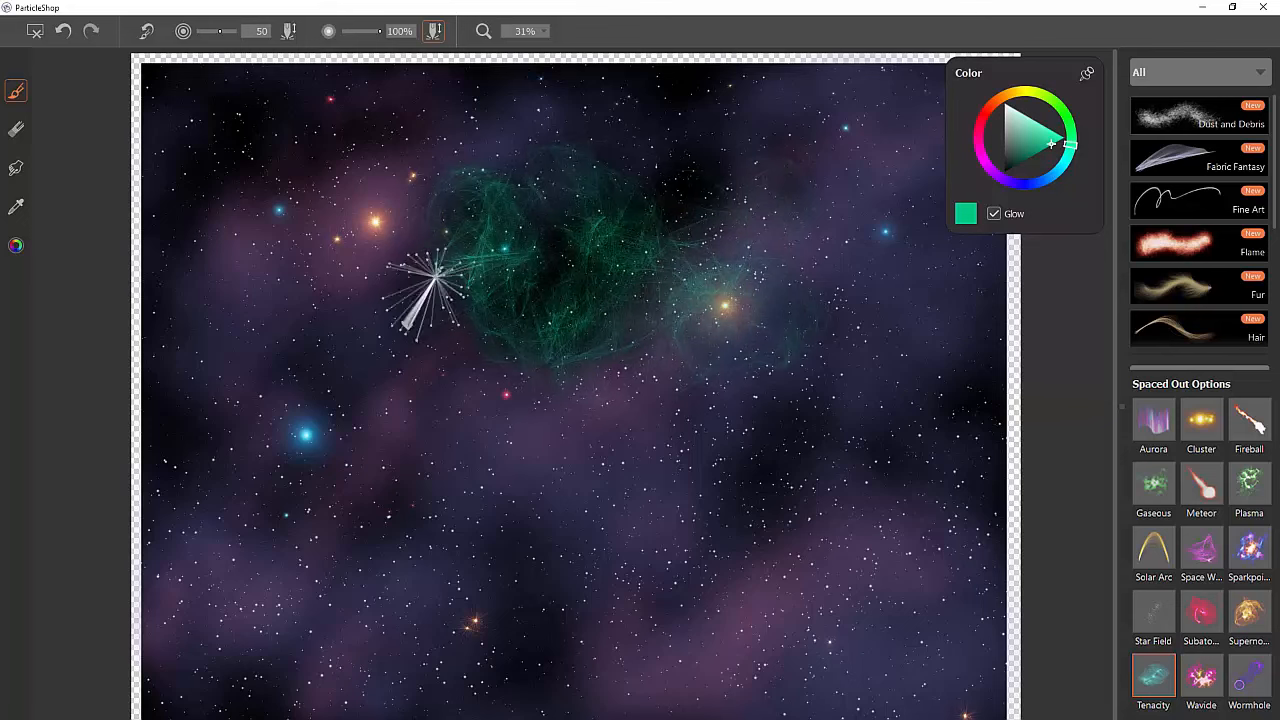
left_click_drag(440, 290, 480, 390)
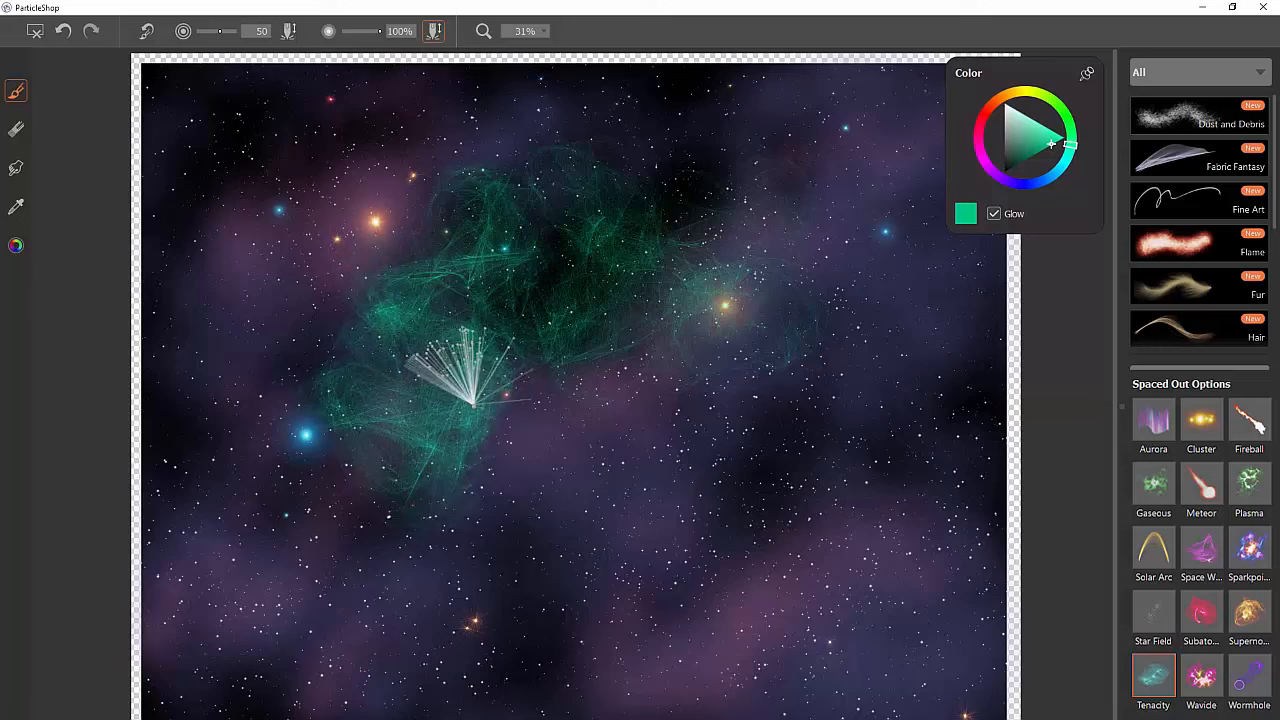
left_click_drag(470, 370, 680, 350)
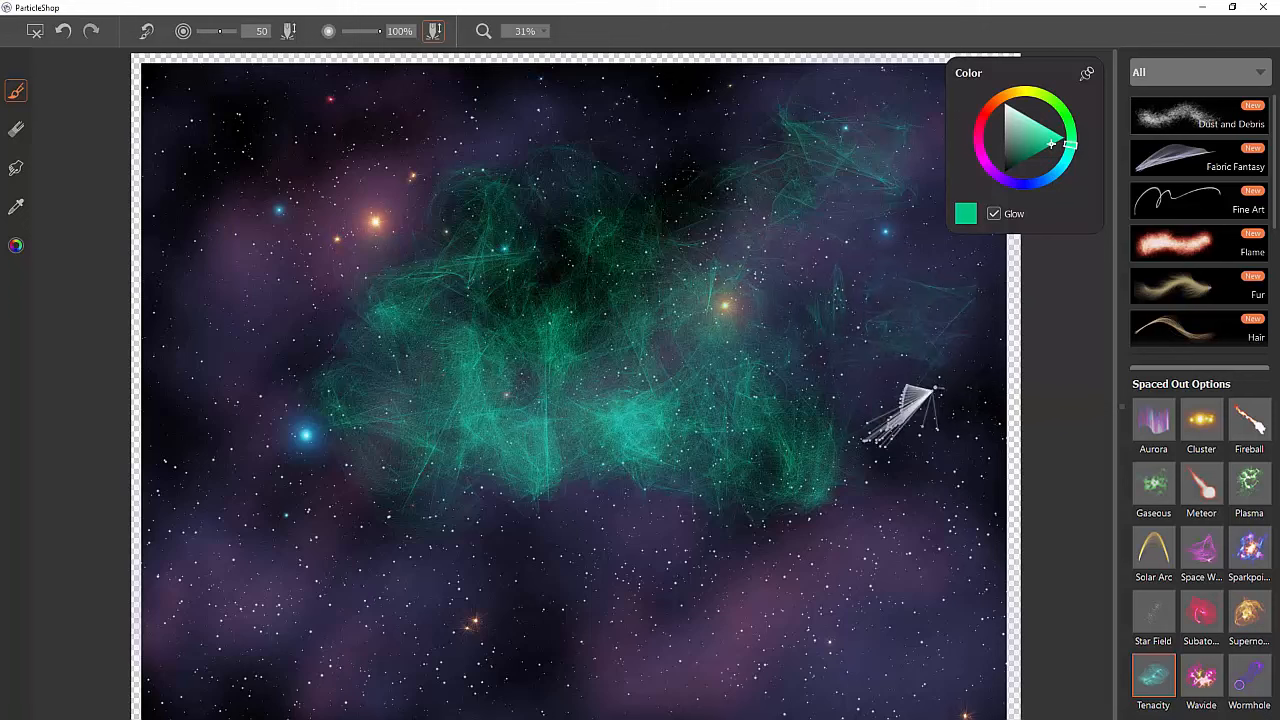
left_click(996, 164)
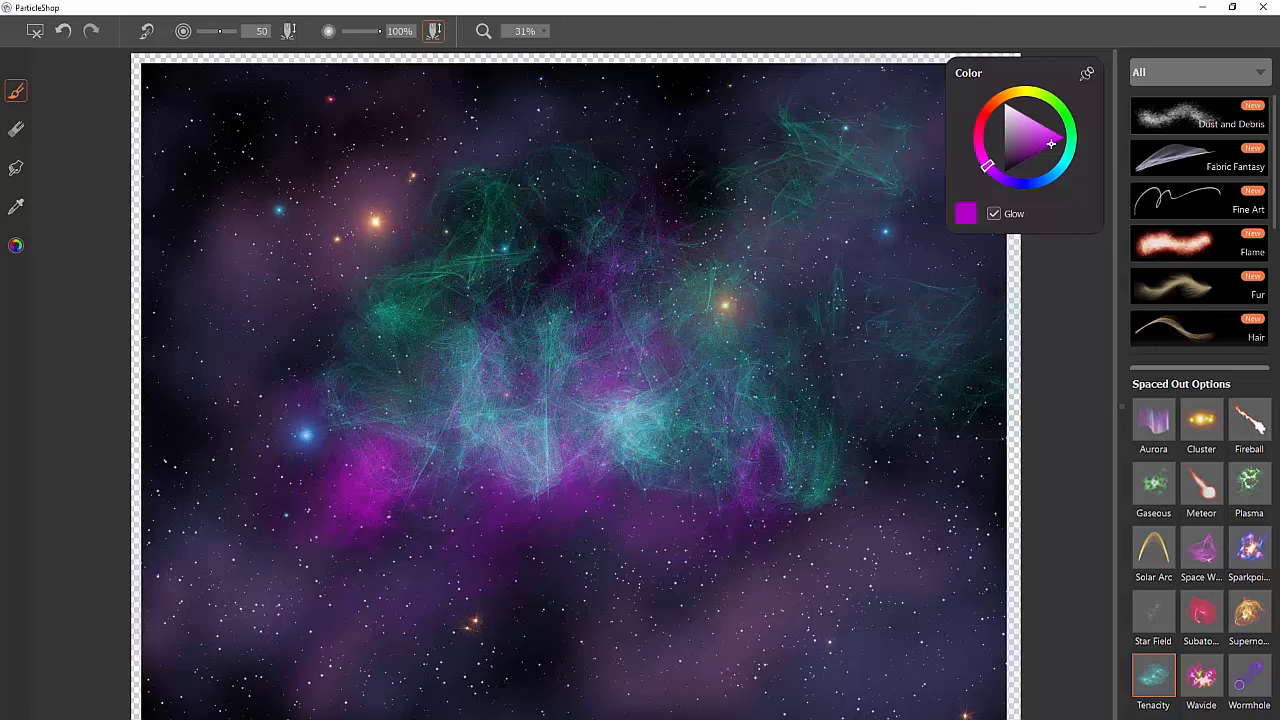
left_click(1012, 88)
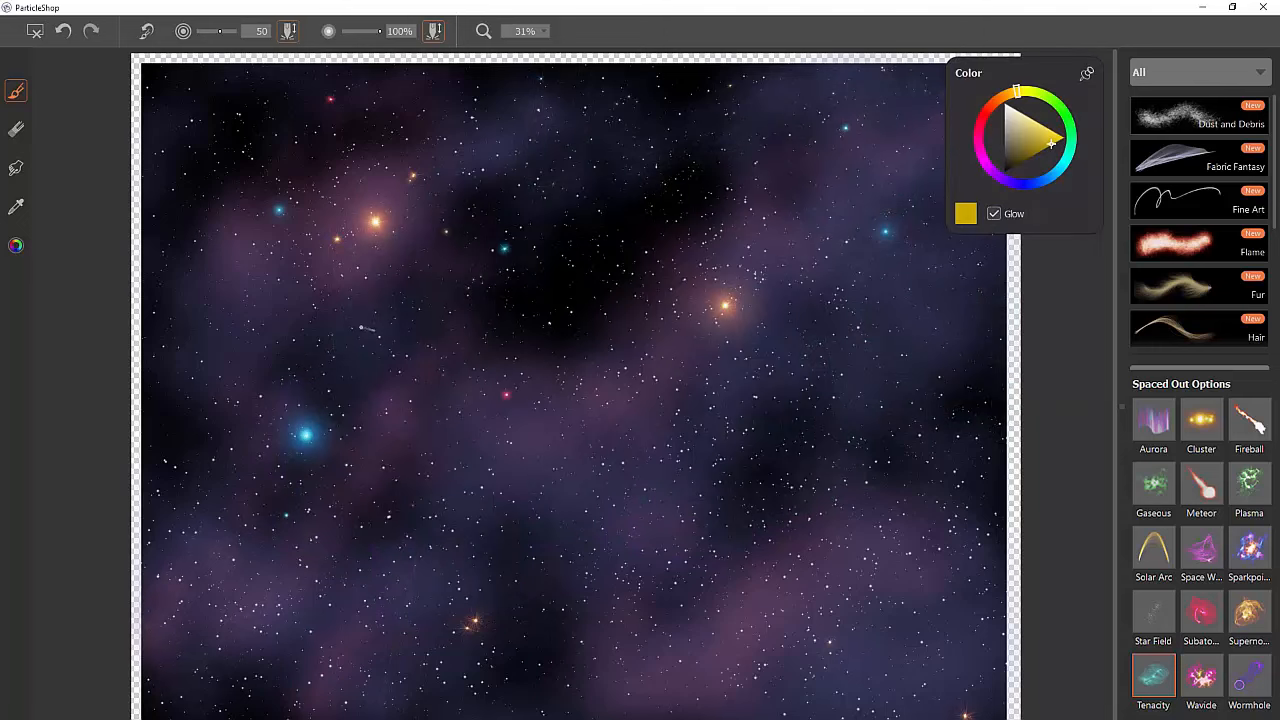
left_click_drag(360, 320, 584, 284)
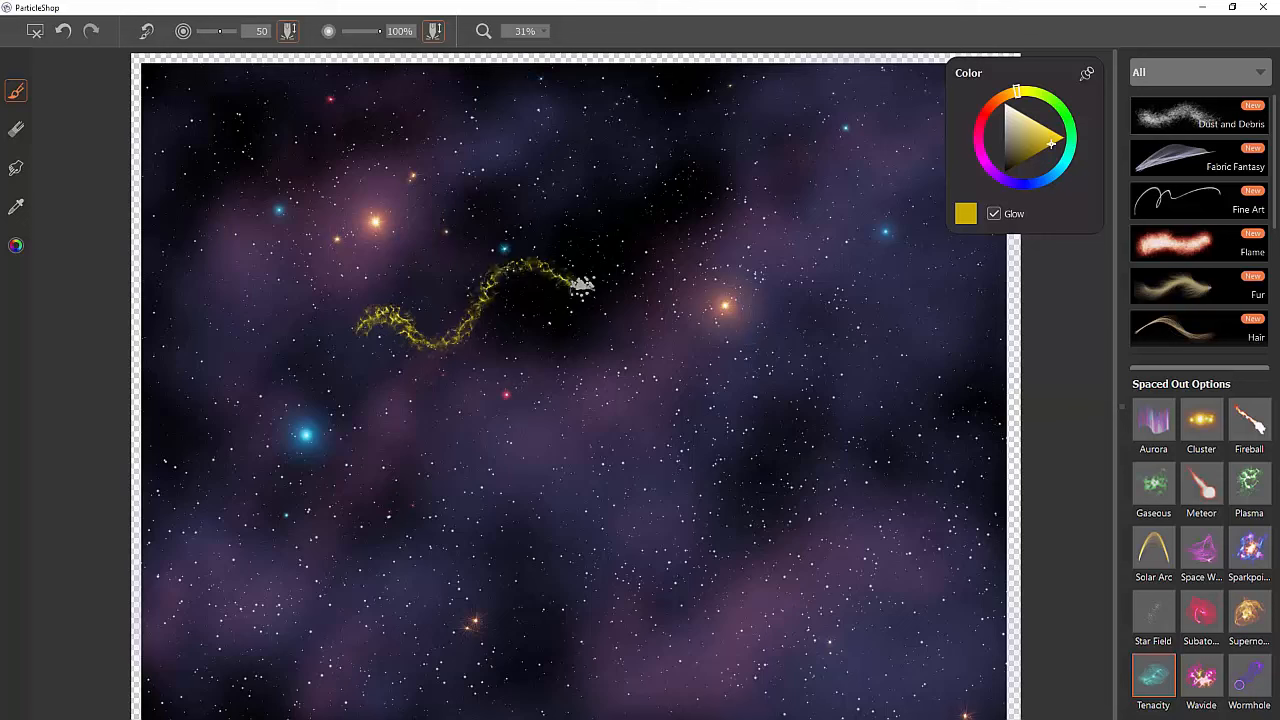
left_click_drag(580, 284, 740, 200)
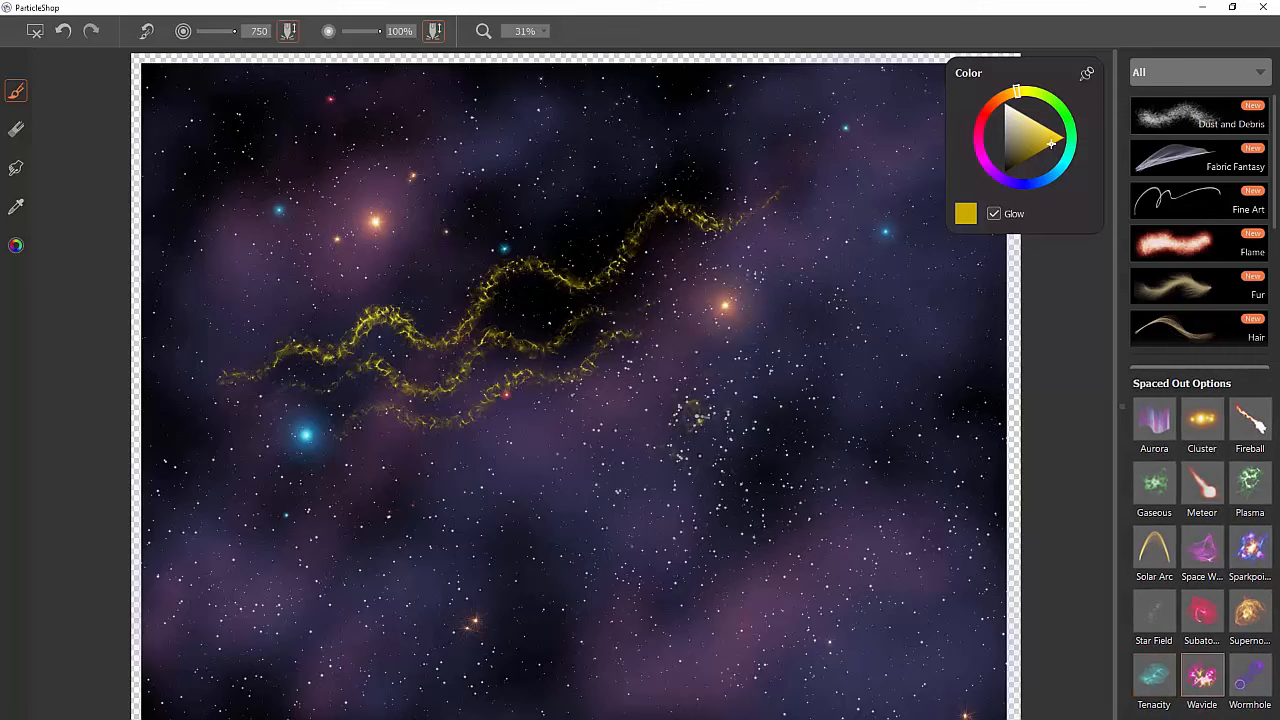
left_click(700, 410)
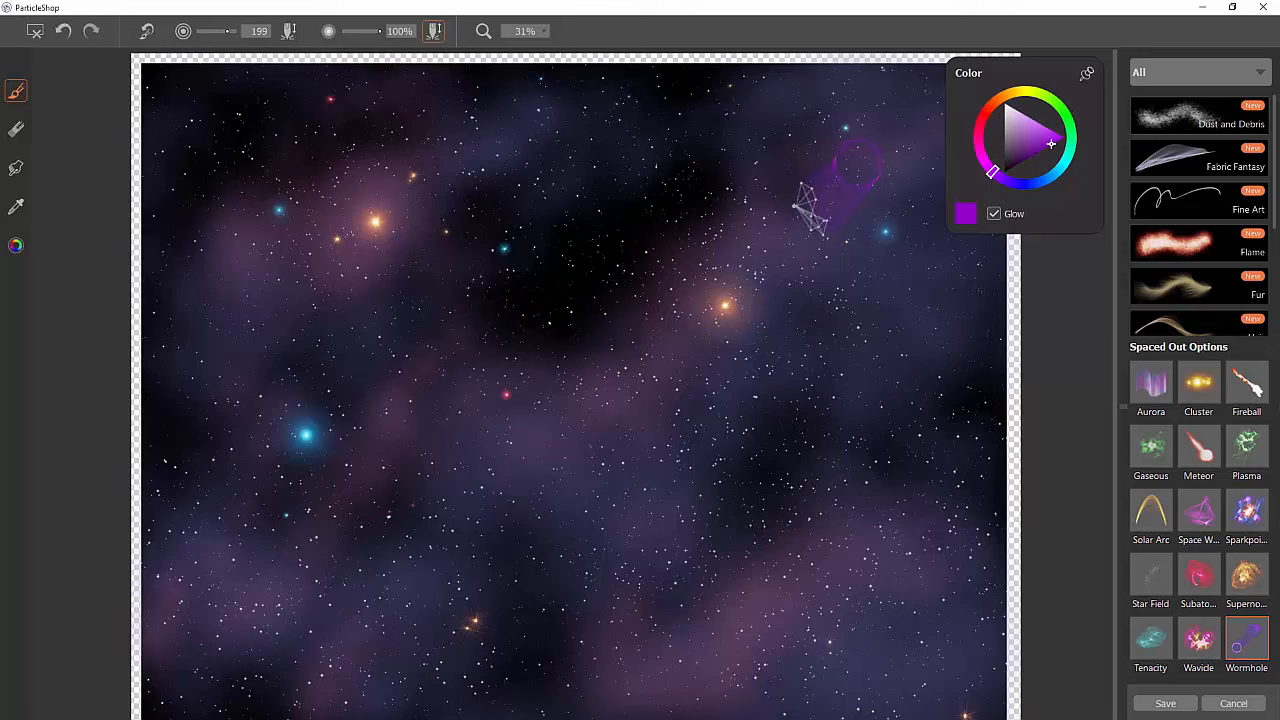
Step: Paint two purple Wormhole tubes, one from the upper right and one above the orange star
left_click_drag(810, 210, 510, 404)
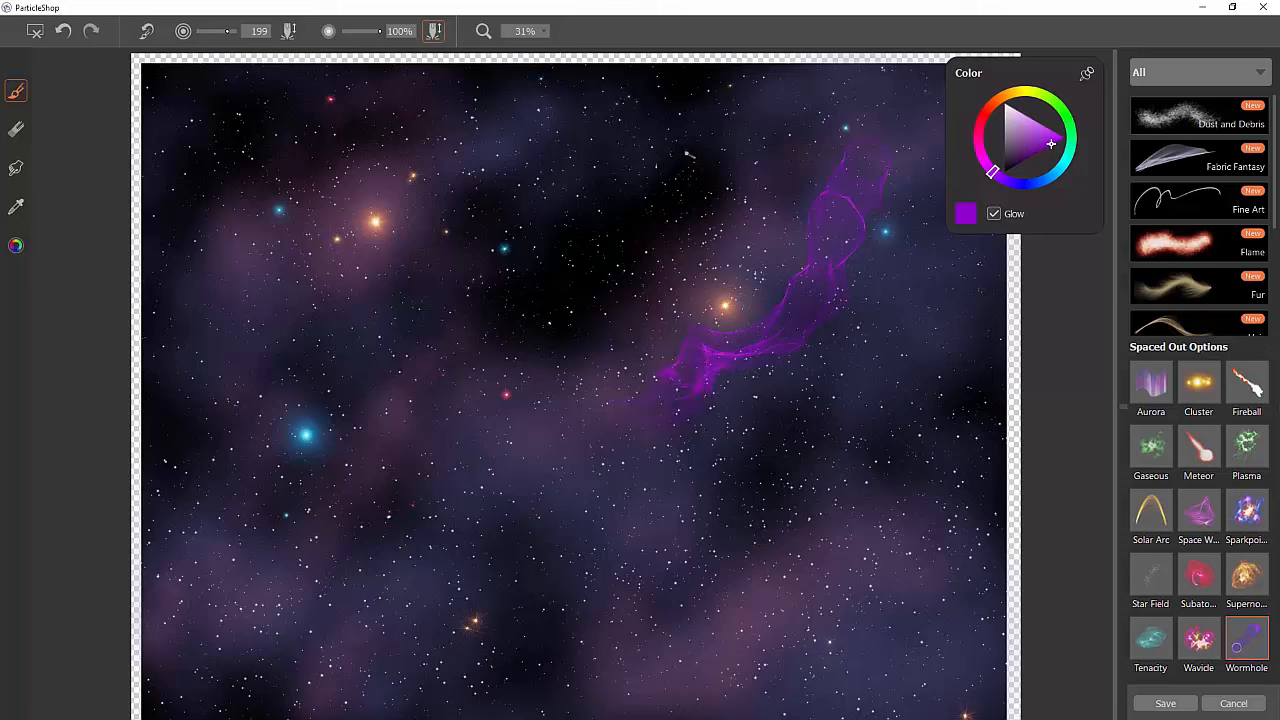
left_click_drag(690, 150, 576, 276)
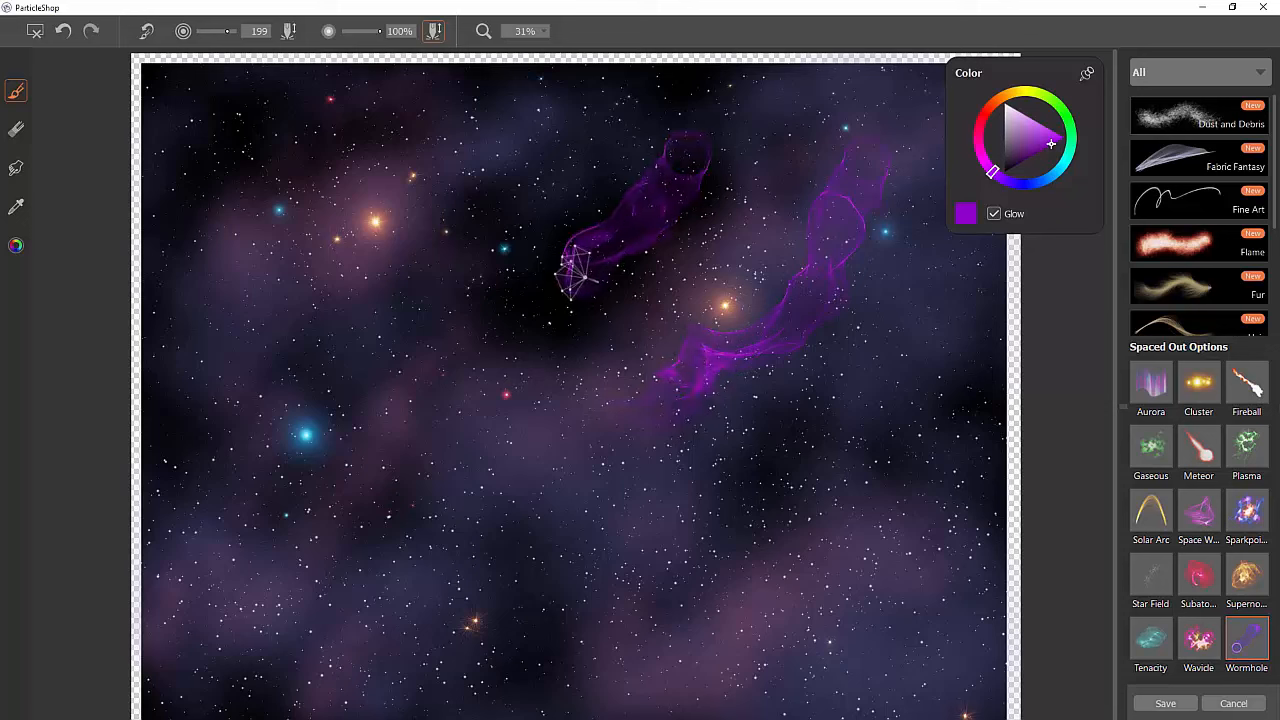